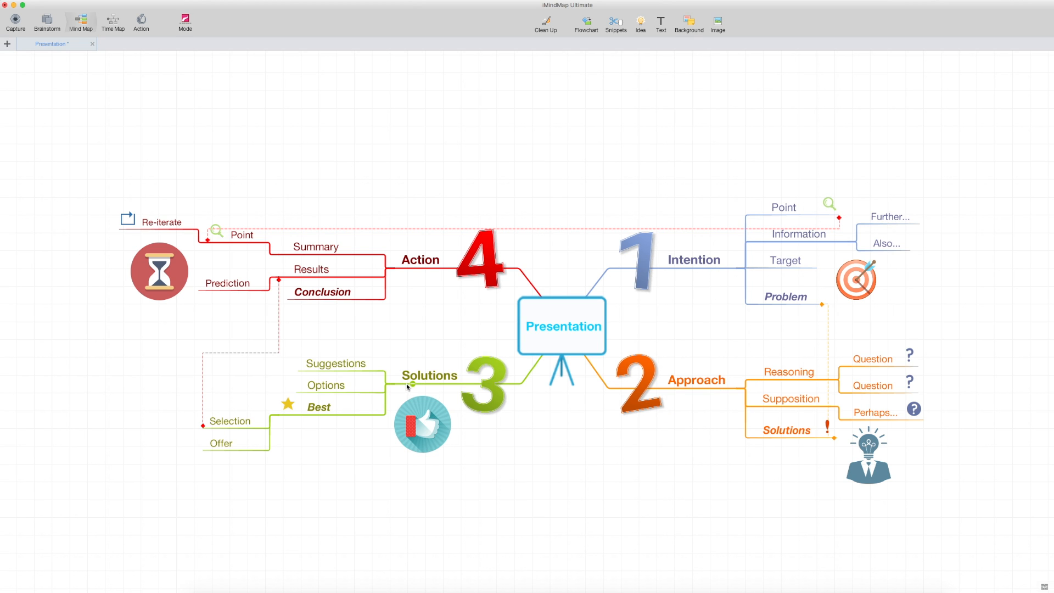
pyautogui.moveTo(430, 296)
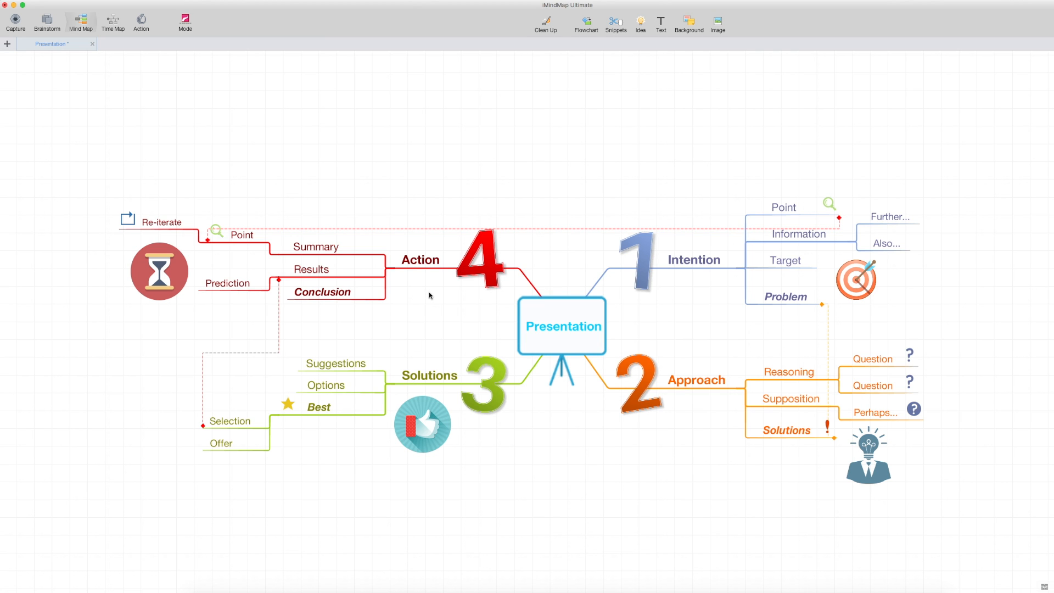
# Step: Start a new presentation from the mind map via the Action menu's Presentation option
pyautogui.click(141, 20)
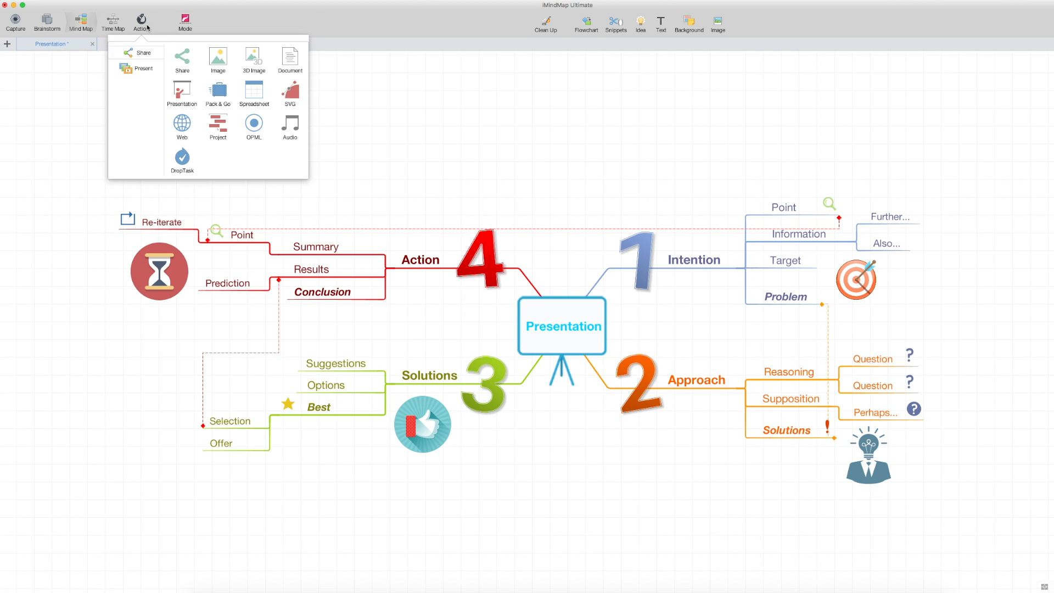
pyautogui.click(143, 68)
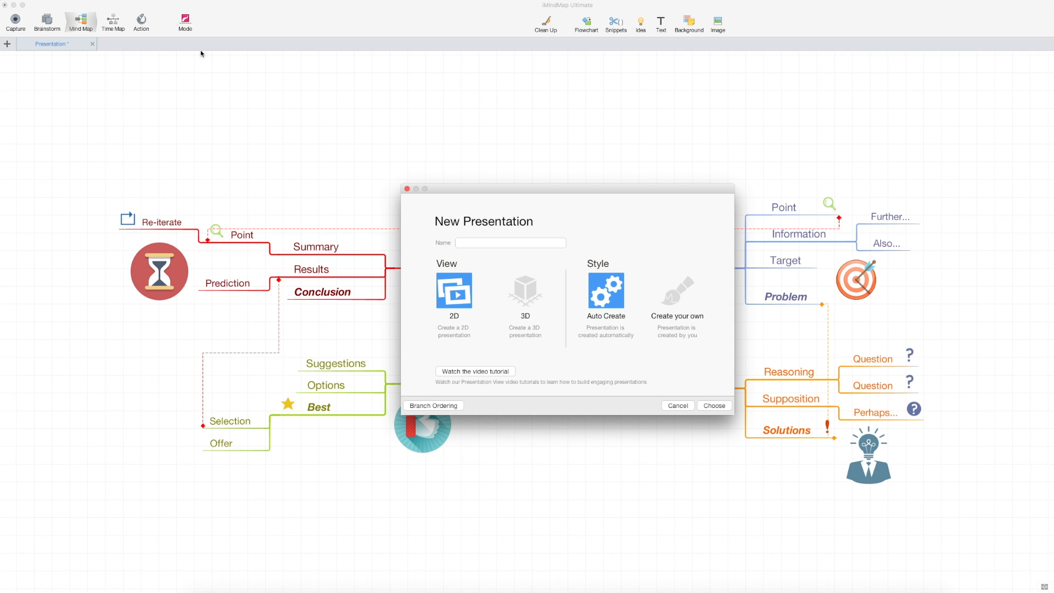
# Step: Create a 2D presentation named 'Presentation' with the Create your own style
pyautogui.write('Presentation')
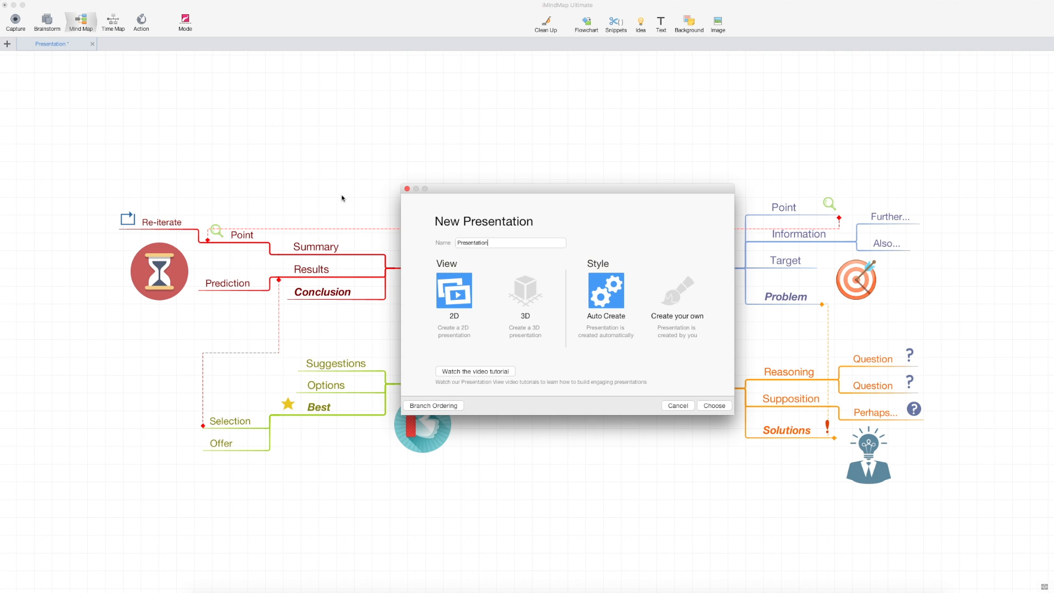
pyautogui.moveTo(526, 301)
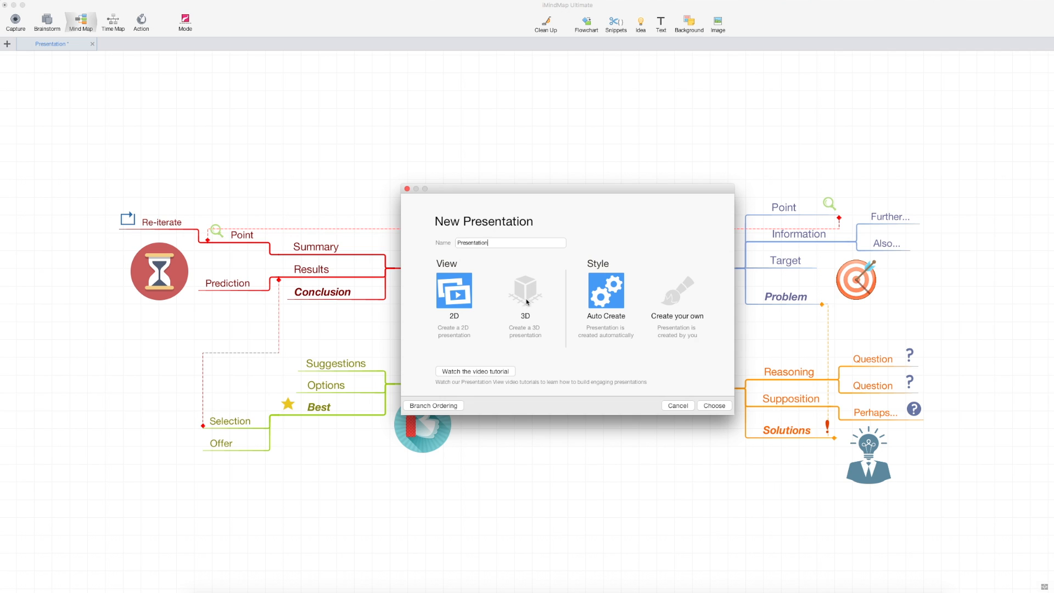
pyautogui.moveTo(528, 325)
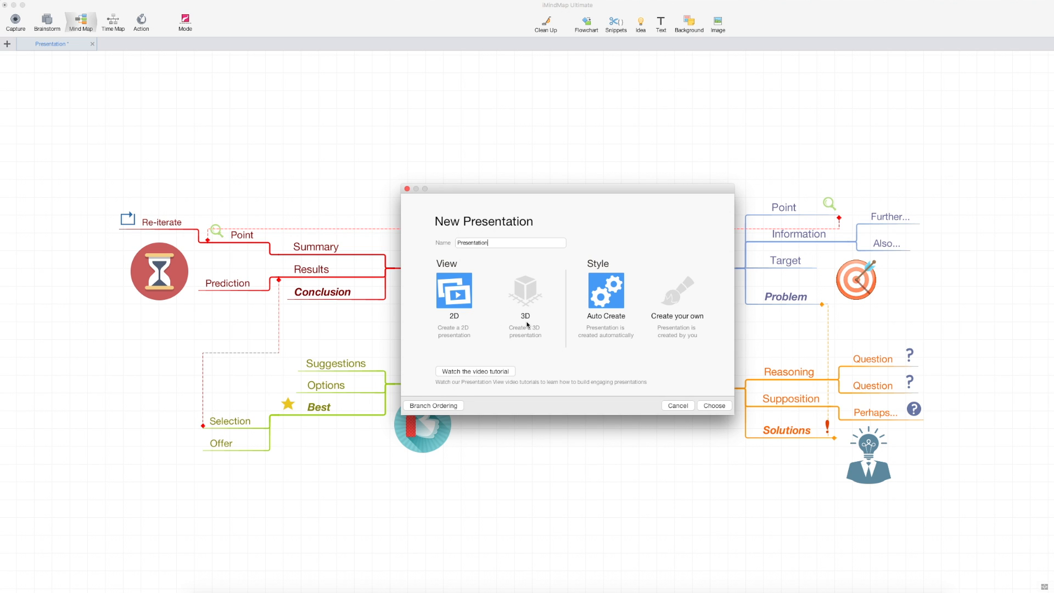
pyautogui.moveTo(526, 321)
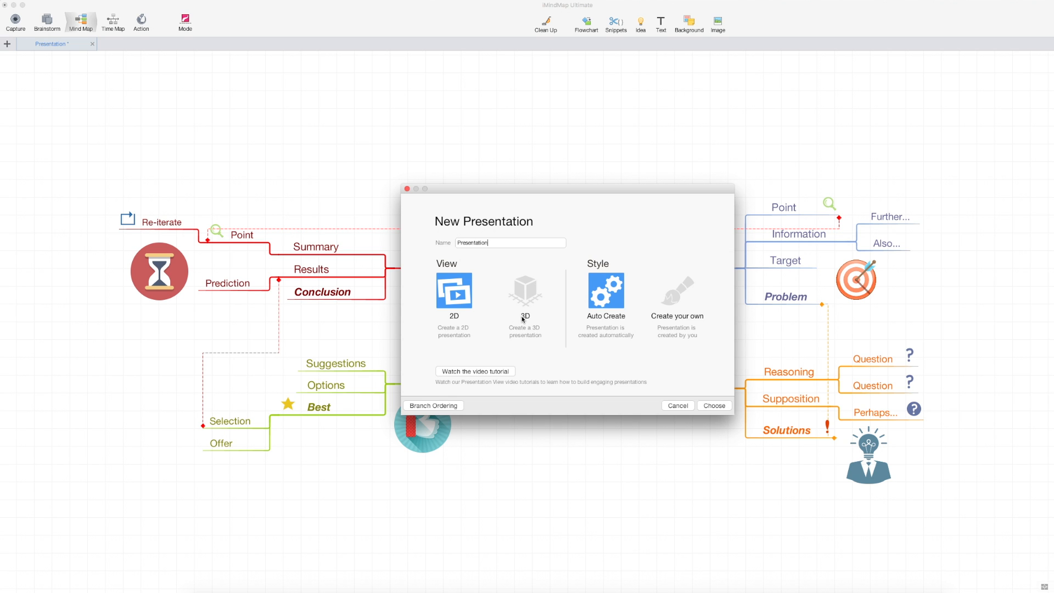
pyautogui.moveTo(523, 320)
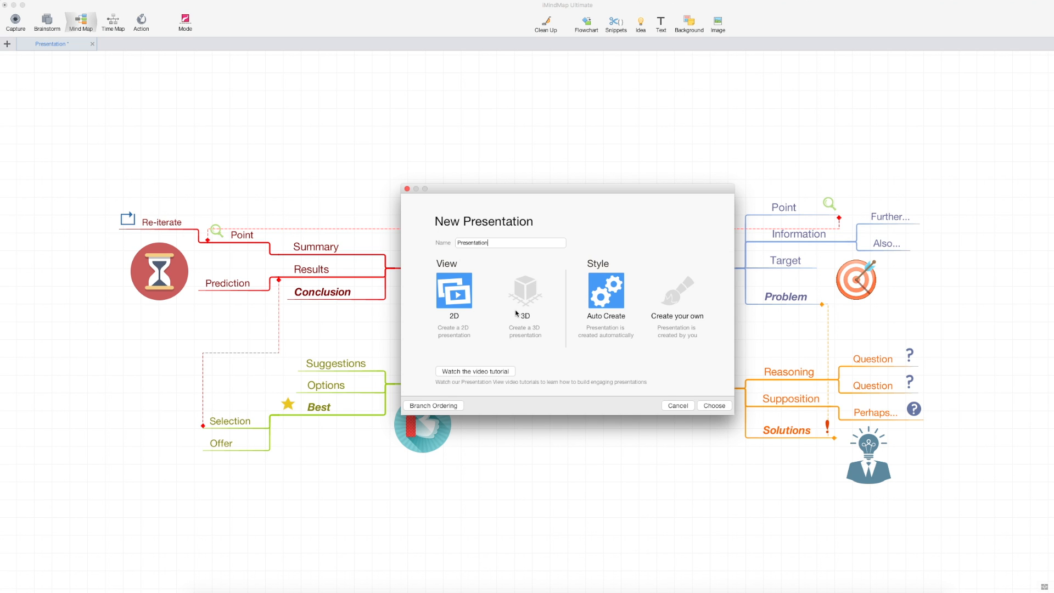
pyautogui.moveTo(641, 332)
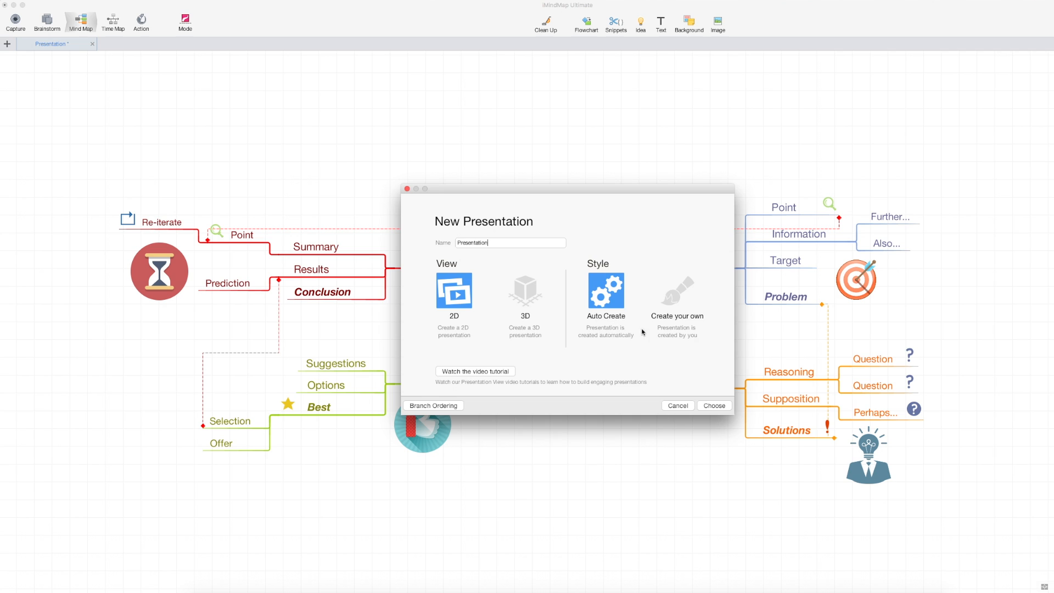
pyautogui.moveTo(595, 323)
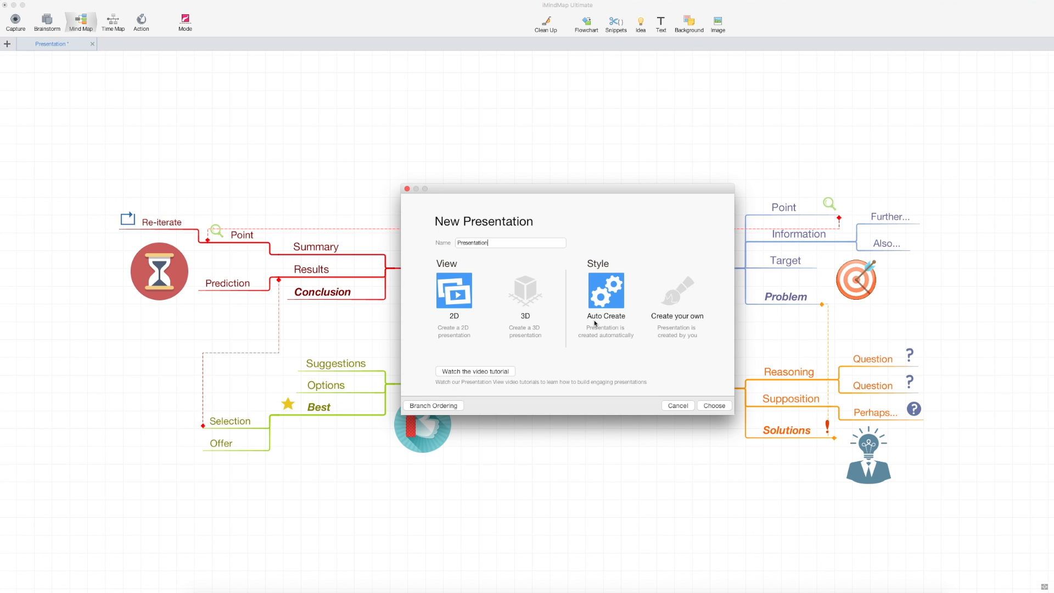
pyautogui.moveTo(681, 300)
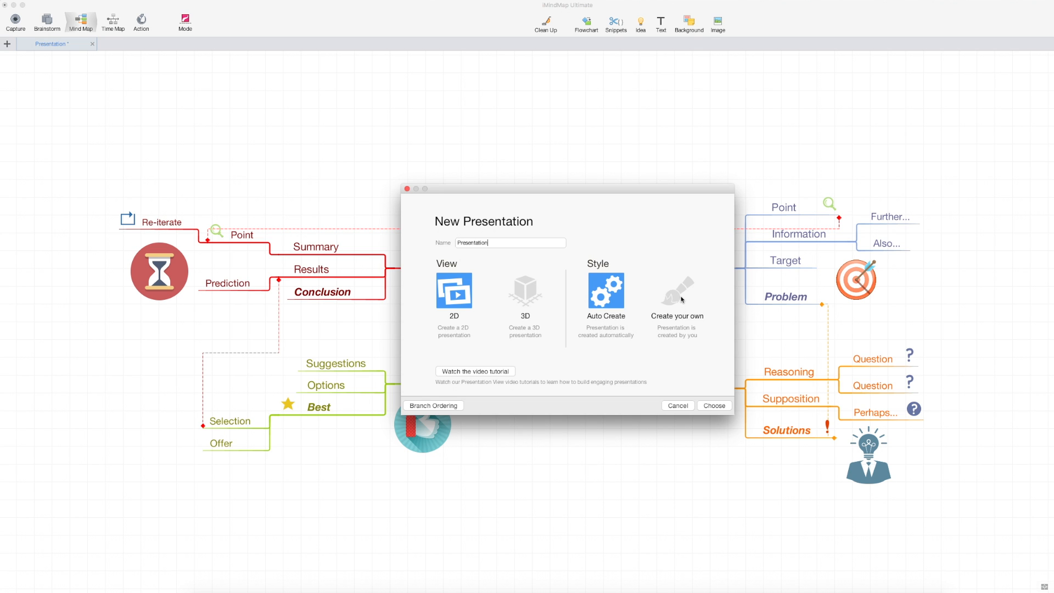
pyautogui.click(676, 292)
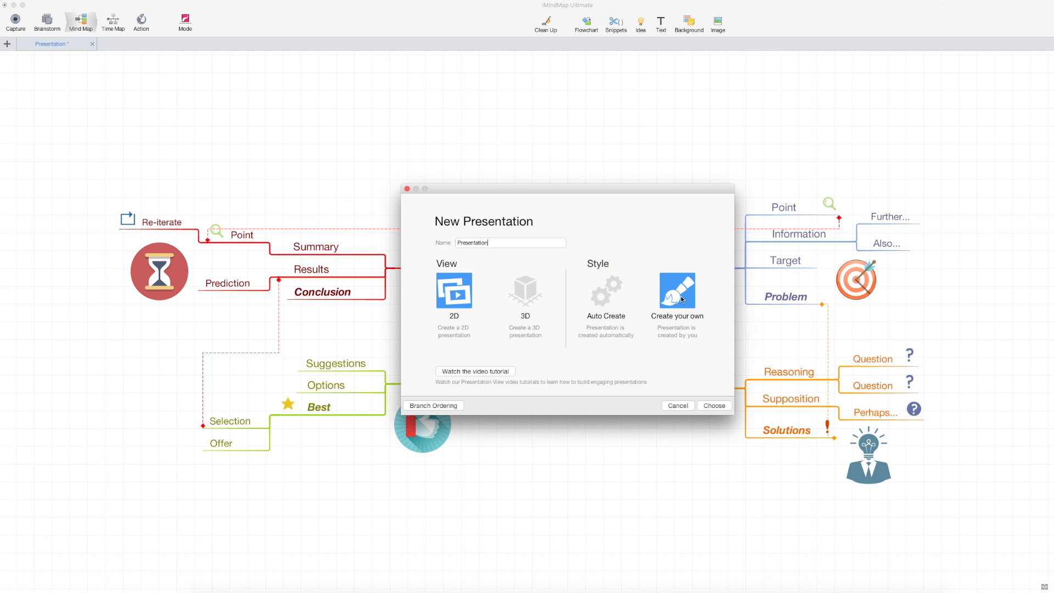
pyautogui.click(713, 406)
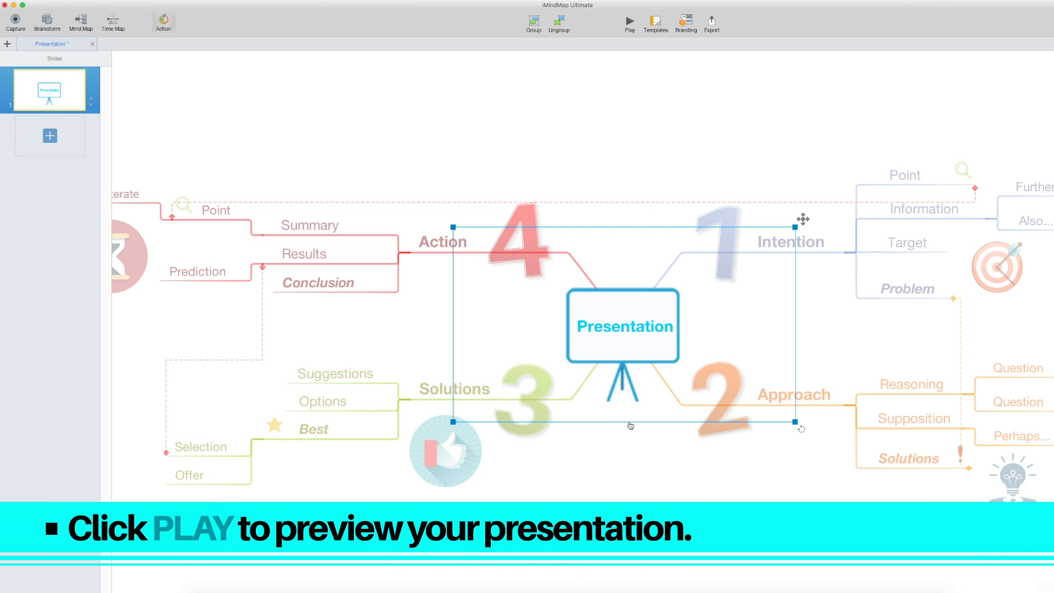
pyautogui.click(629, 21)
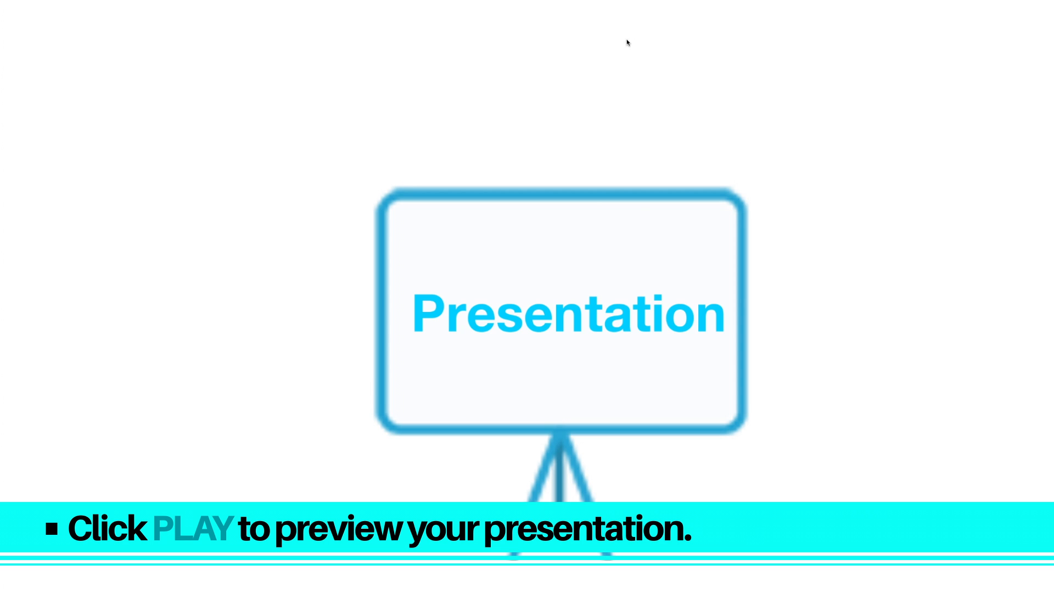
pyautogui.moveTo(572, 361)
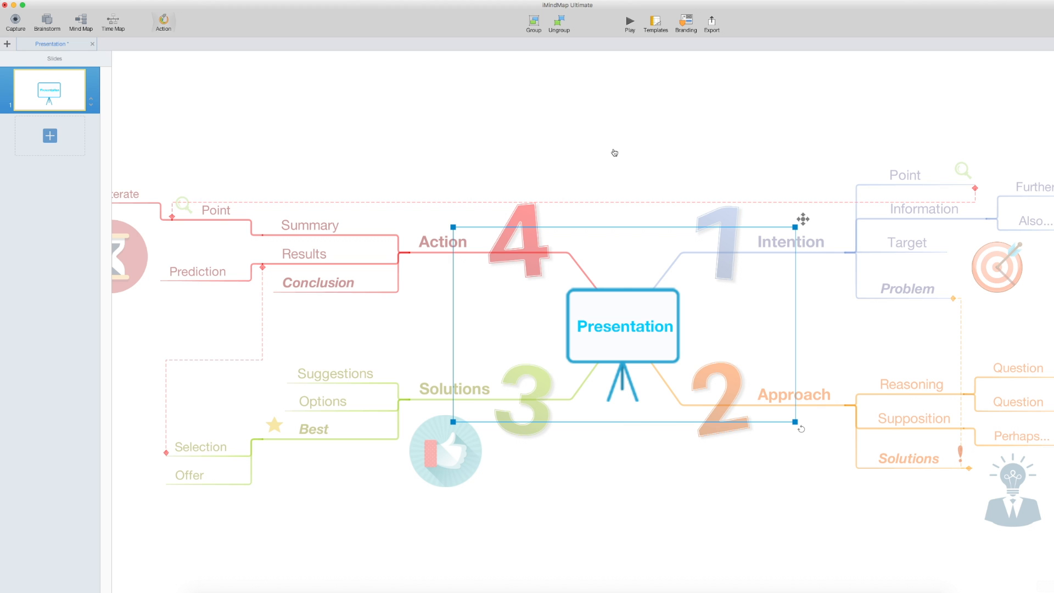
# Step: Select the Intention branch and add it as slide 2
pyautogui.click(612, 151)
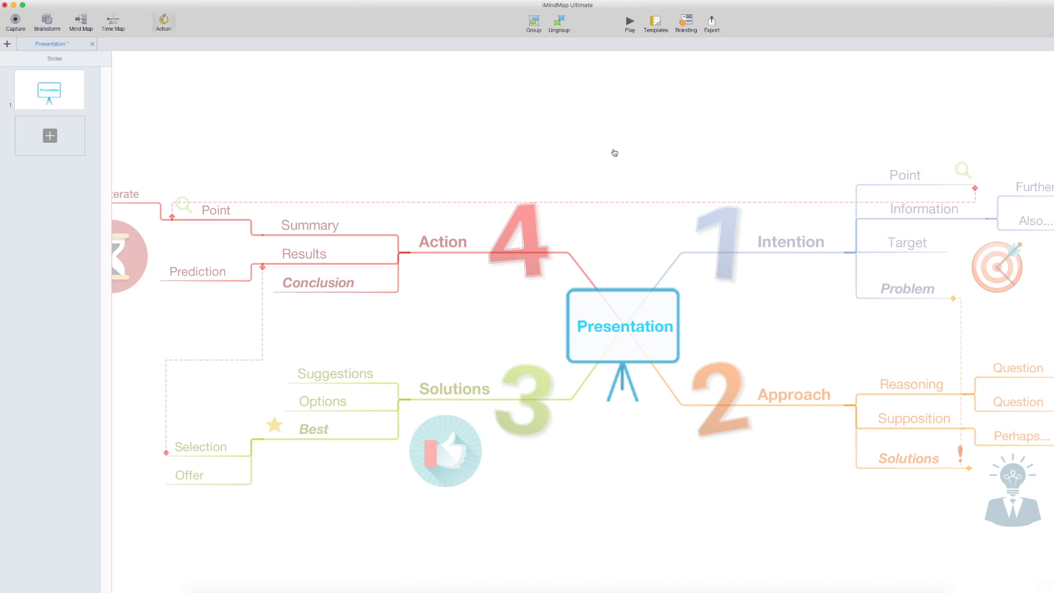
pyautogui.moveTo(782, 258)
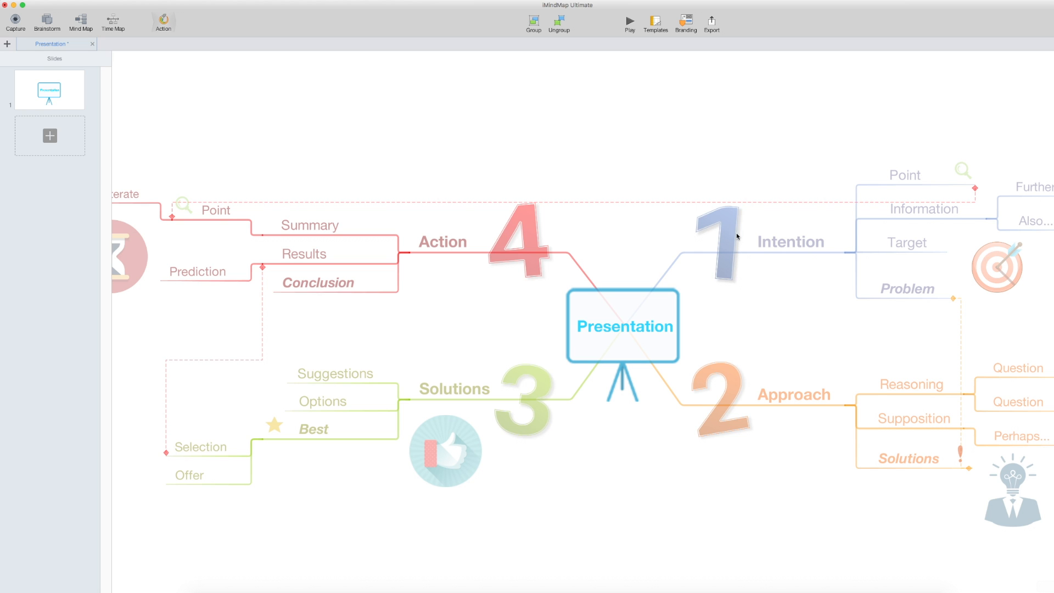
pyautogui.click(725, 232)
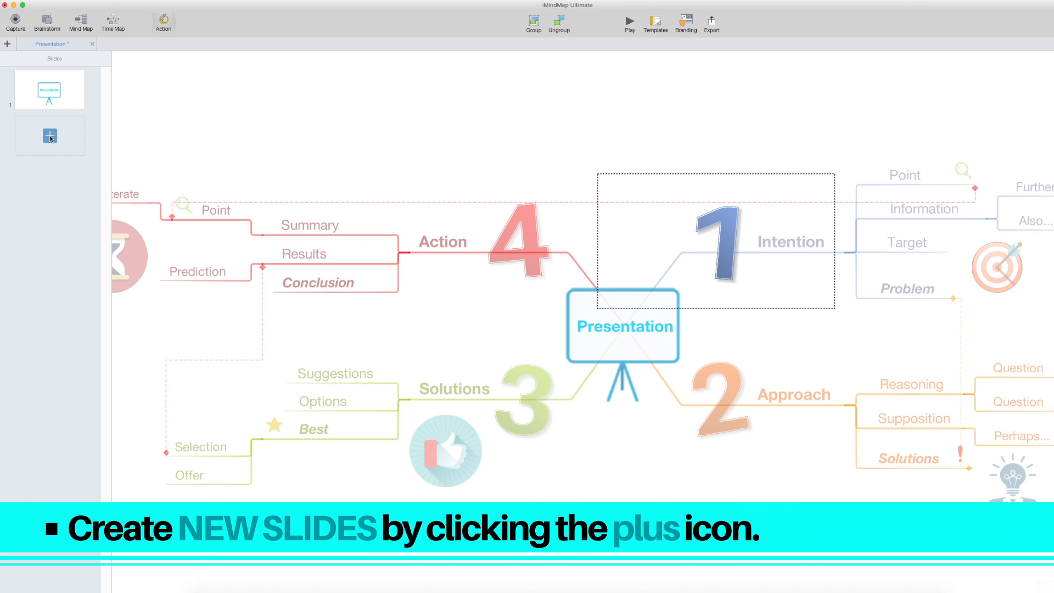
pyautogui.click(48, 135)
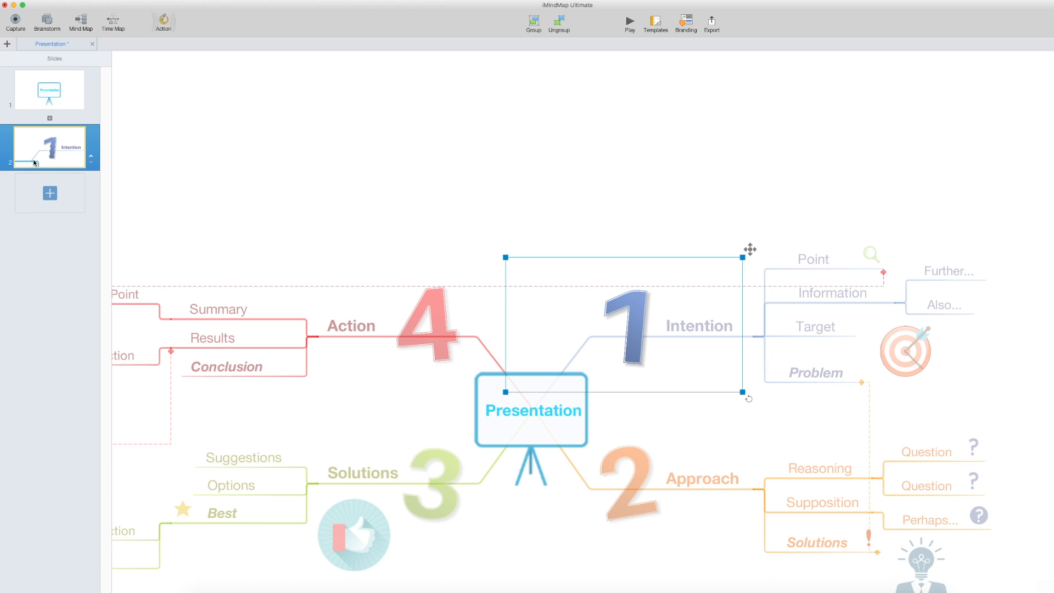
pyautogui.moveTo(74, 135)
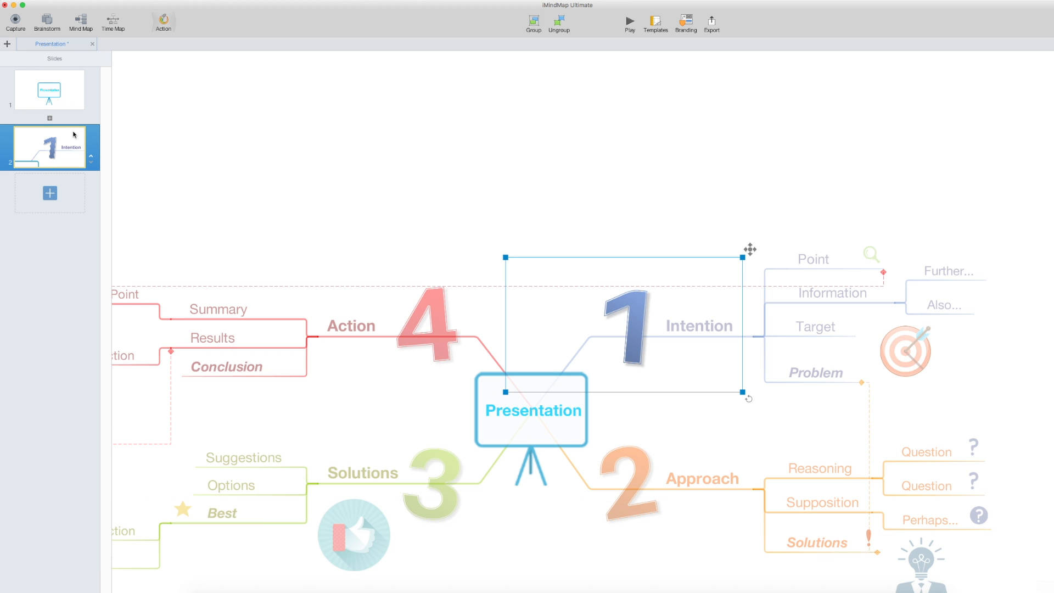
pyautogui.moveTo(554, 176)
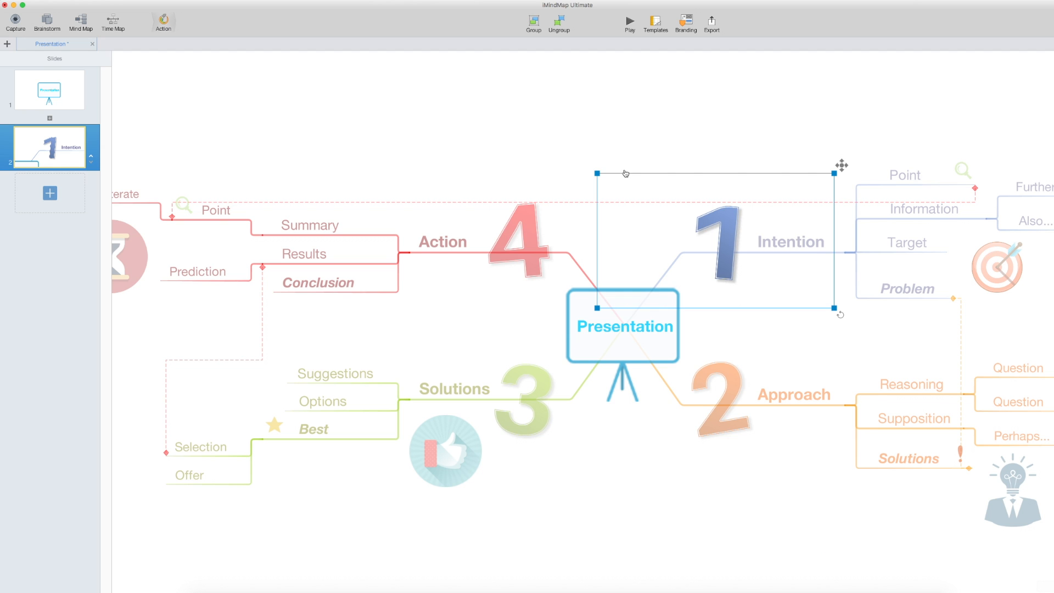
# Step: Resize slide 2's frame around the 1 Intention branch and part of the central topic
pyautogui.click(665, 171)
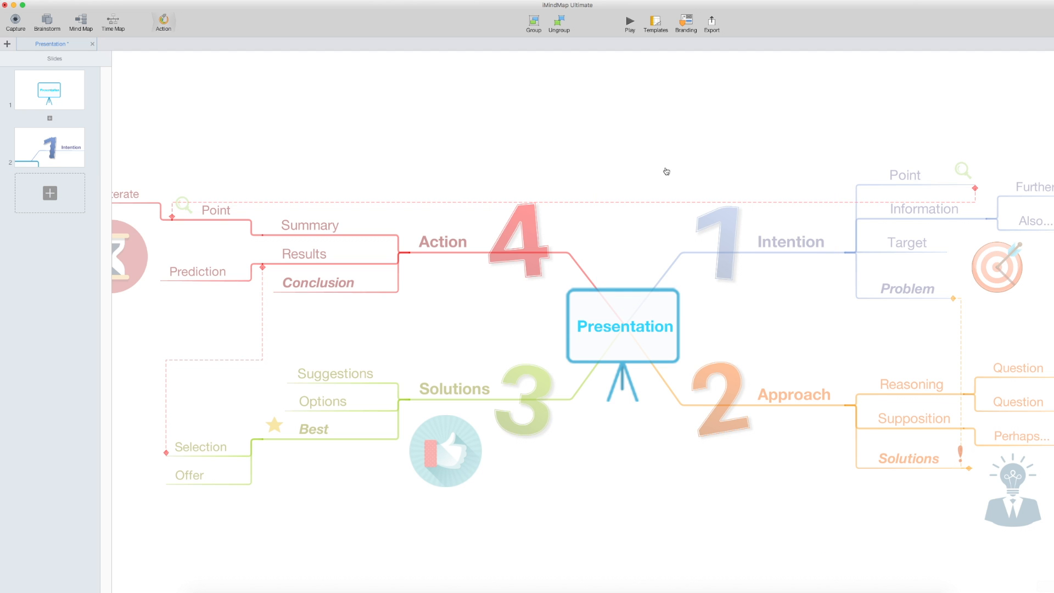
pyautogui.moveTo(696, 183)
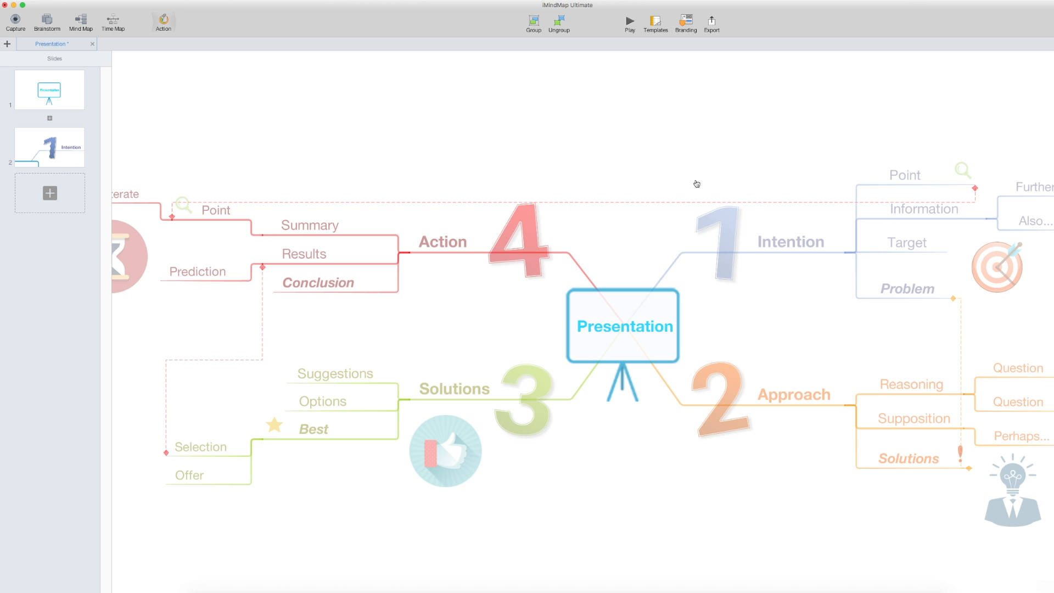
pyautogui.click(49, 146)
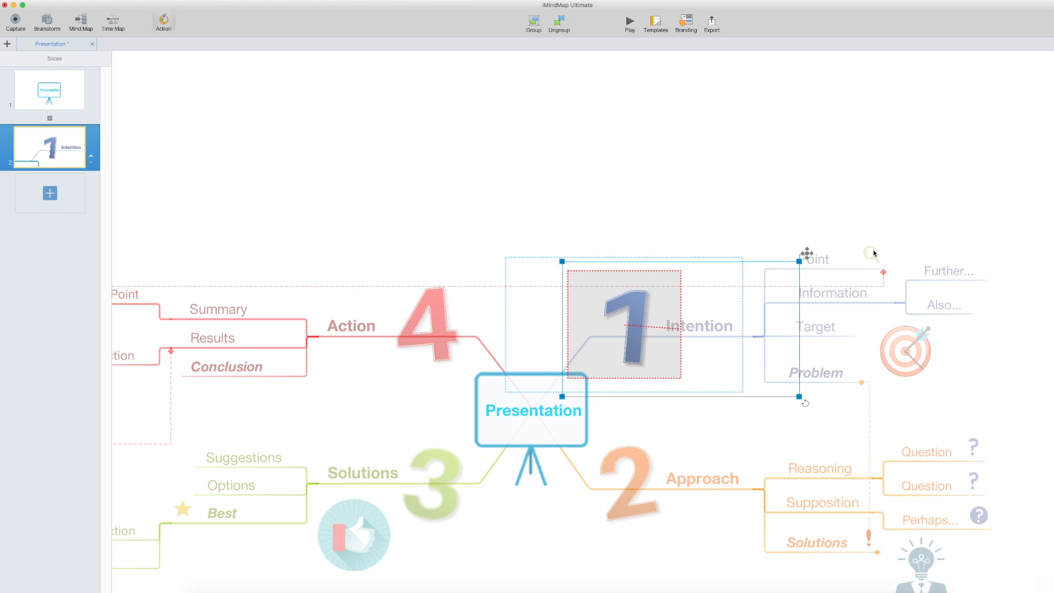
pyautogui.moveTo(848, 258)
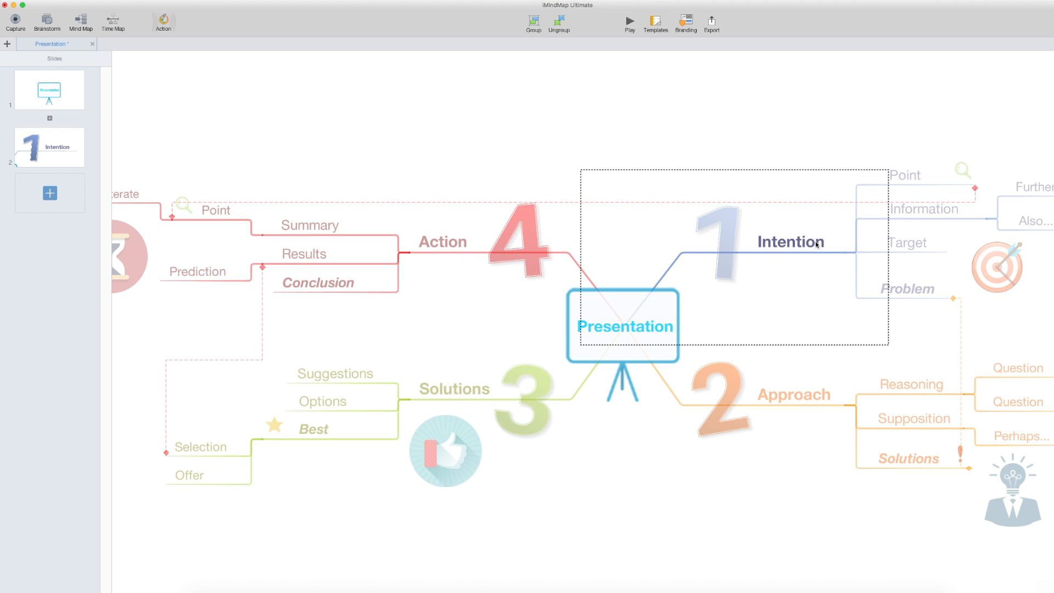
pyautogui.click(48, 146)
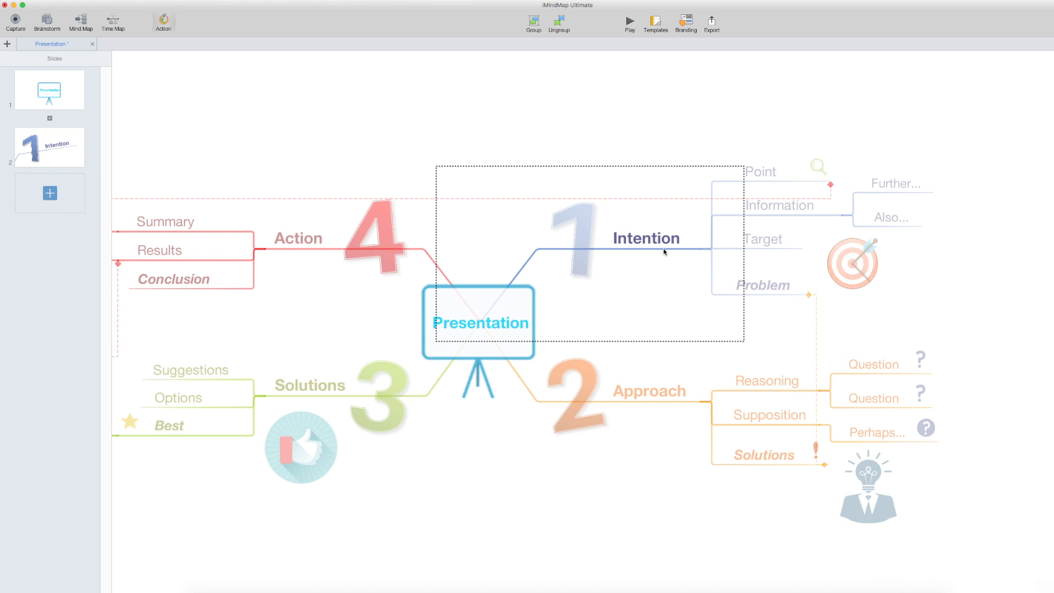
# Step: Add slides 3 and 4 framing the Point and Information branches
pyautogui.click(761, 171)
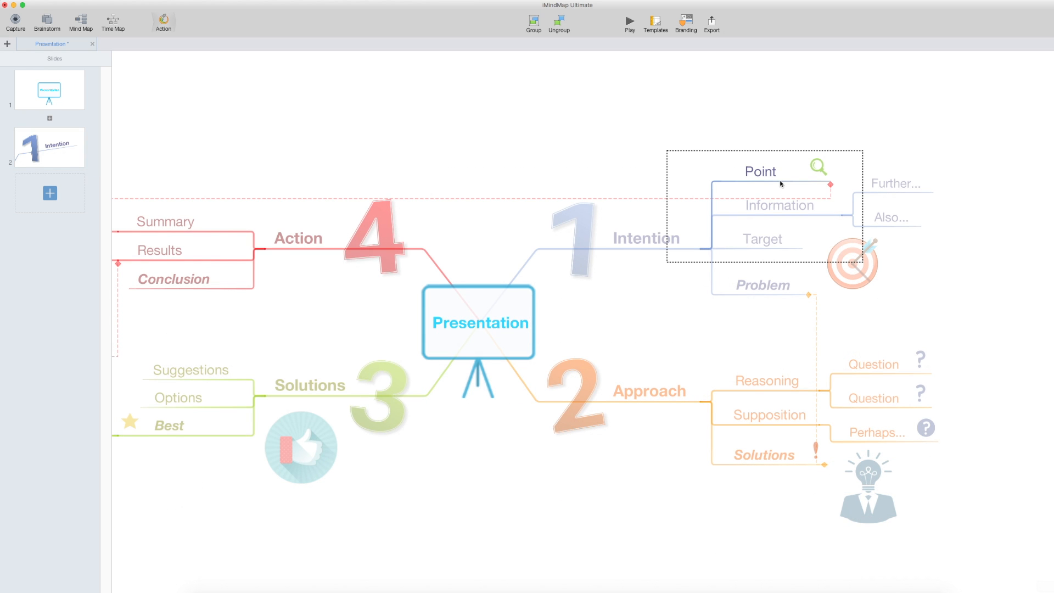
pyautogui.click(49, 204)
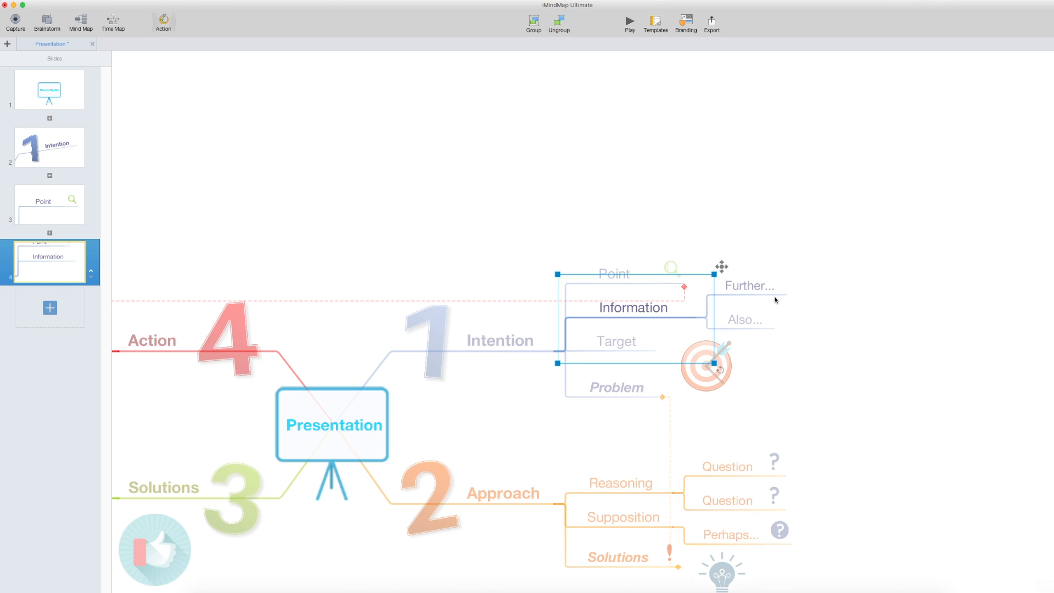
pyautogui.moveTo(758, 330)
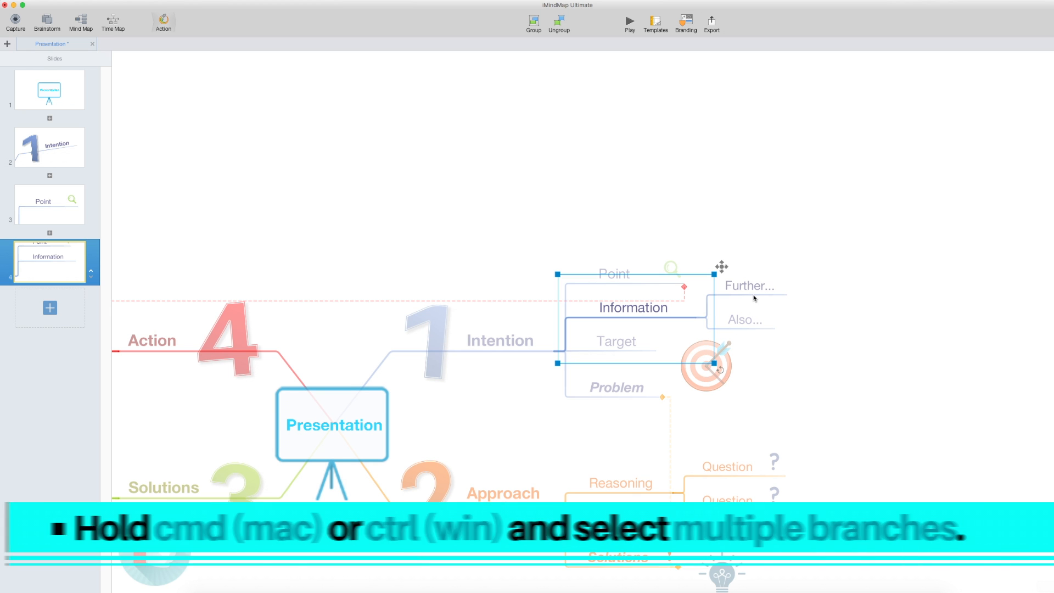
# Step: Add slide 5 framing Further... and Also..., then reselect slide 1
pyautogui.click(747, 285)
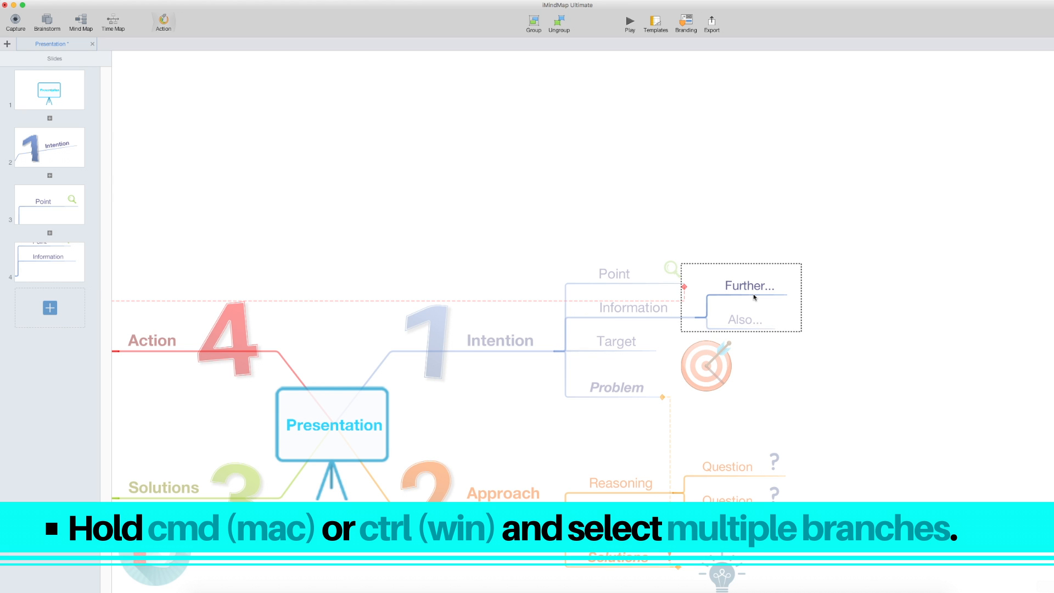
pyautogui.click(743, 320)
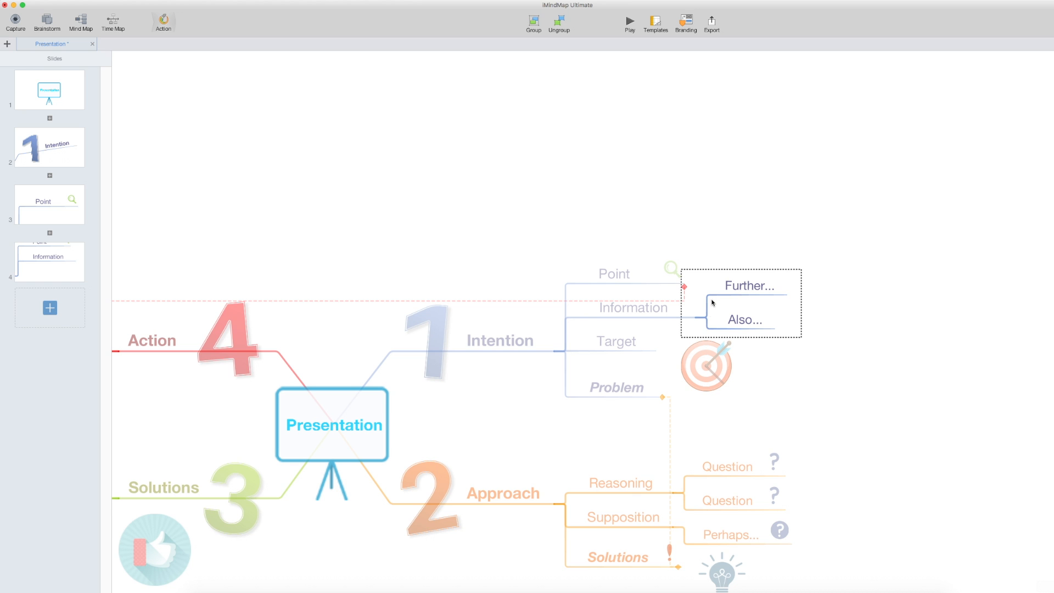
pyautogui.moveTo(296, 335)
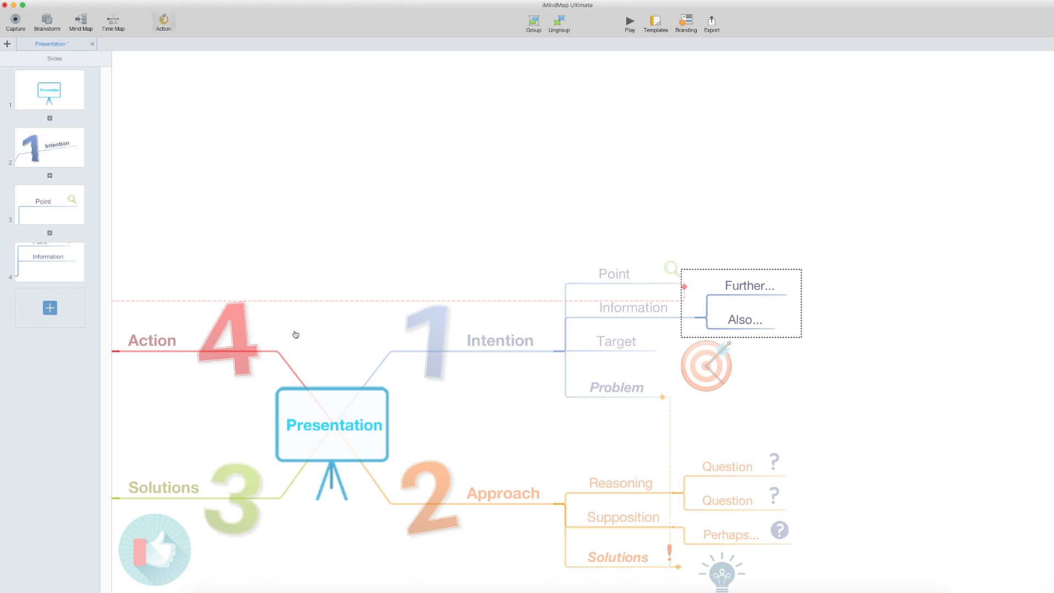
pyautogui.click(739, 303)
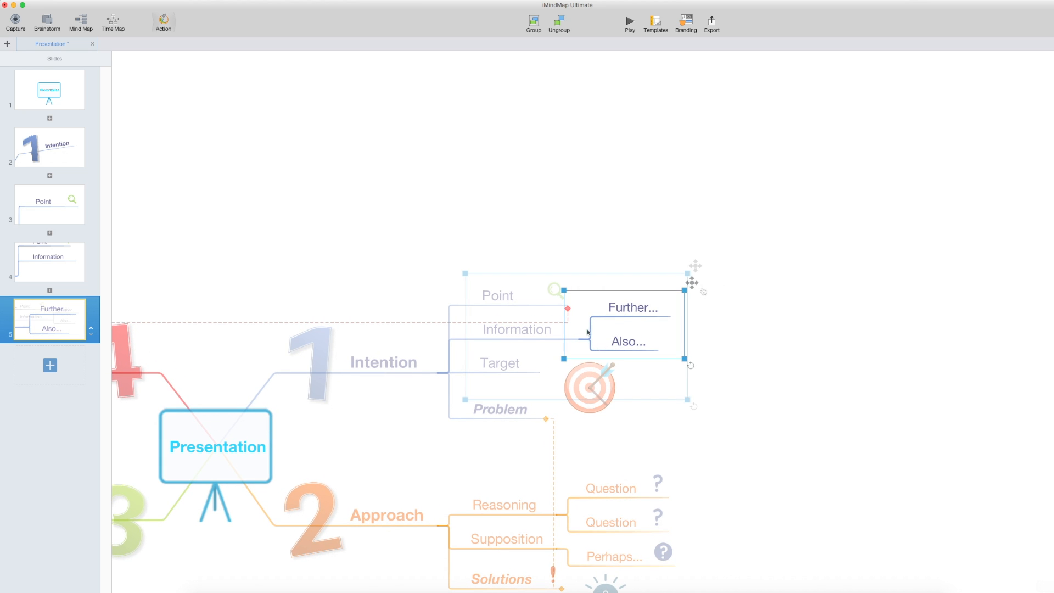
pyautogui.click(49, 89)
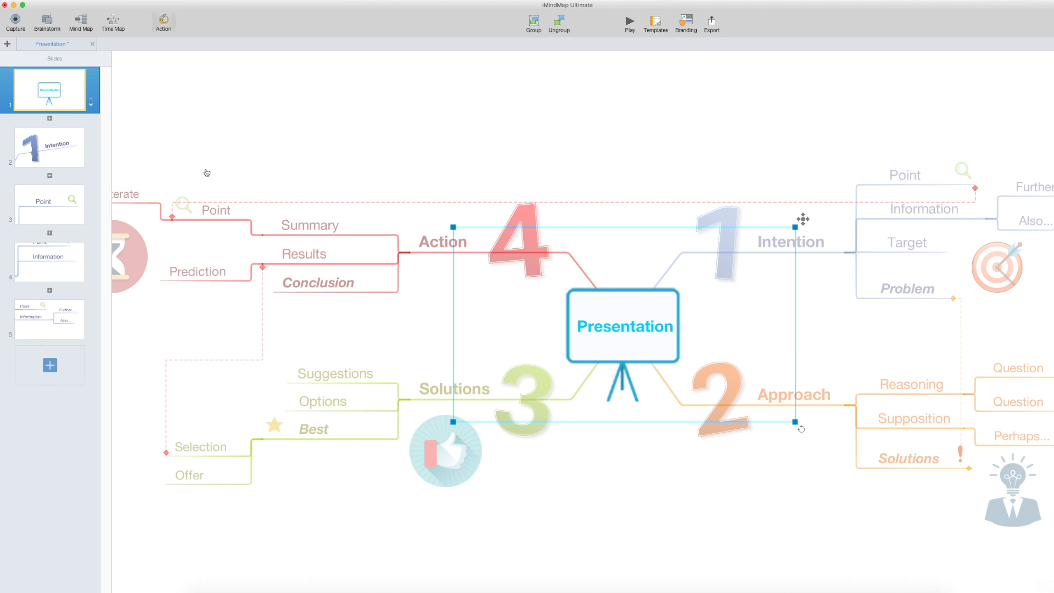
# Step: Add the framed Target branch and target icon as slide 6
pyautogui.click(49, 320)
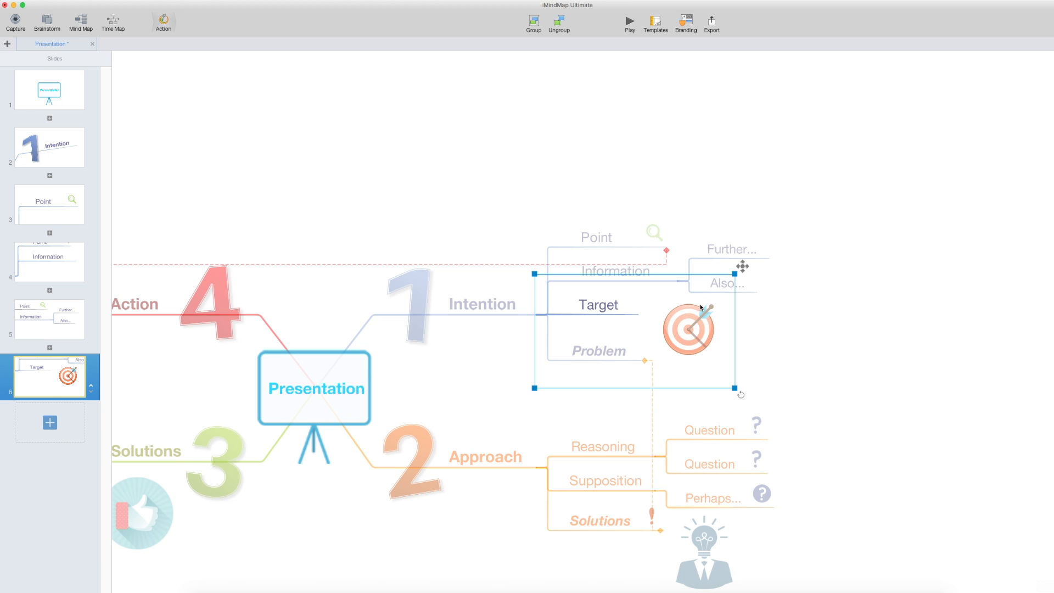
pyautogui.moveTo(600, 357)
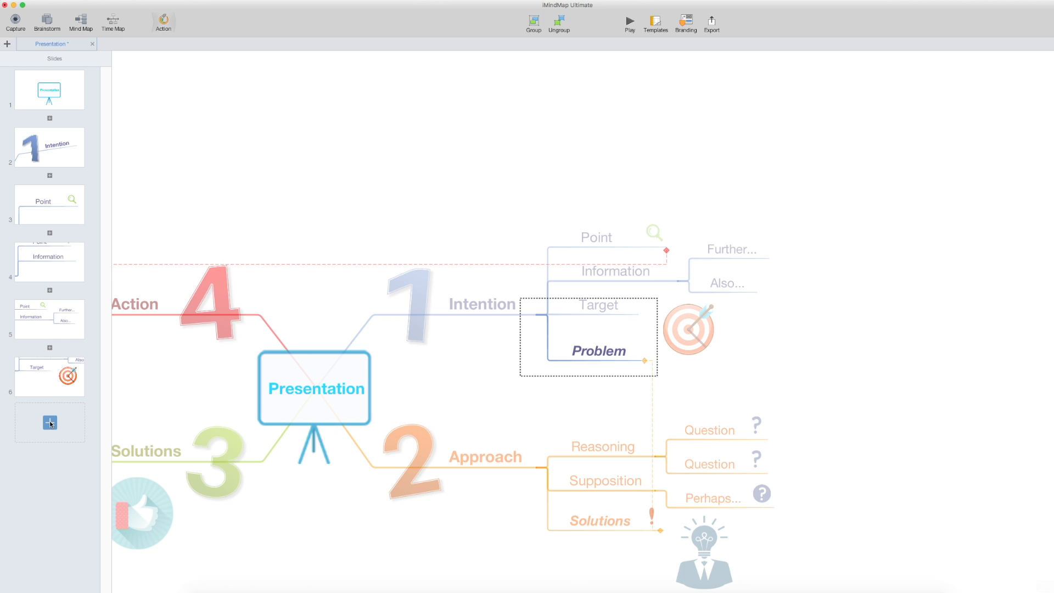
# Step: Add the framed italic Problem branch as slide 7
pyautogui.click(49, 422)
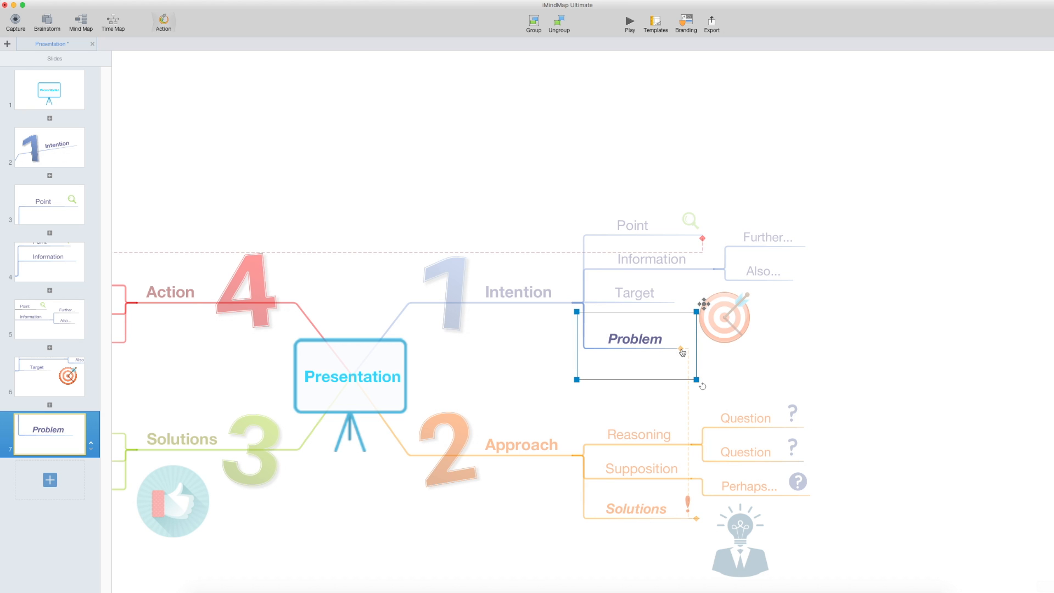
pyautogui.moveTo(684, 353)
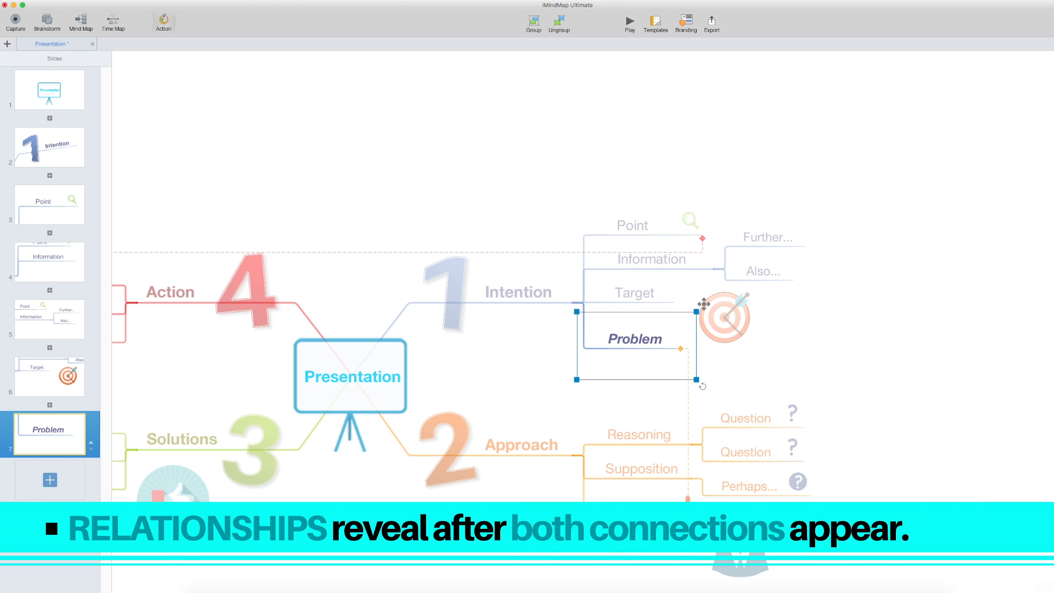
pyautogui.moveTo(688, 440)
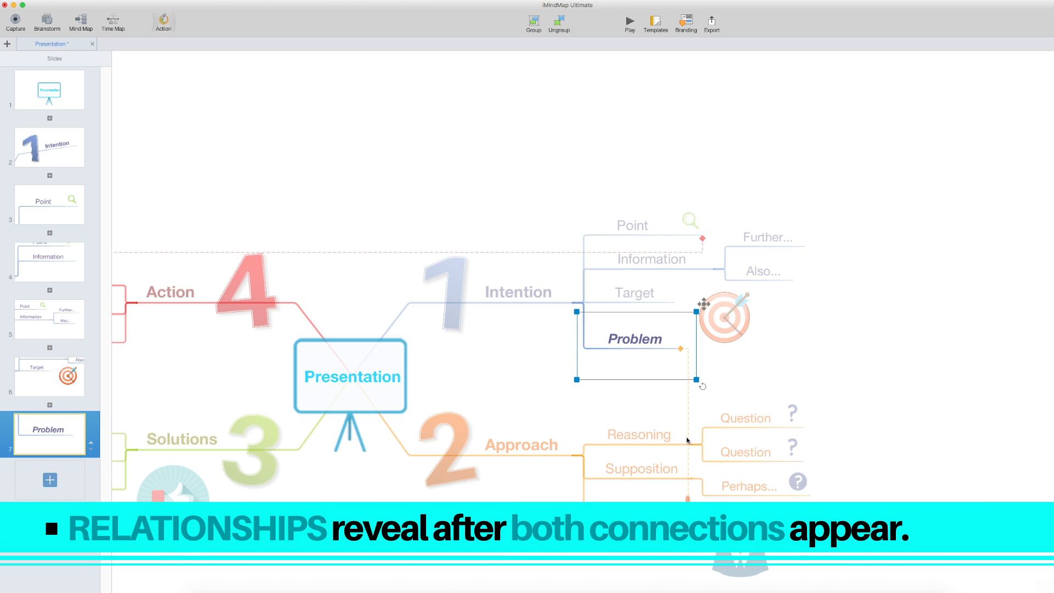
pyautogui.moveTo(660, 493)
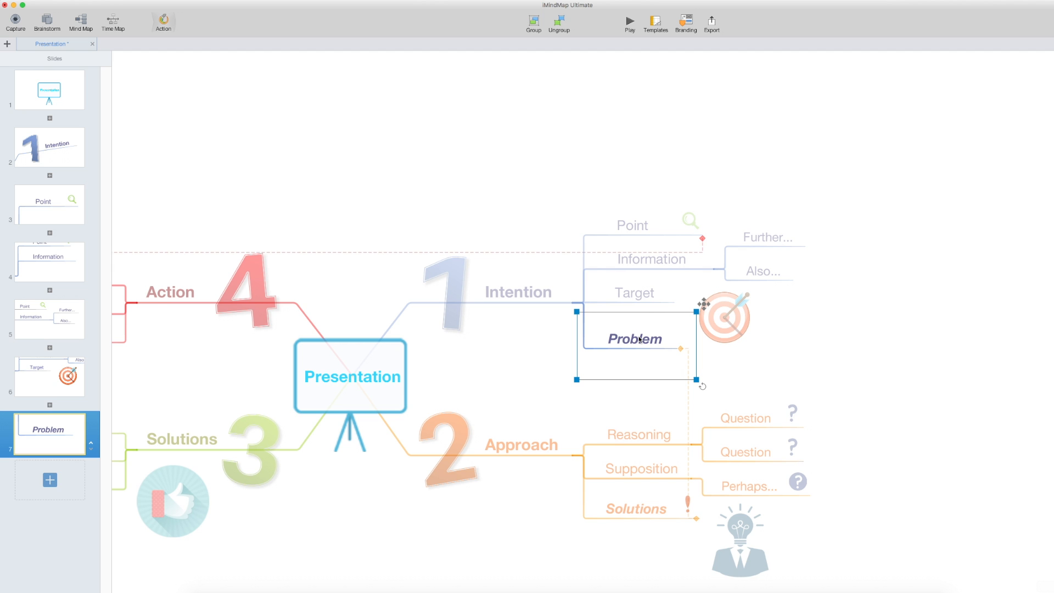
pyautogui.moveTo(40, 389)
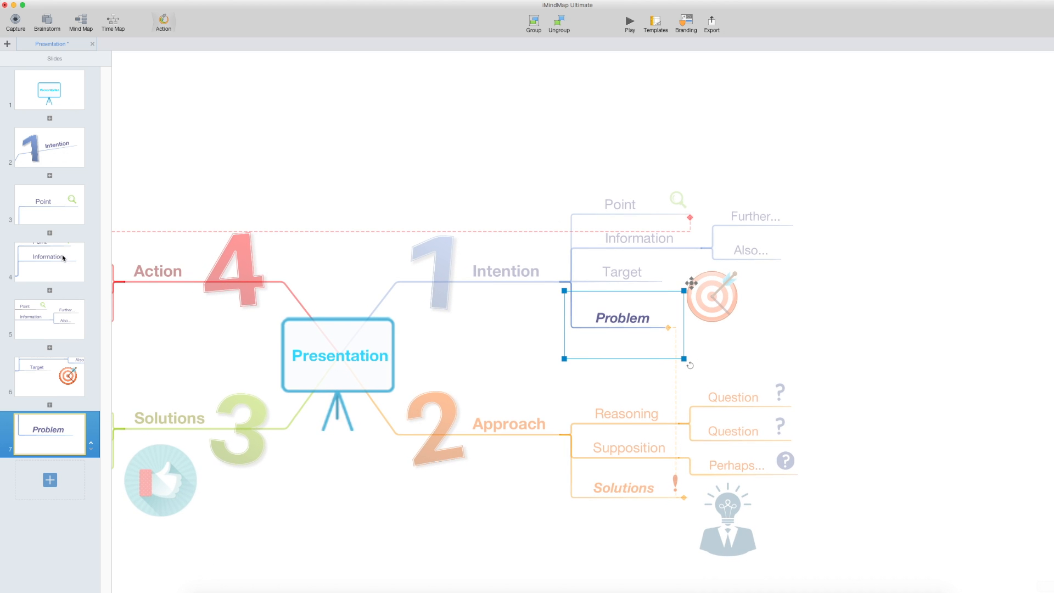
# Step: Insert a copy of the Point slide as slide 7, just before the Problem slide
pyautogui.click(49, 204)
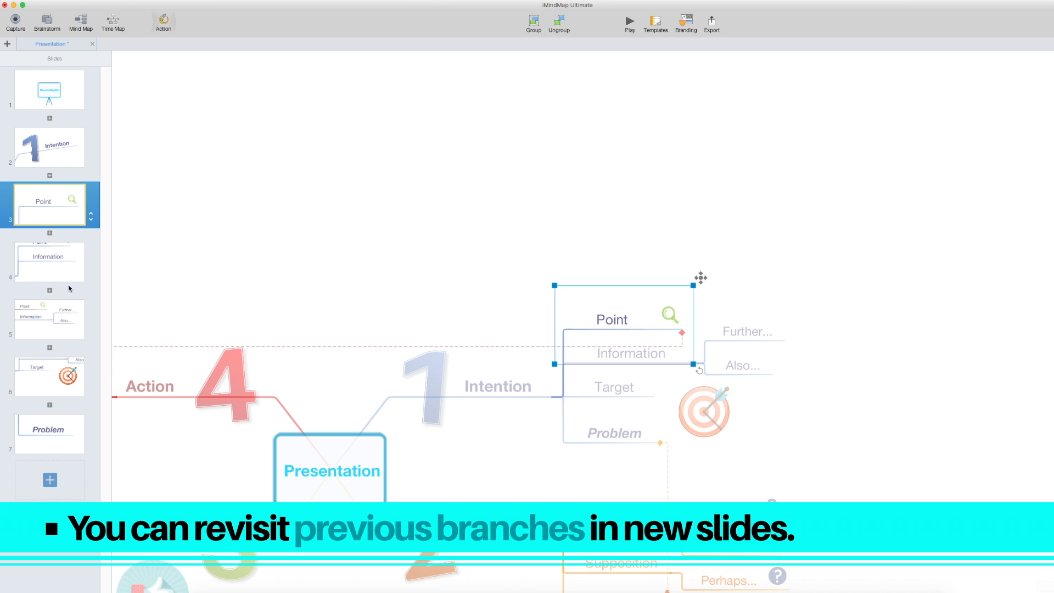
pyautogui.moveTo(57, 434)
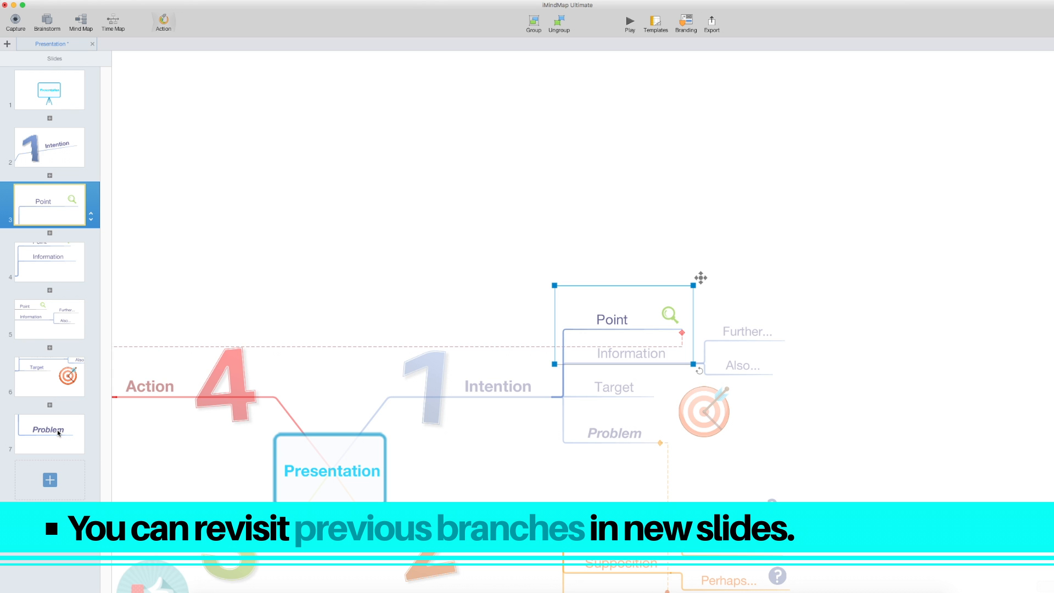
pyautogui.click(49, 433)
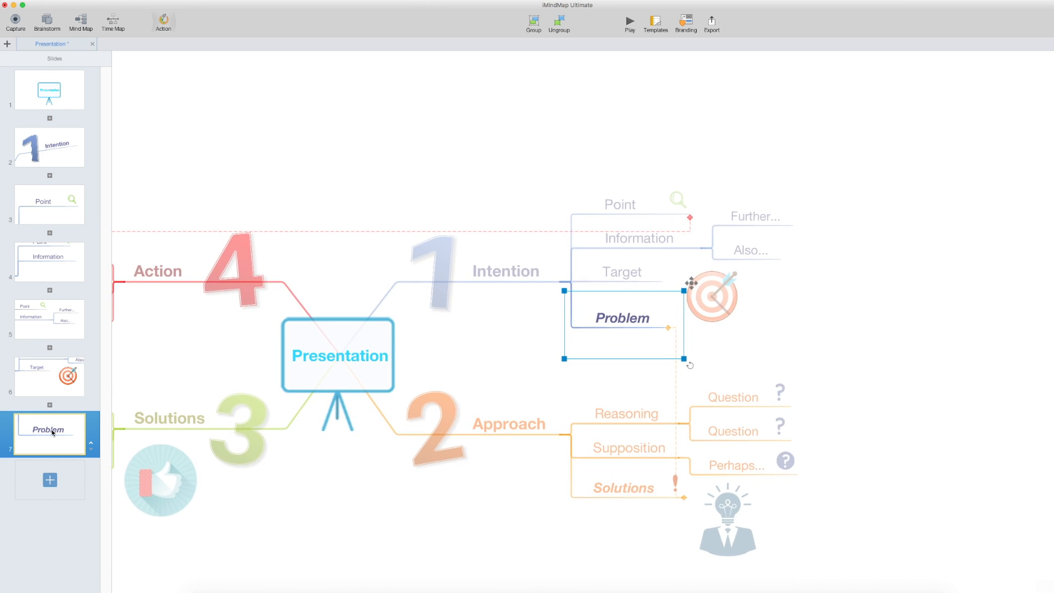
pyautogui.moveTo(583, 217)
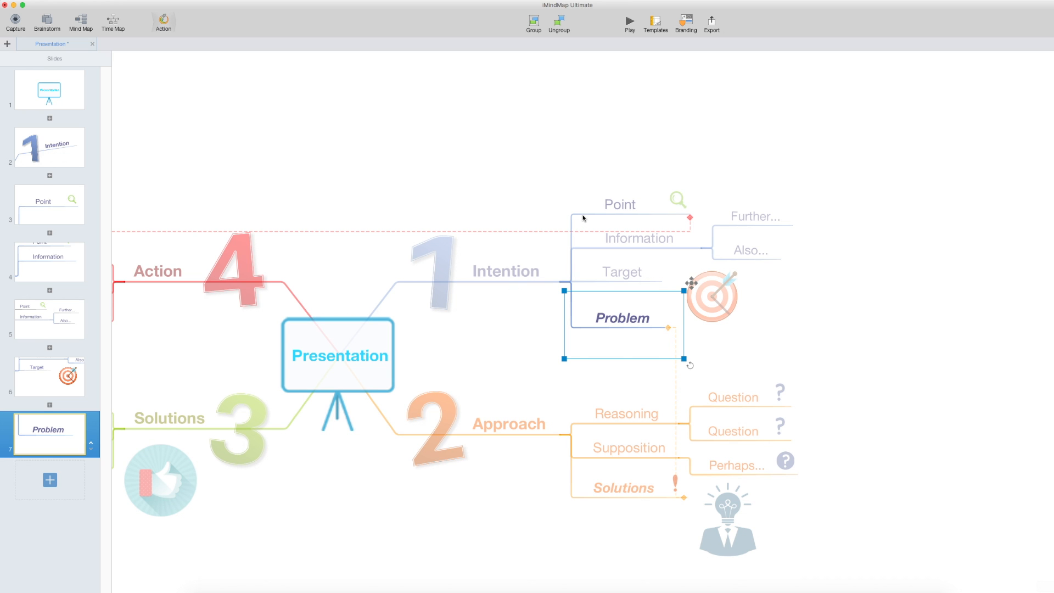
pyautogui.click(49, 205)
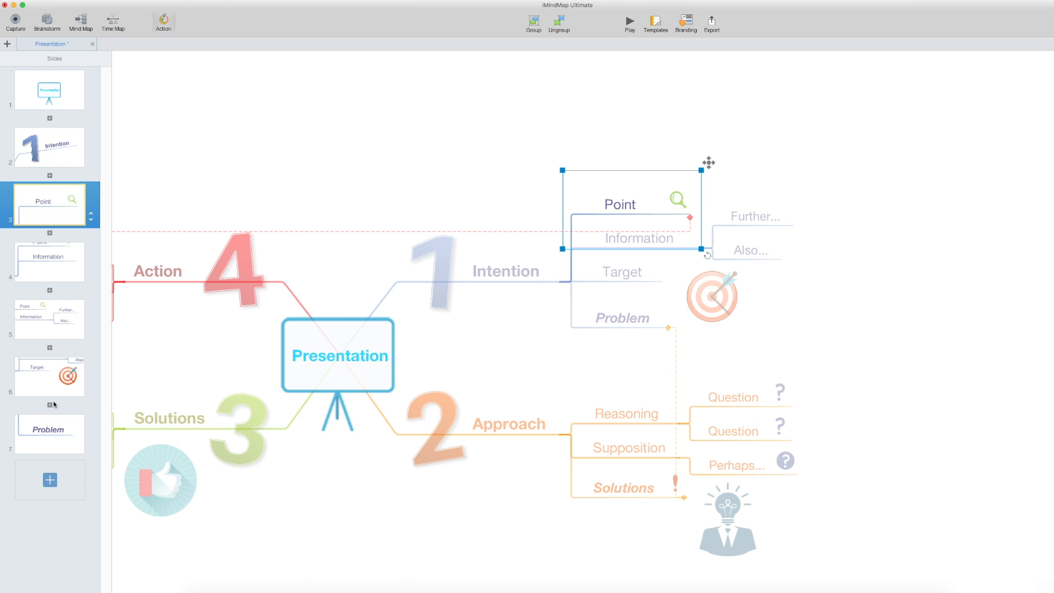
pyautogui.click(49, 407)
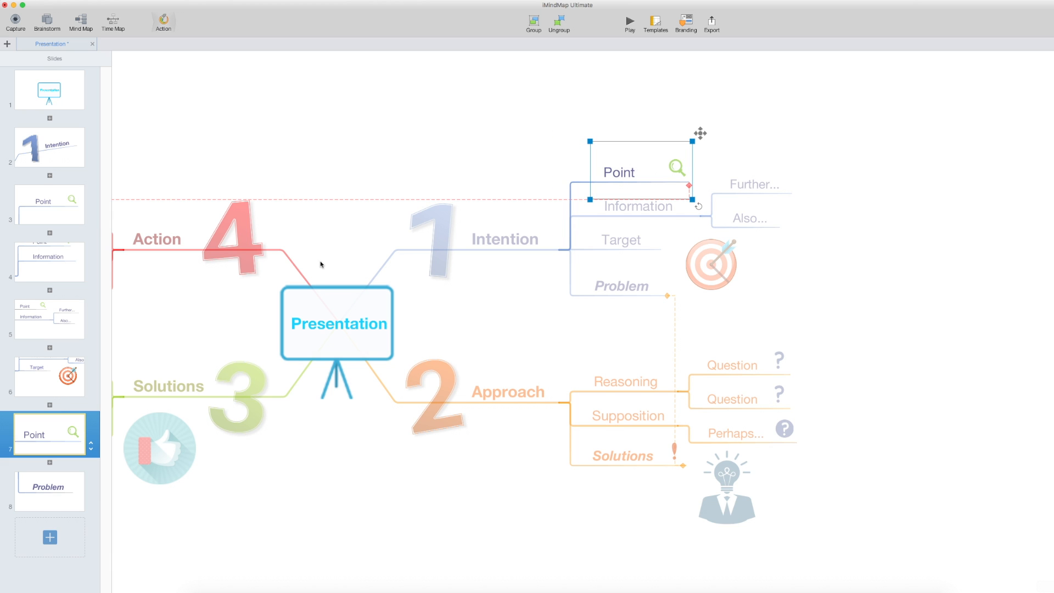
pyautogui.moveTo(54, 371)
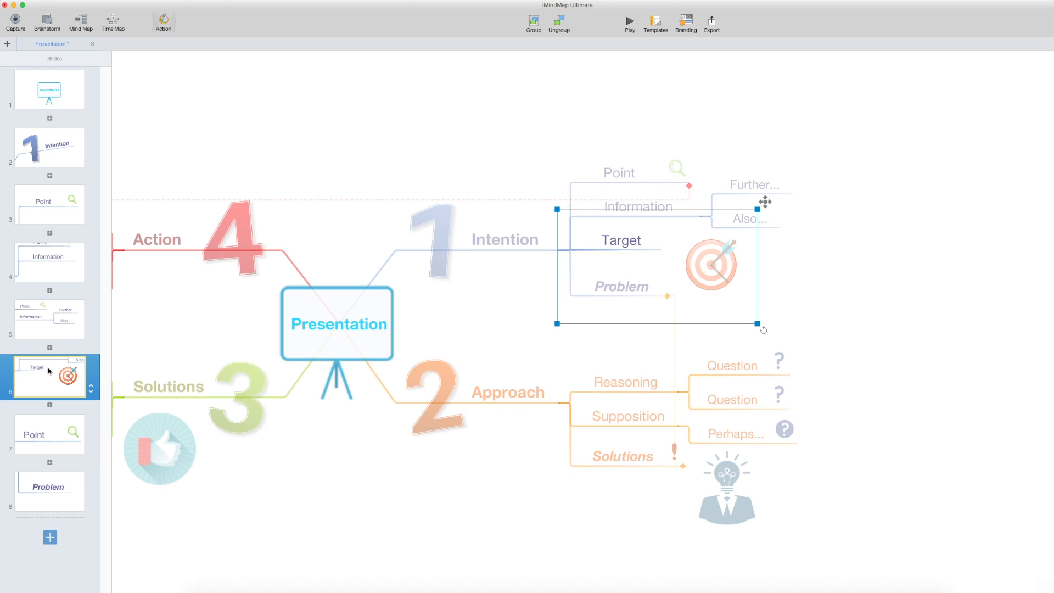
pyautogui.rightClick(48, 375)
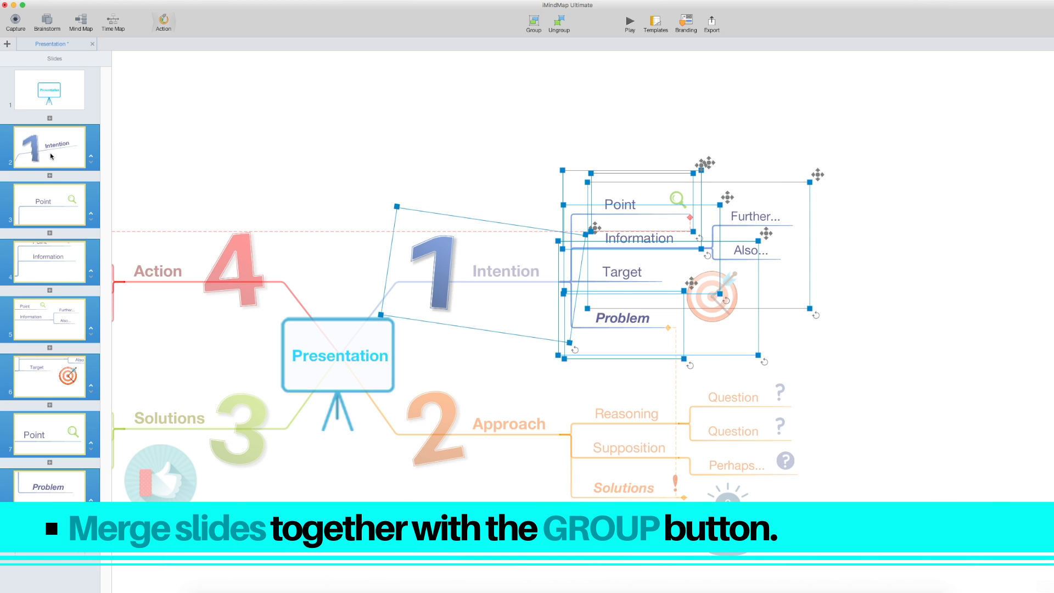
pyautogui.moveTo(532, 34)
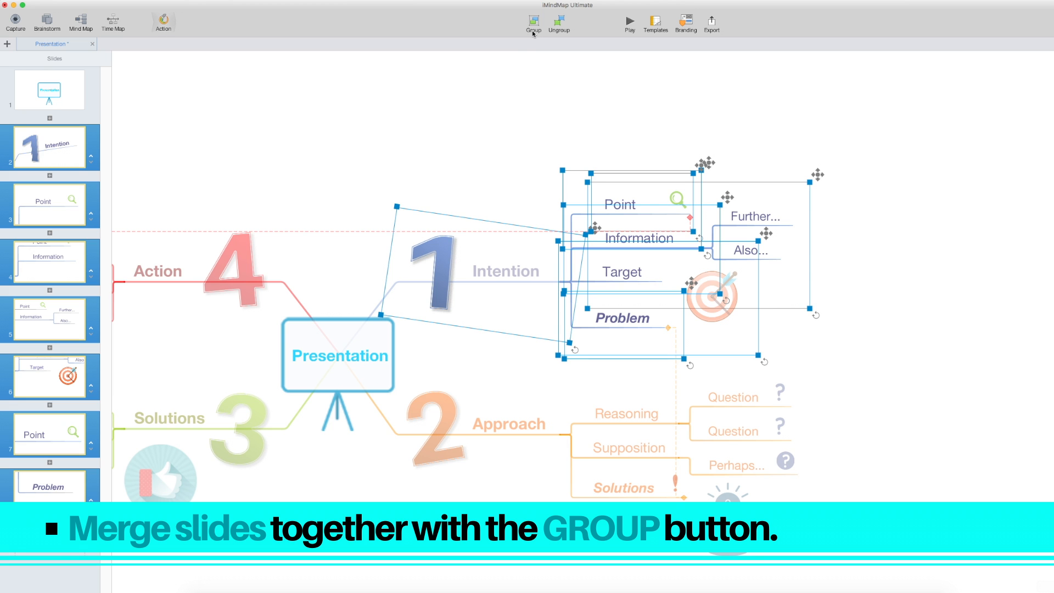
# Step: Group slides 2–8 into one Intention slide and select the merged slide 2
pyautogui.click(533, 24)
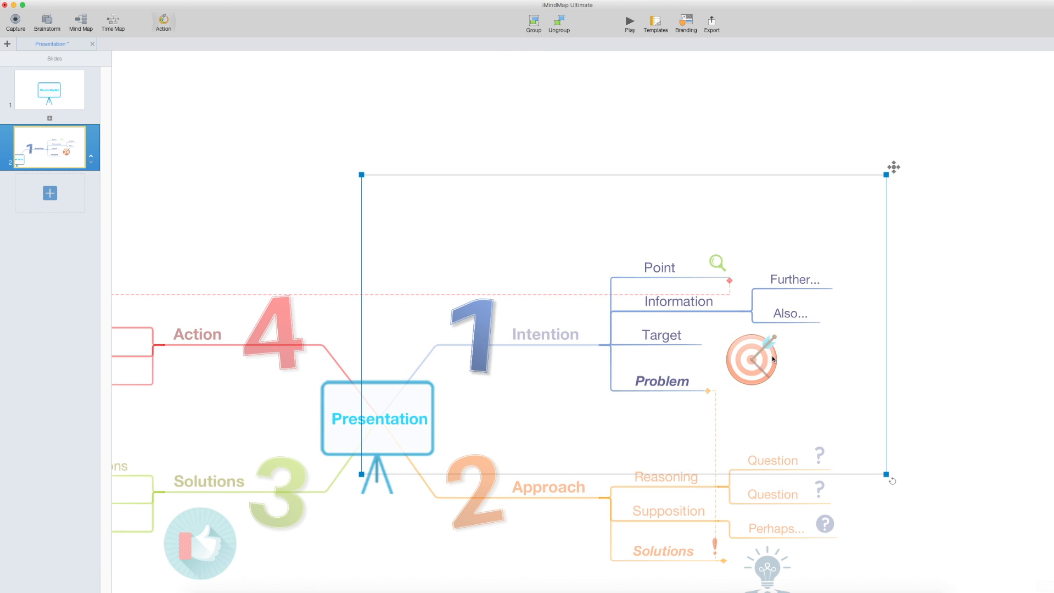
pyautogui.moveTo(40, 173)
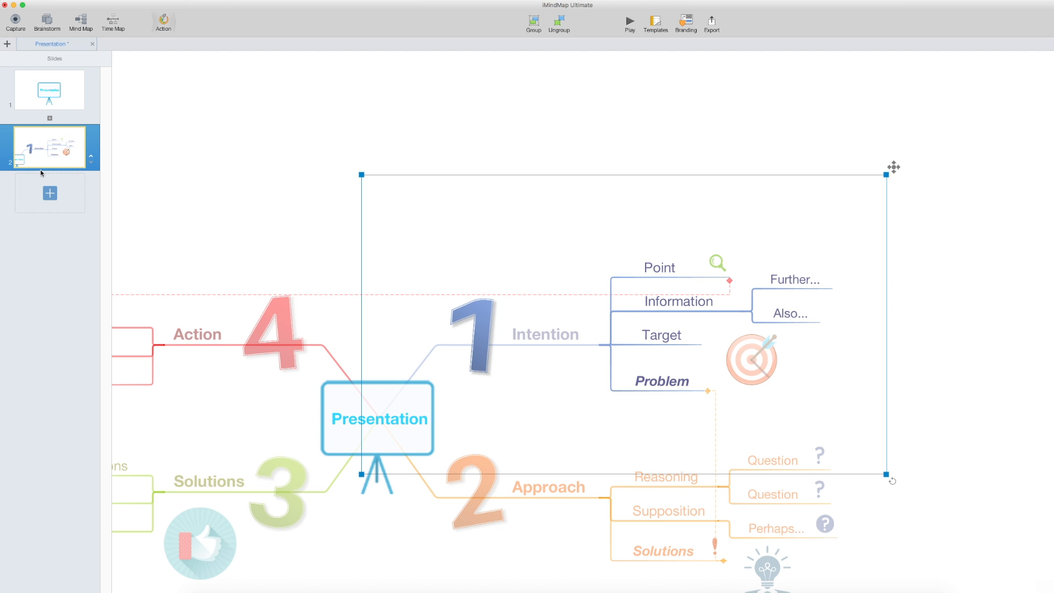
pyautogui.moveTo(892, 486)
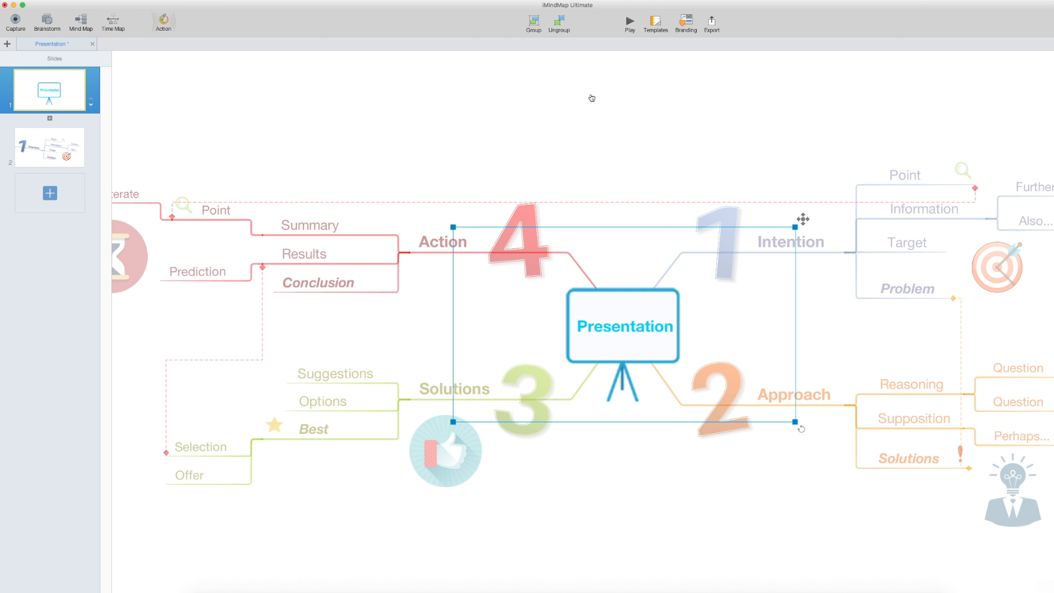
pyautogui.click(48, 146)
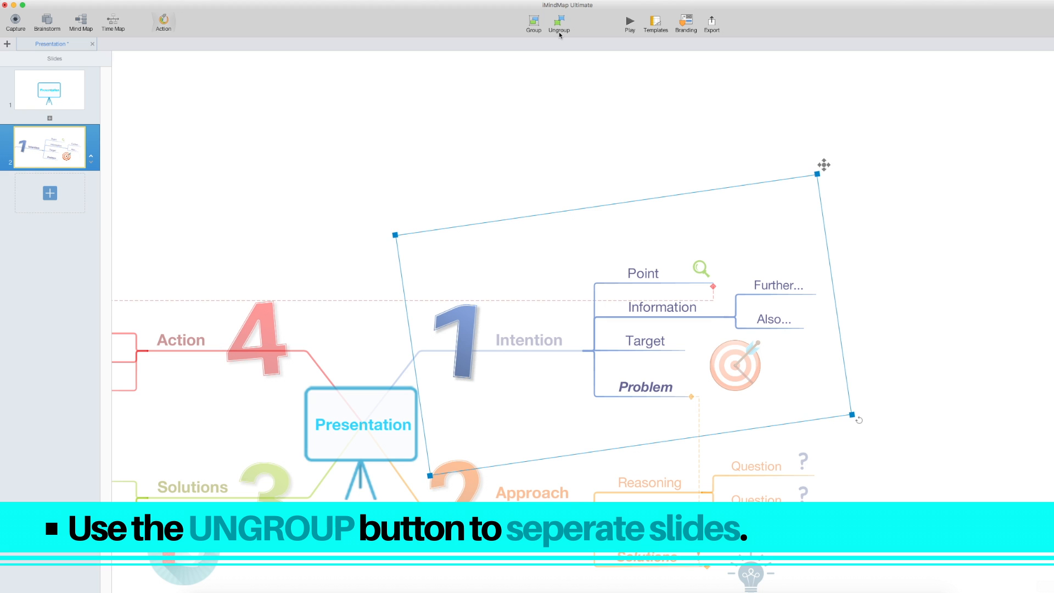
# Step: Ungroup the merged Intention slide, then group the Further... and Also... slides together
pyautogui.click(557, 25)
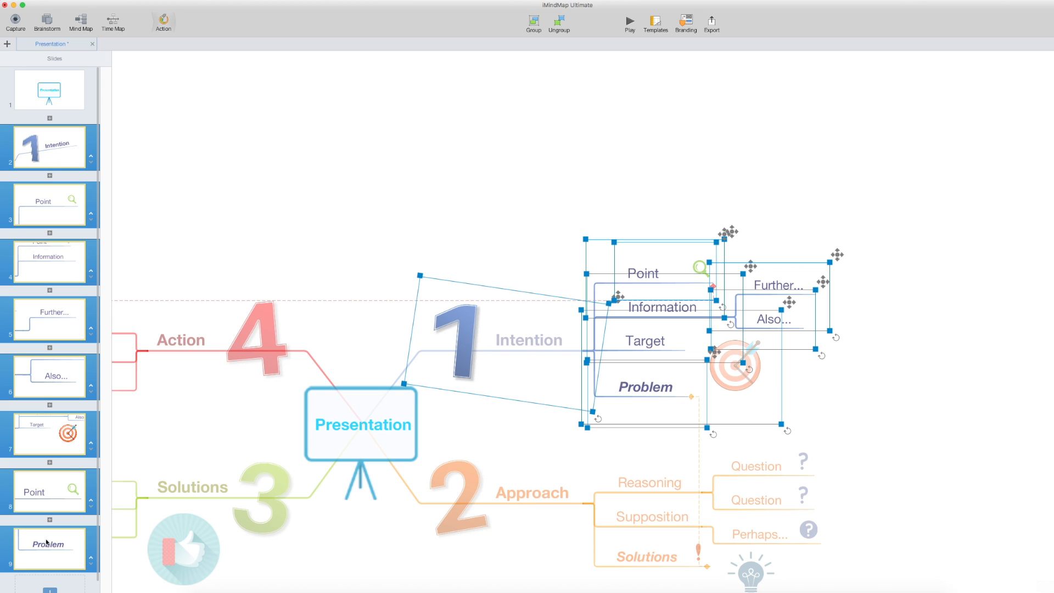
pyautogui.moveTo(48, 321)
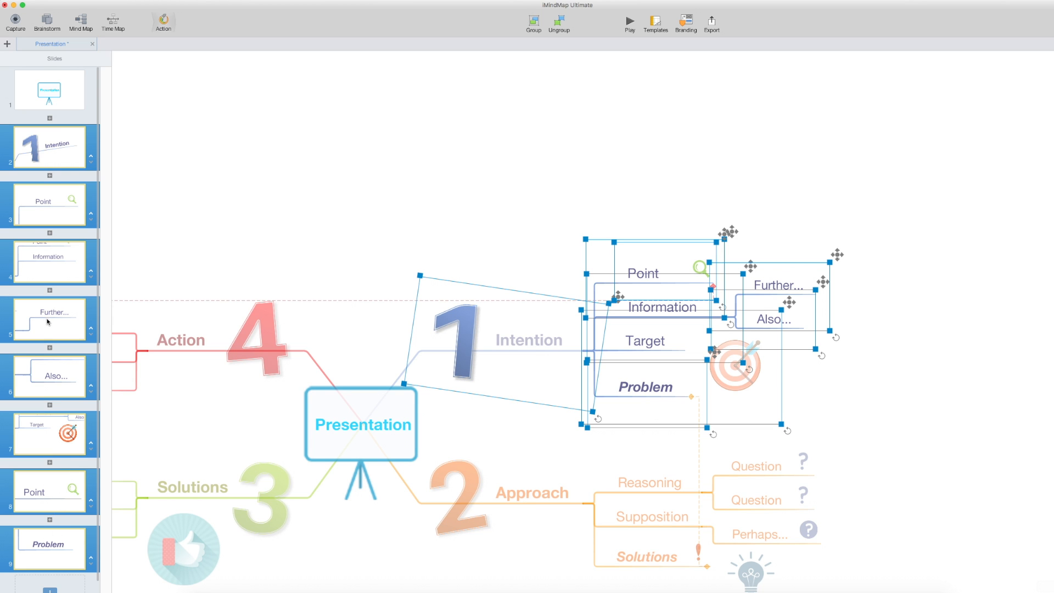
pyautogui.moveTo(796, 327)
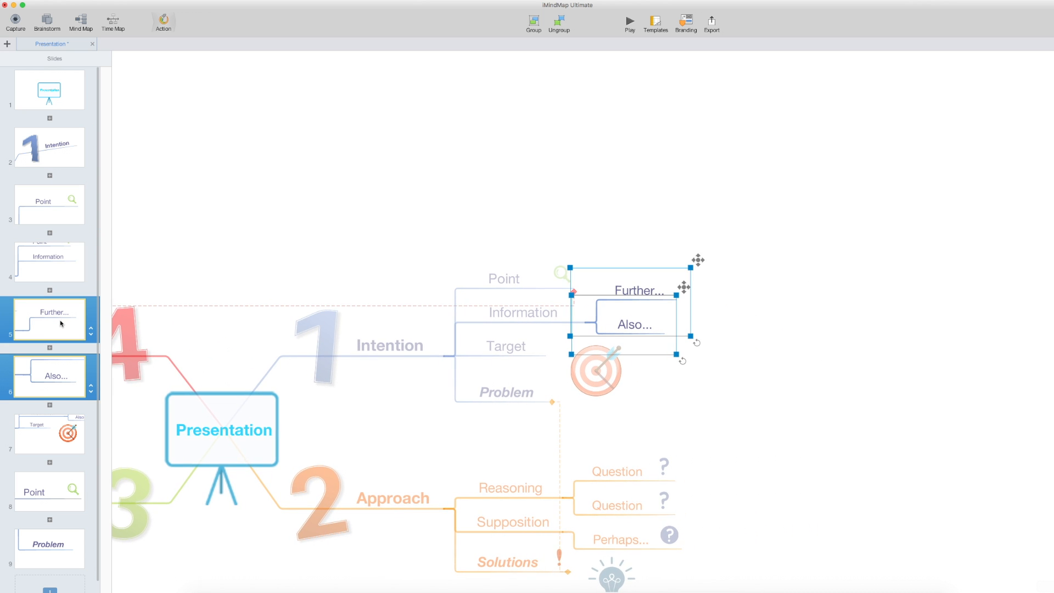
pyautogui.click(533, 24)
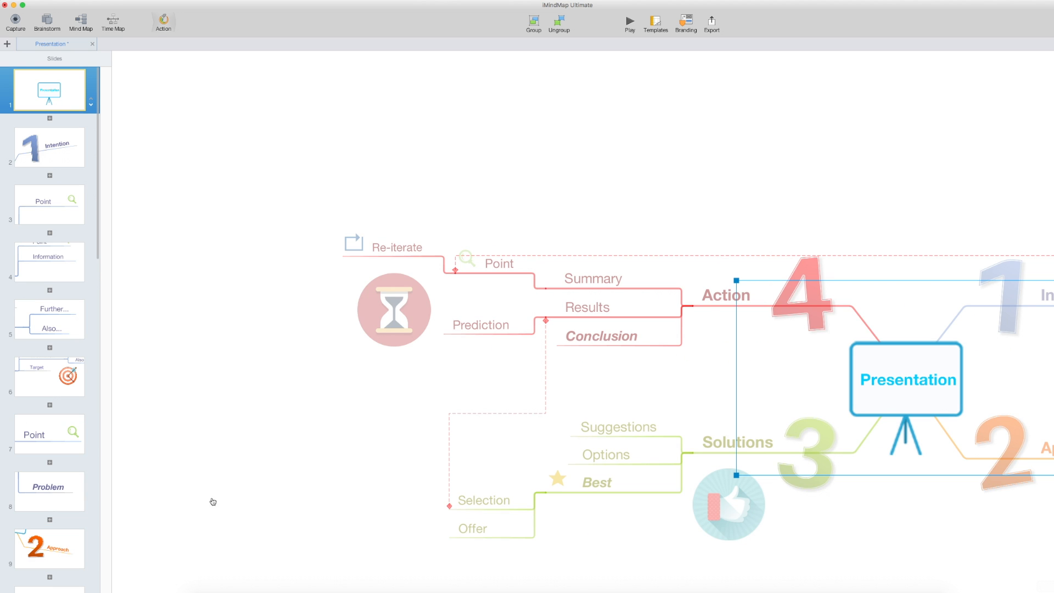
# Step: Scroll to the end of the 26-slide list and play the presentation
pyautogui.scroll(-3)
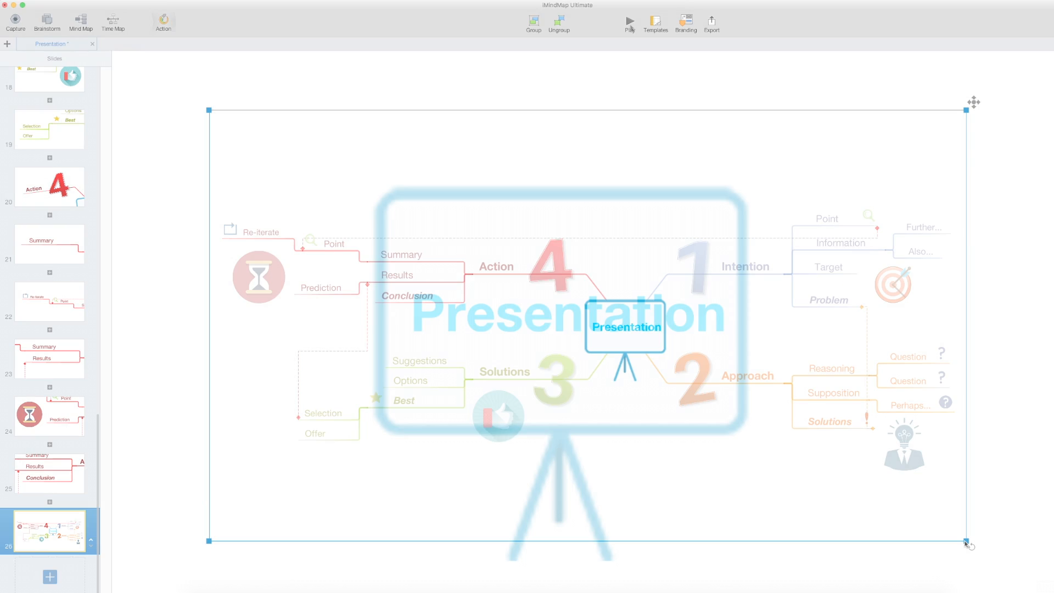
pyautogui.click(629, 21)
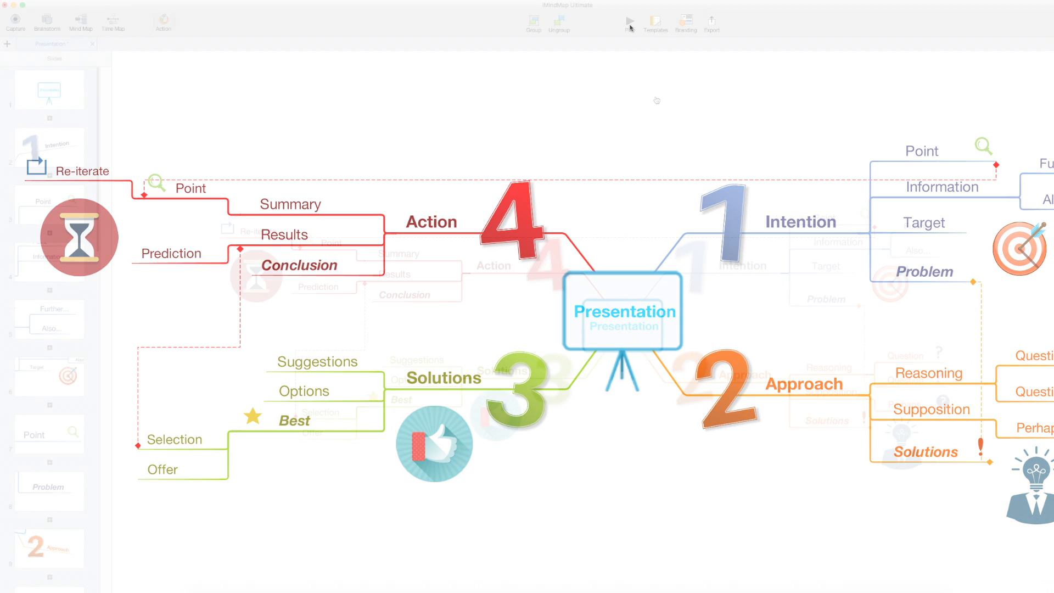
# Step: Replace this presentation's template with the Meeting template
pyautogui.click(656, 21)
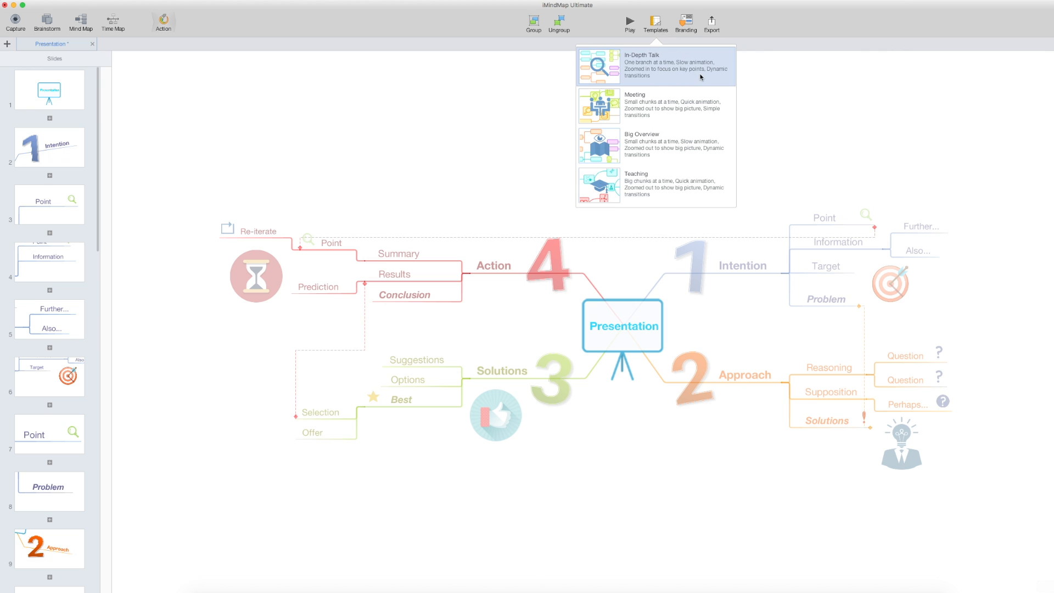
pyautogui.moveTo(699, 115)
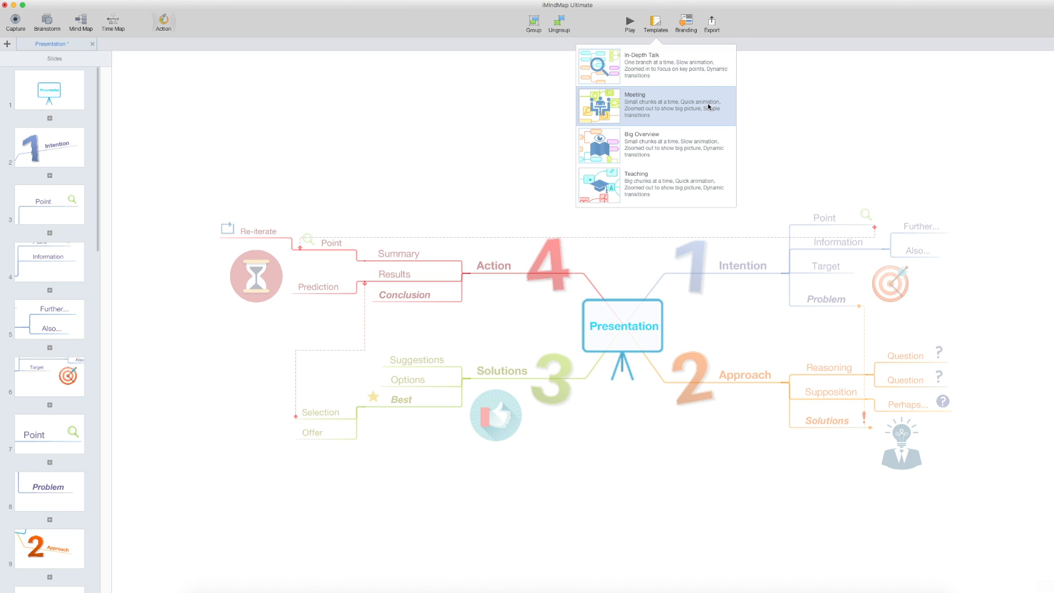
pyautogui.click(656, 104)
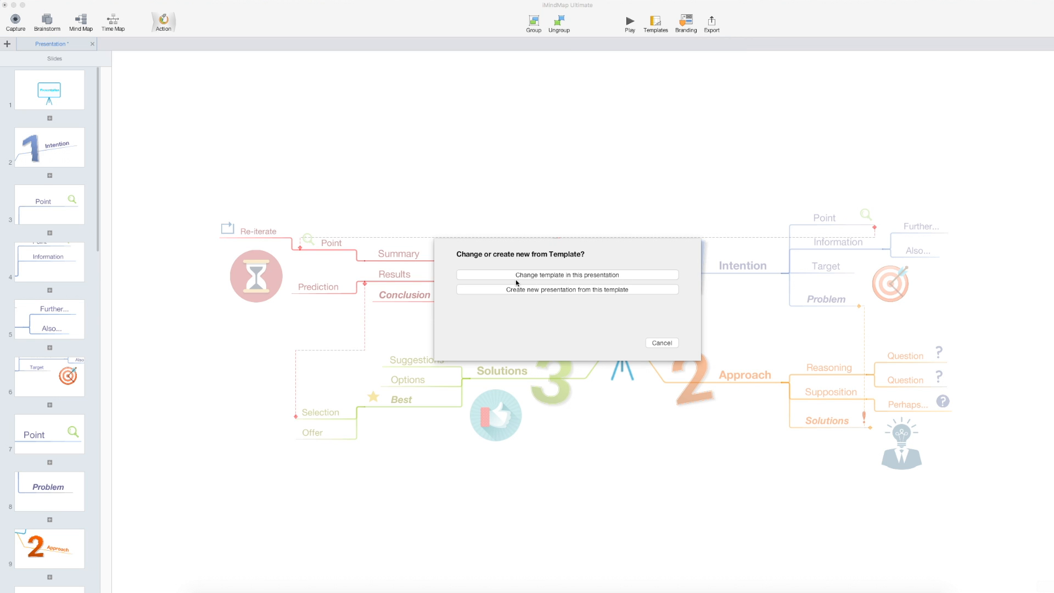
pyautogui.moveTo(619, 283)
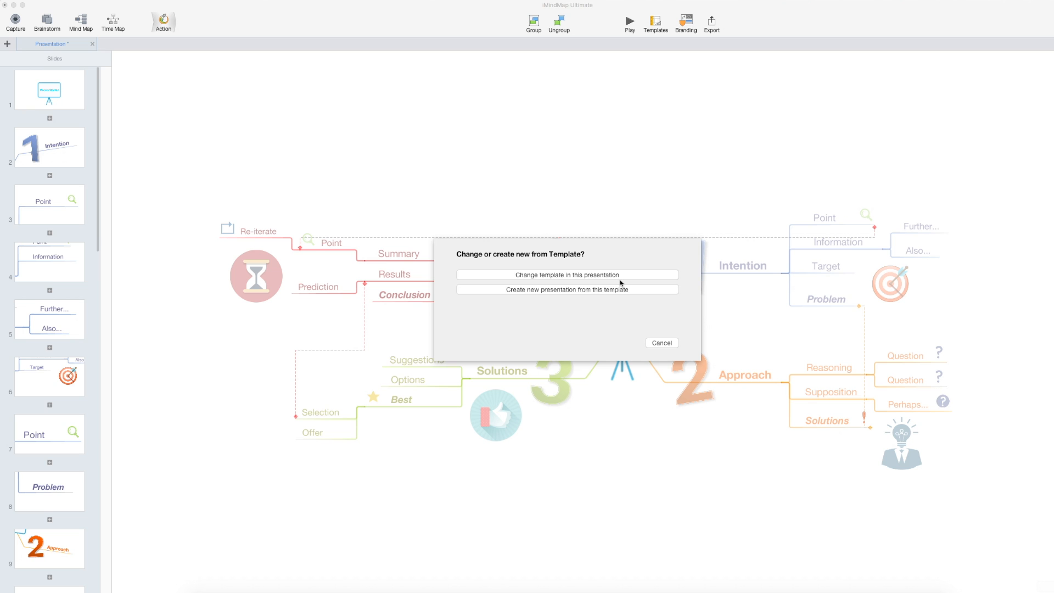
pyautogui.click(567, 275)
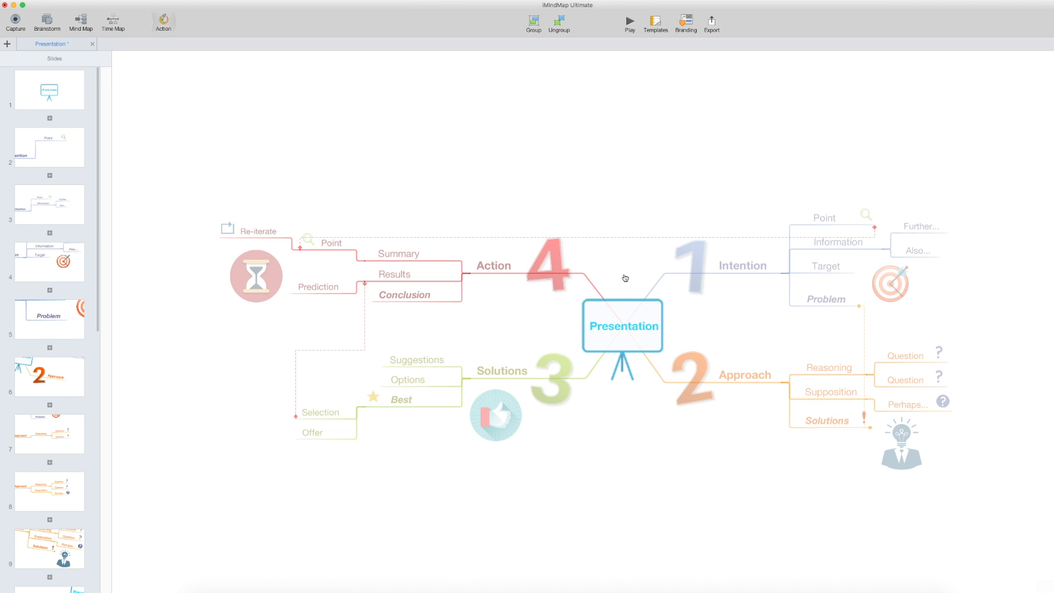
pyautogui.moveTo(46, 274)
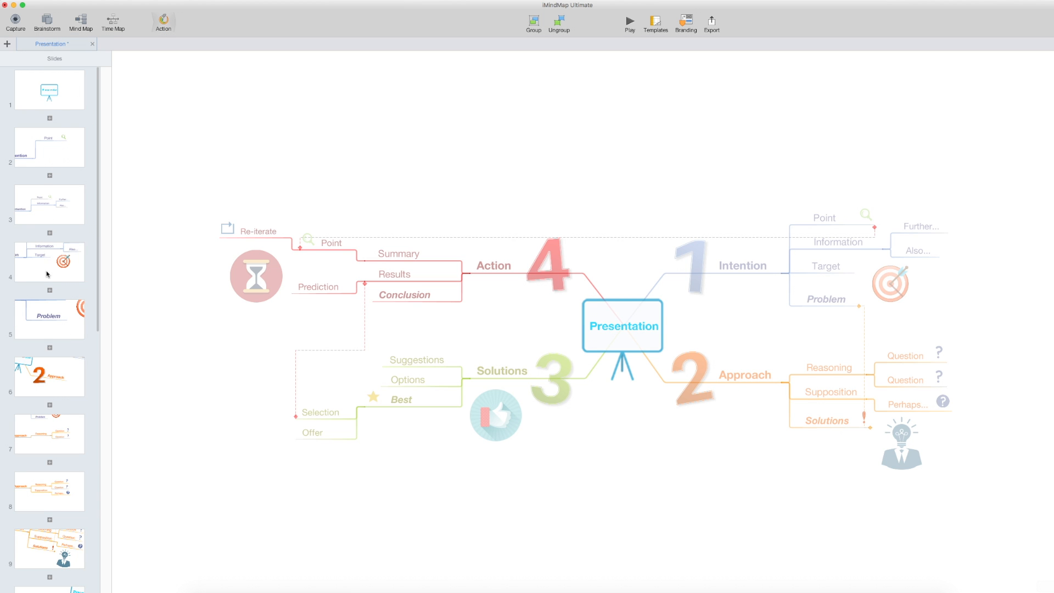
pyautogui.moveTo(48, 134)
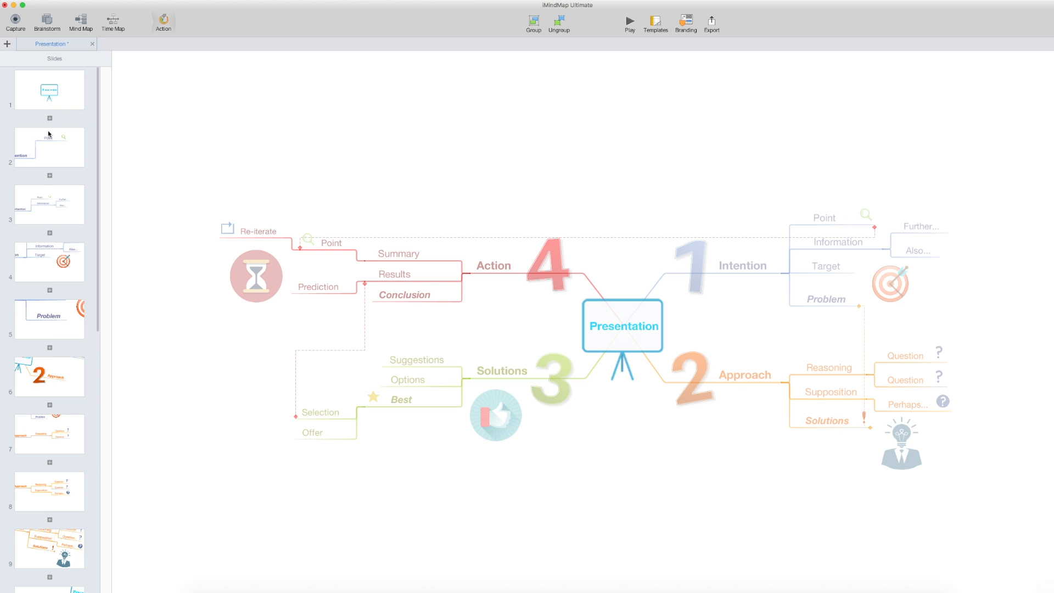
# Step: From the first slide, play briefly, then apply a chosen template to this presentation
pyautogui.click(48, 90)
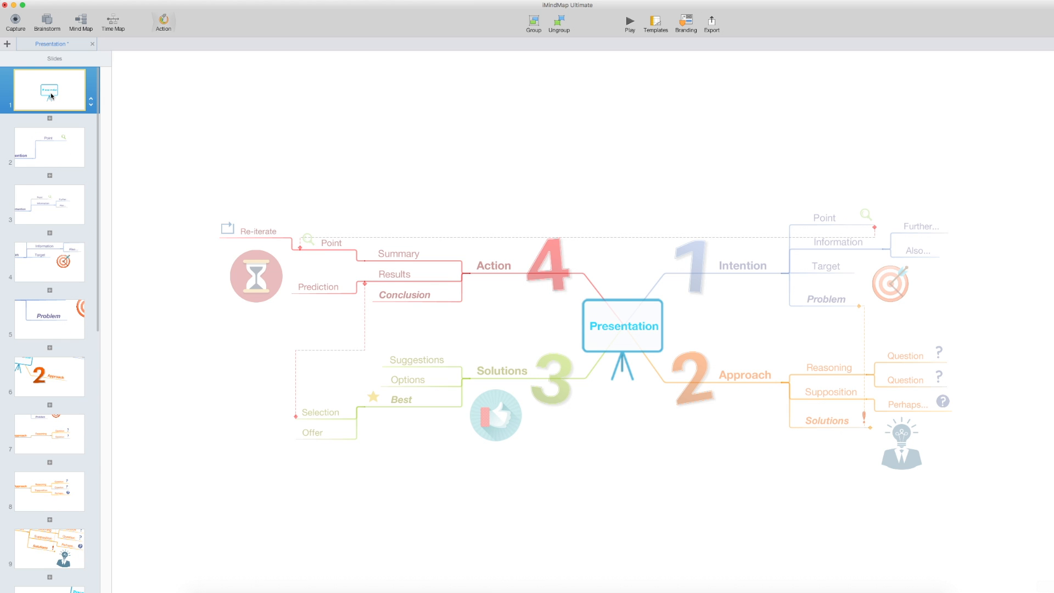
pyautogui.click(628, 21)
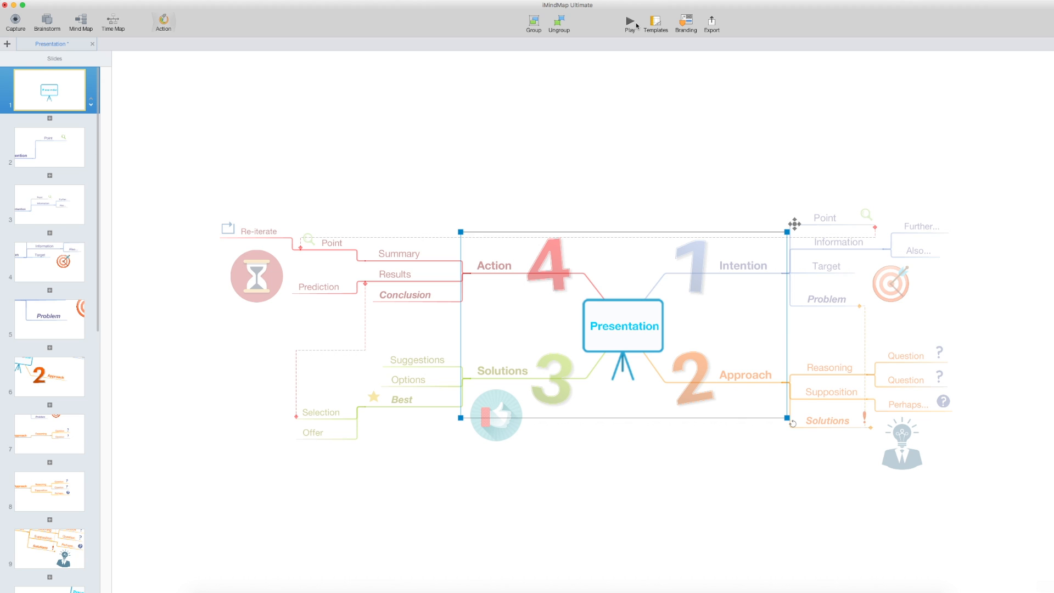
pyautogui.click(654, 23)
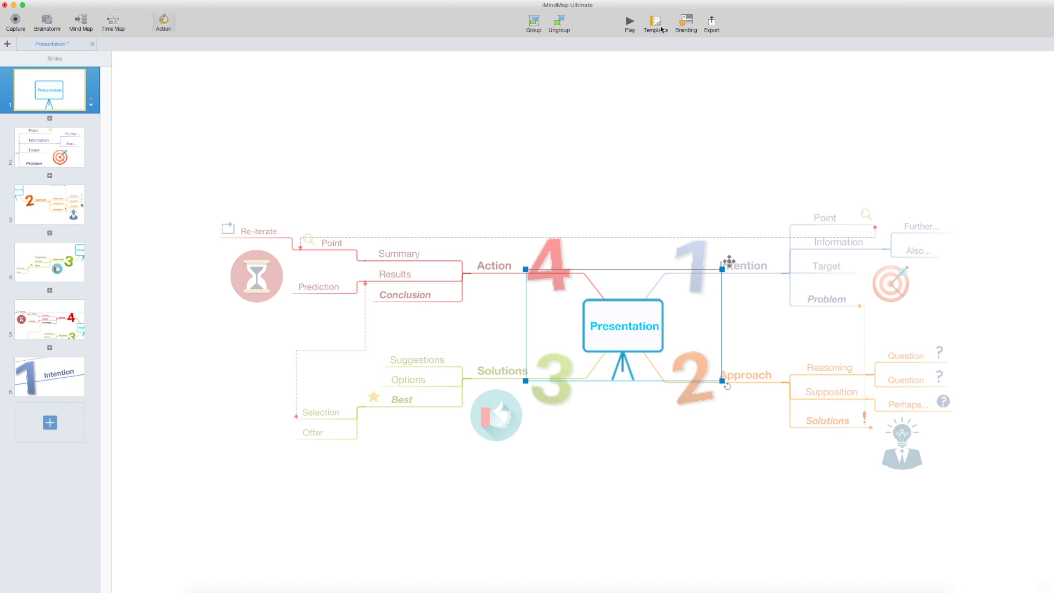
pyautogui.click(654, 21)
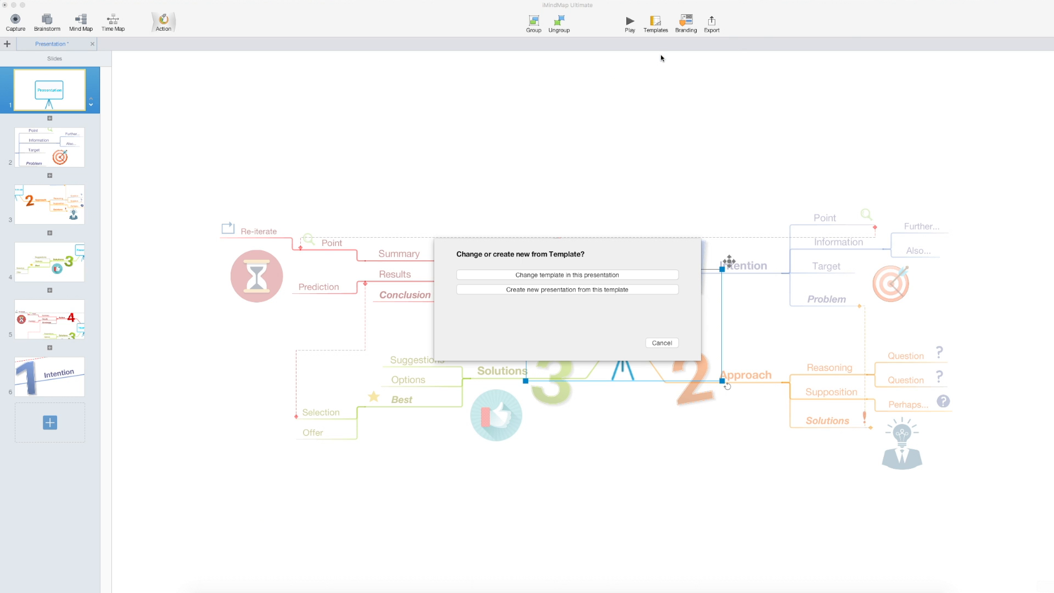
pyautogui.click(566, 275)
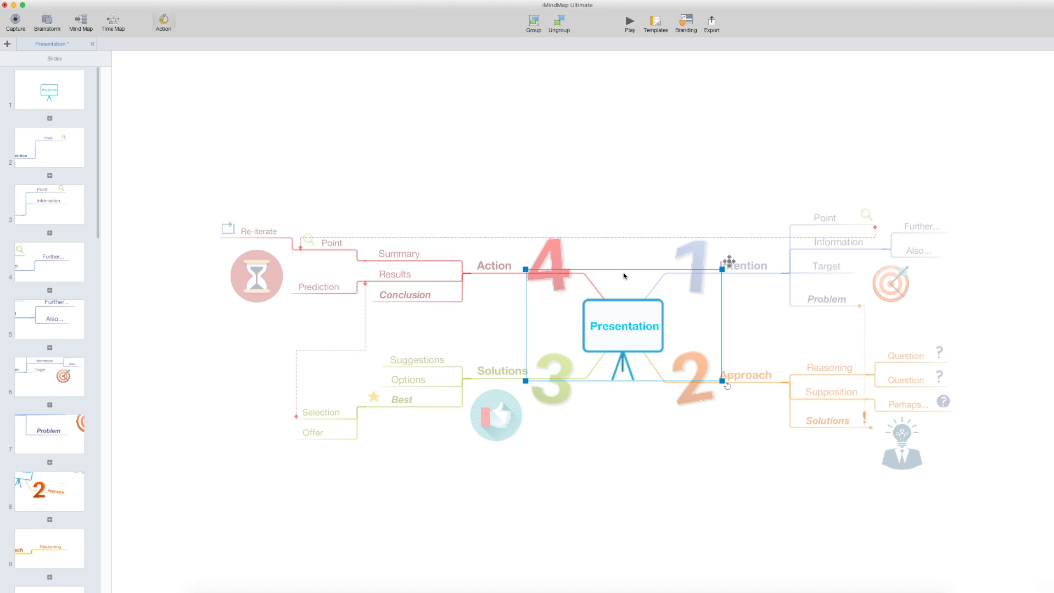
pyautogui.moveTo(623, 270)
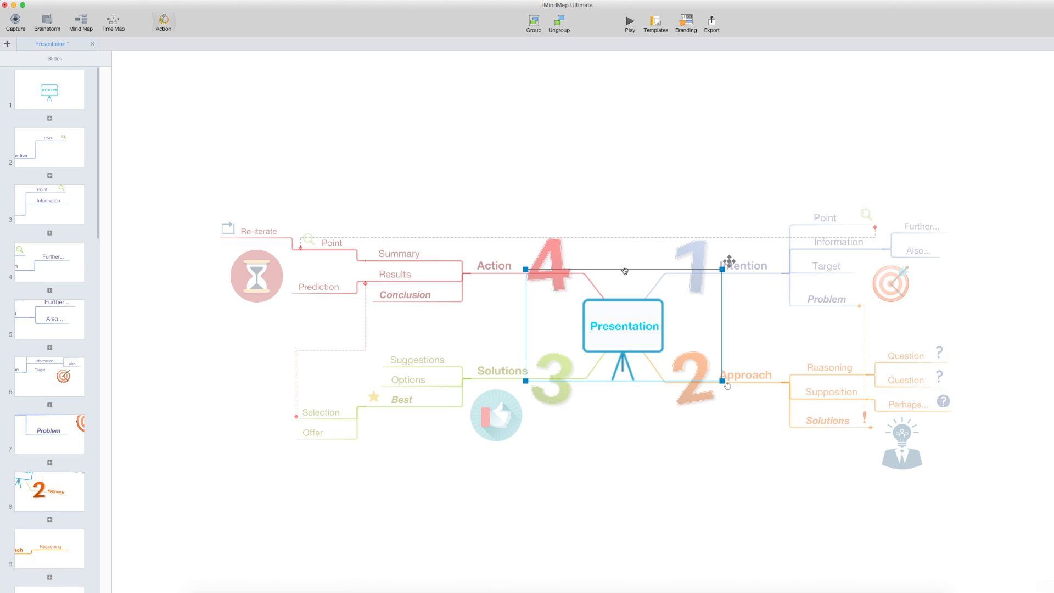
pyautogui.moveTo(631, 195)
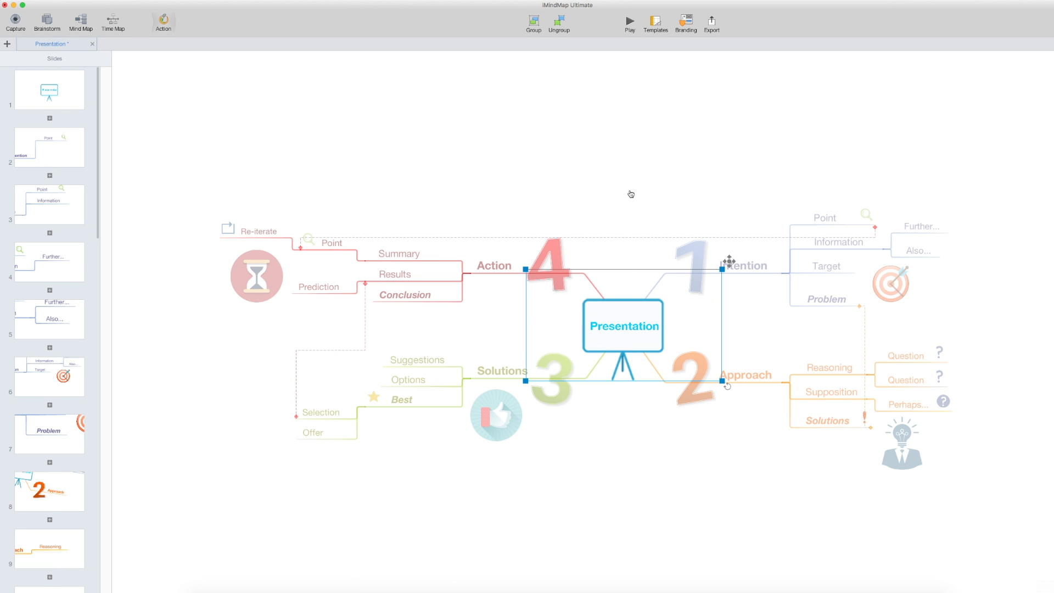
# Step: Try blue, grey and grid slide backgrounds, then remove the background
pyautogui.click(686, 22)
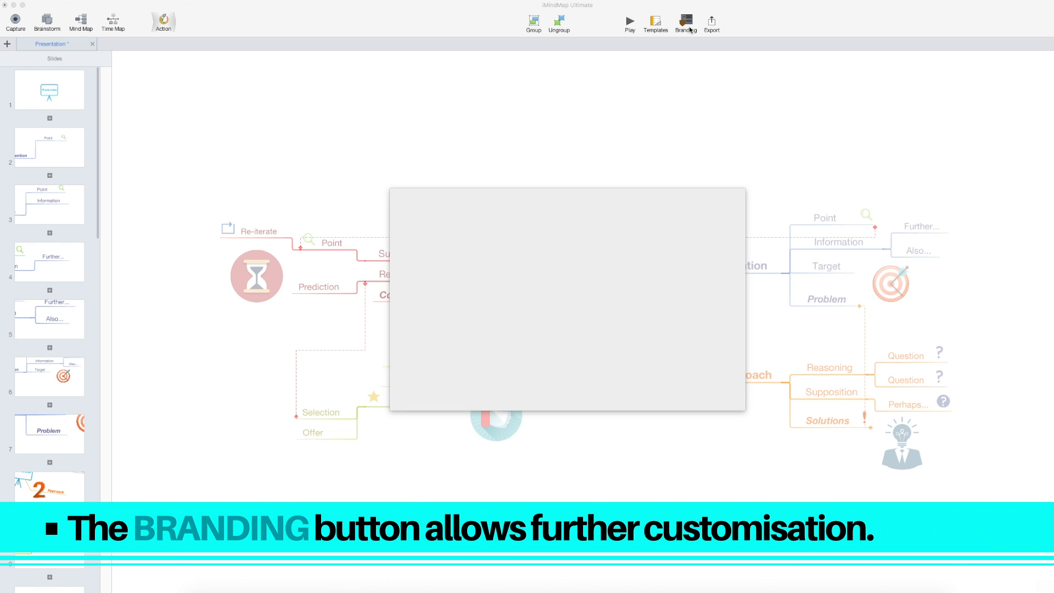
pyautogui.click(685, 20)
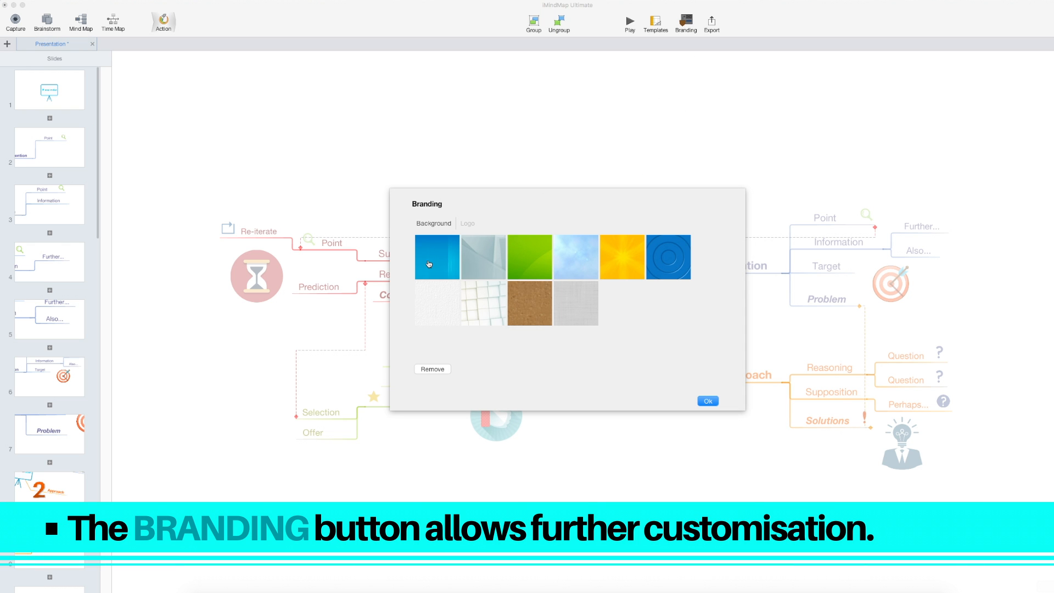
pyautogui.click(437, 256)
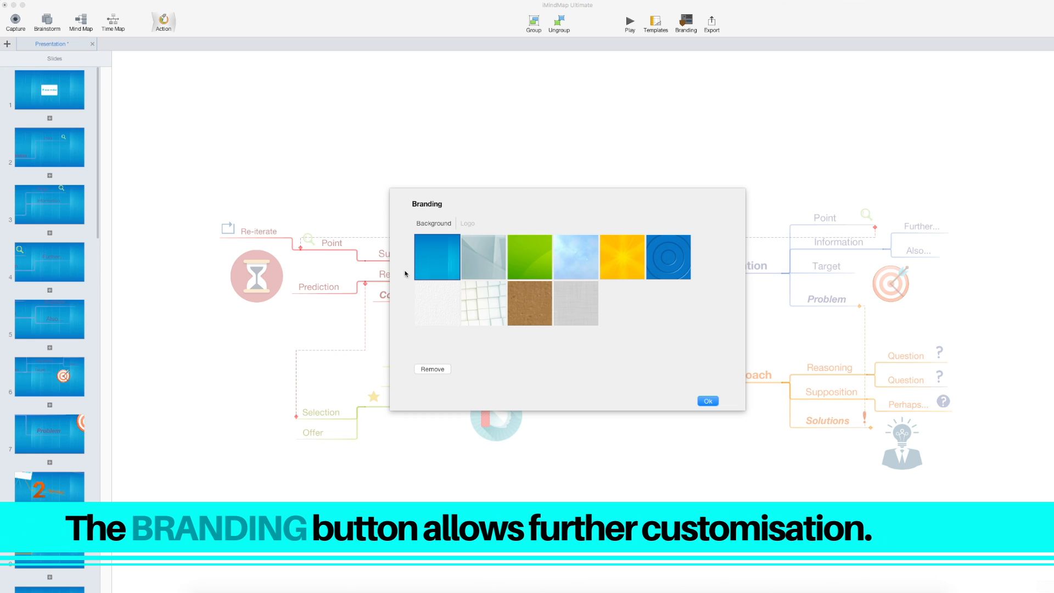
pyautogui.moveTo(420, 337)
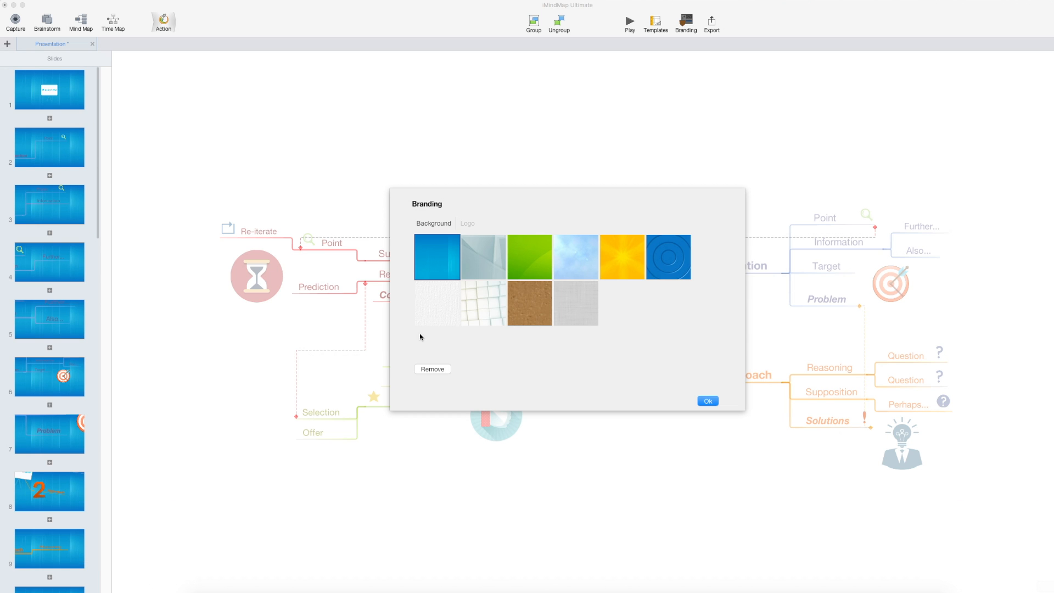
pyautogui.click(483, 257)
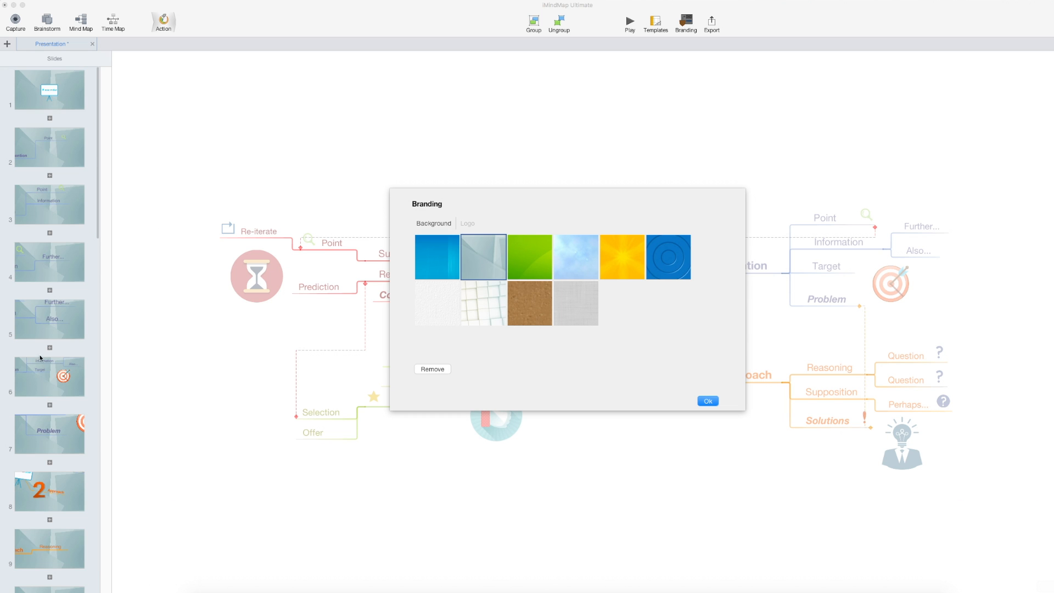
pyautogui.click(483, 303)
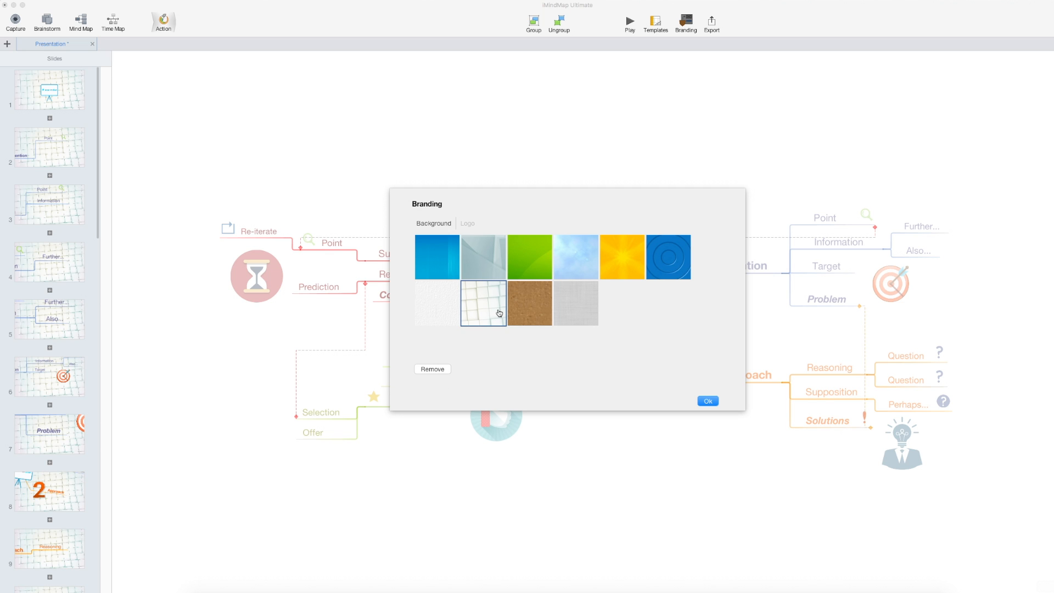
pyautogui.click(432, 368)
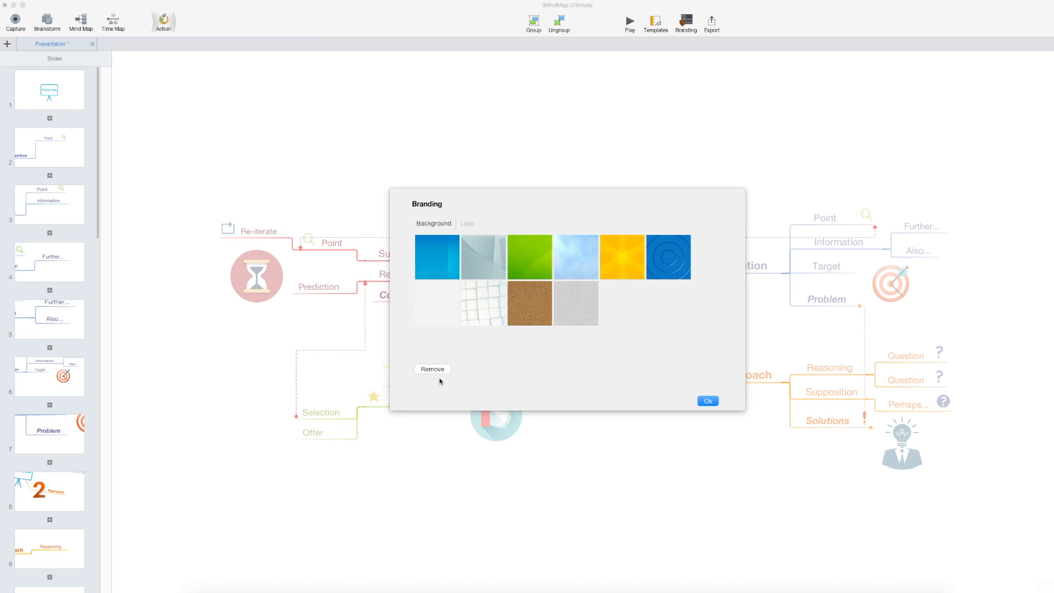
# Step: Choose a logo image for every slide and confirm the branding settings
pyautogui.click(467, 223)
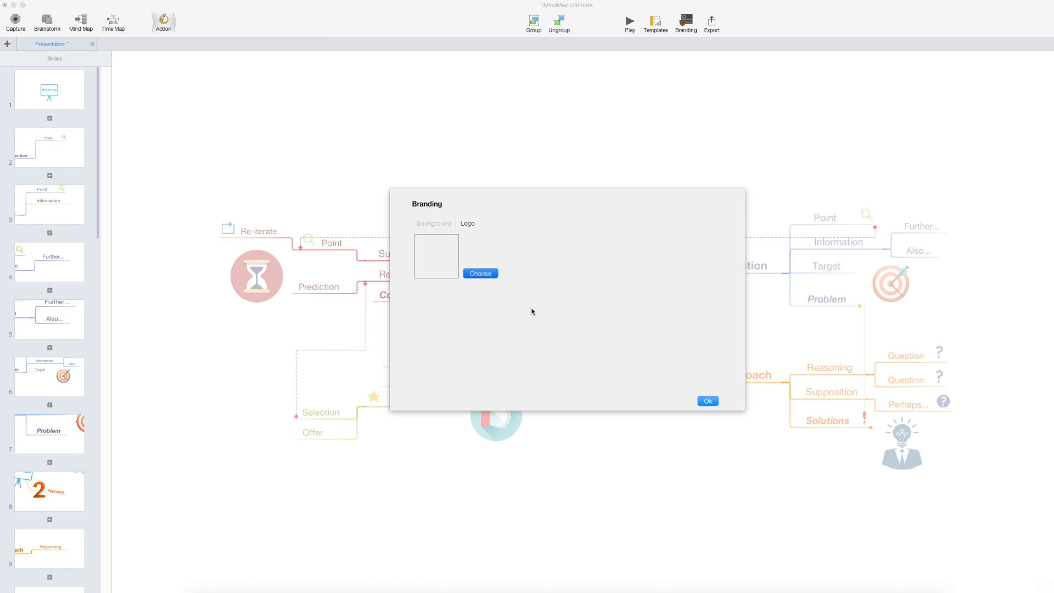
pyautogui.click(480, 273)
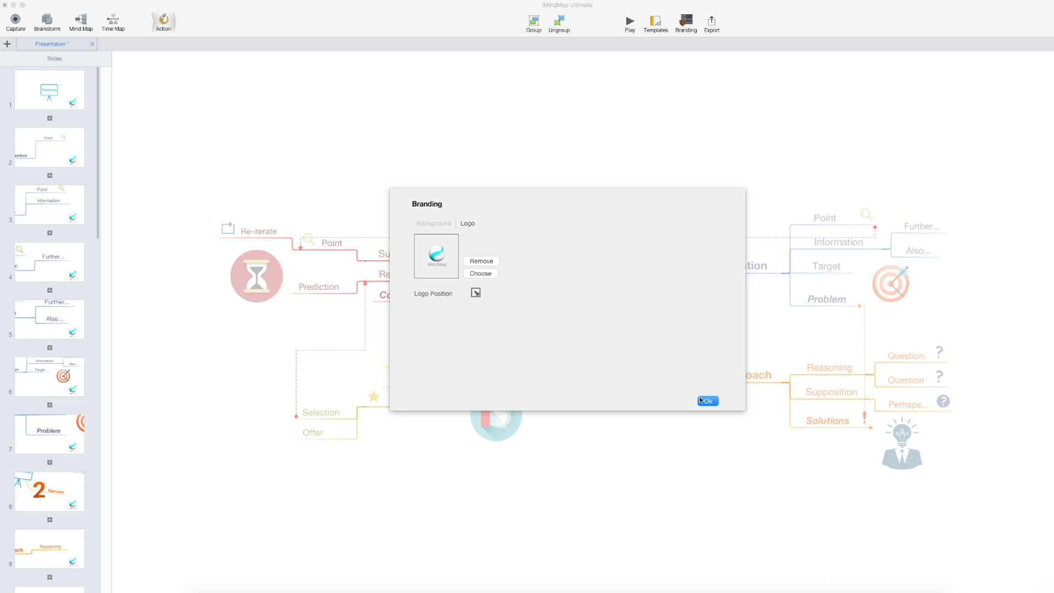
pyautogui.click(707, 401)
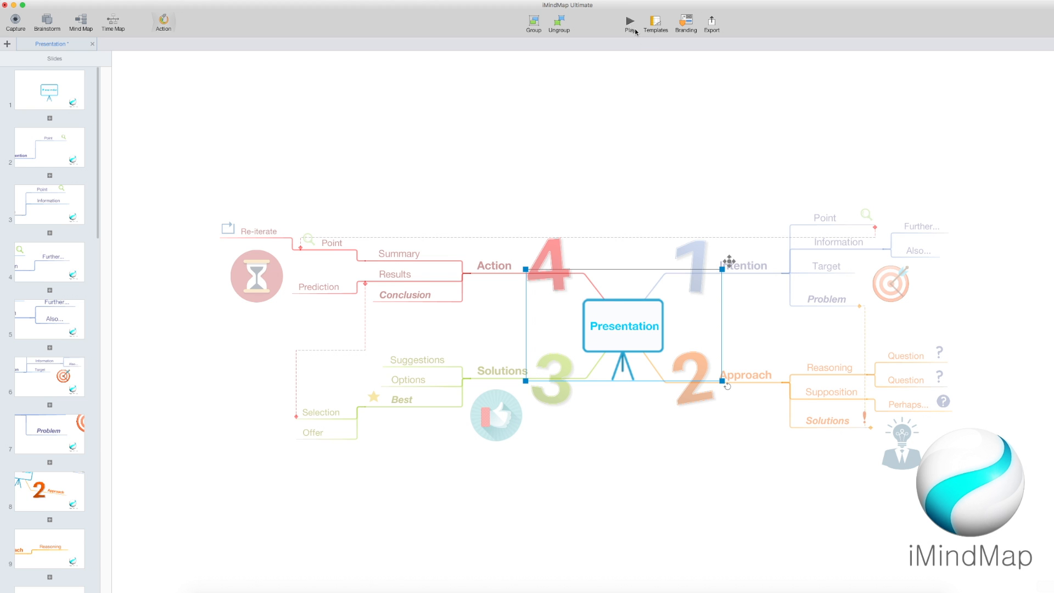
pyautogui.click(629, 21)
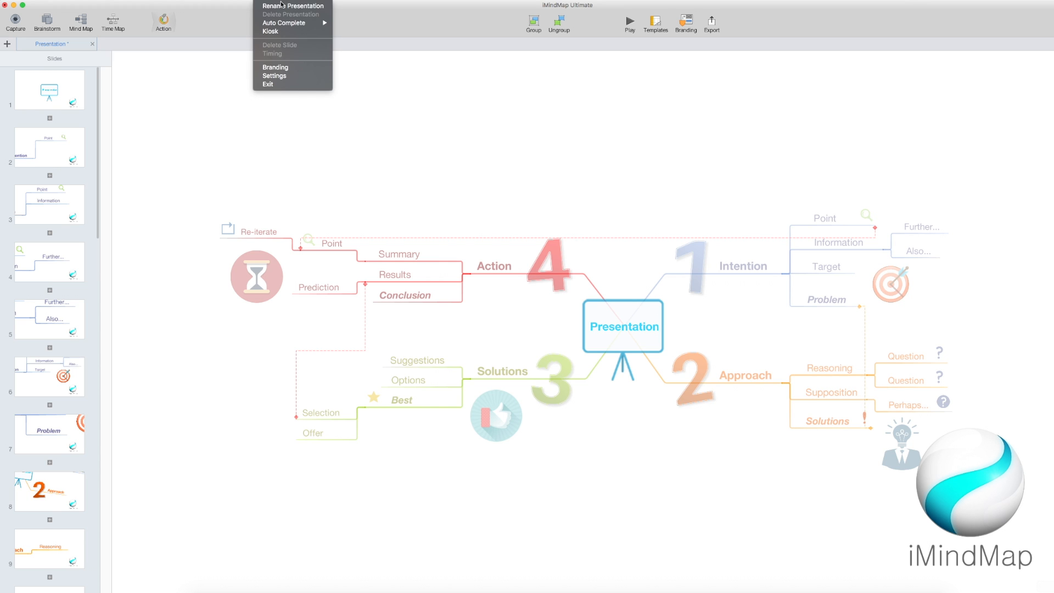
pyautogui.moveTo(284, 23)
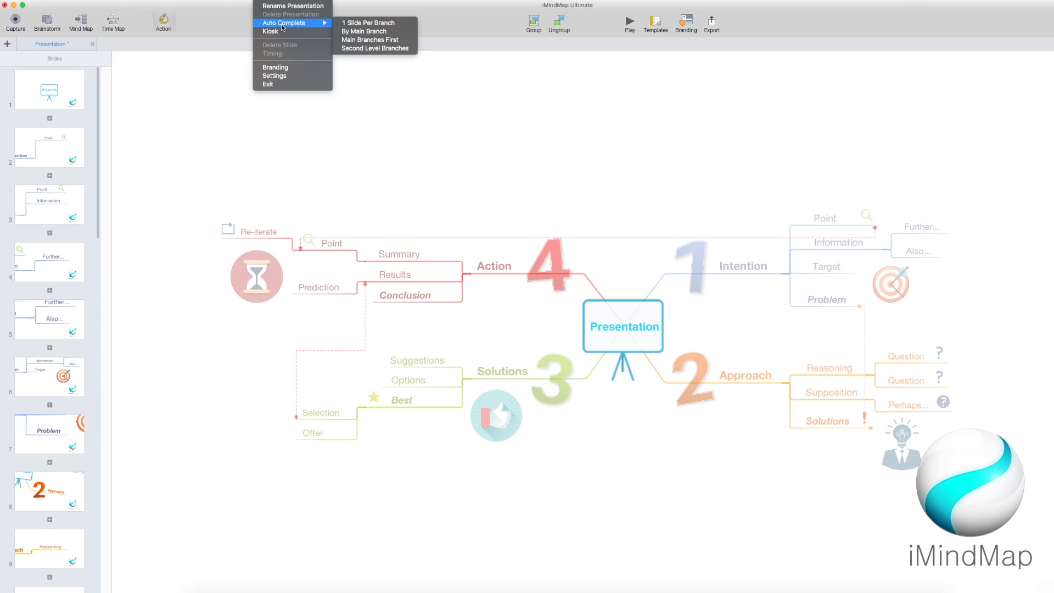
pyautogui.moveTo(372, 21)
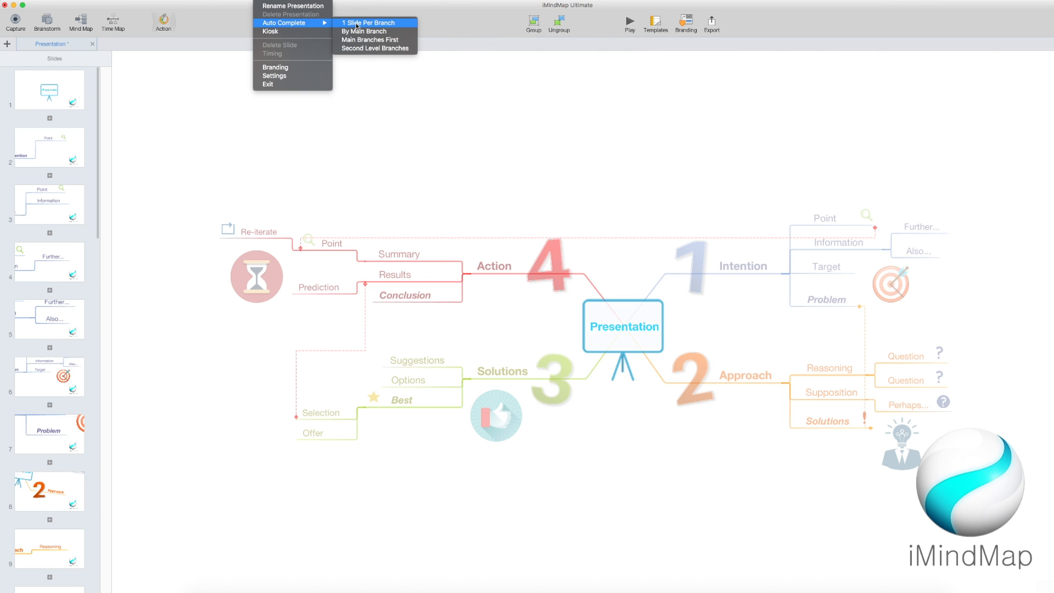
pyautogui.moveTo(291, 32)
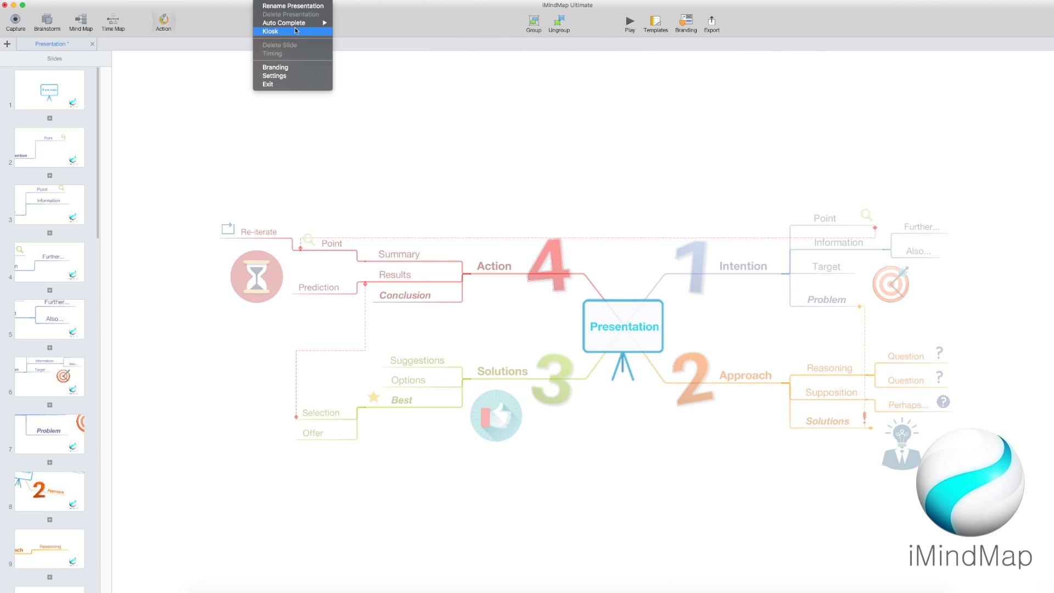
pyautogui.moveTo(293, 60)
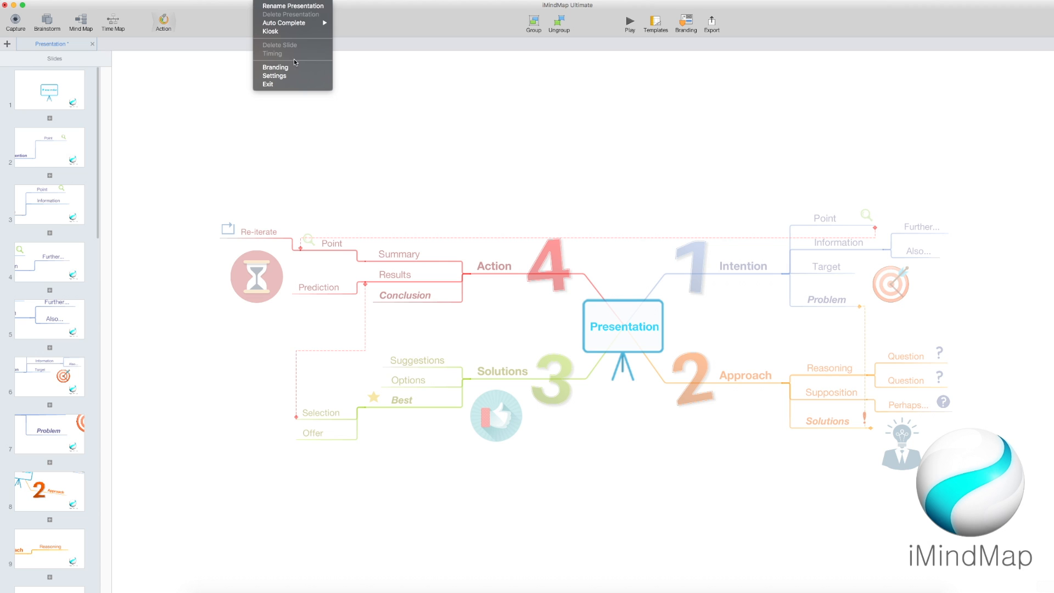
pyautogui.moveTo(285, 32)
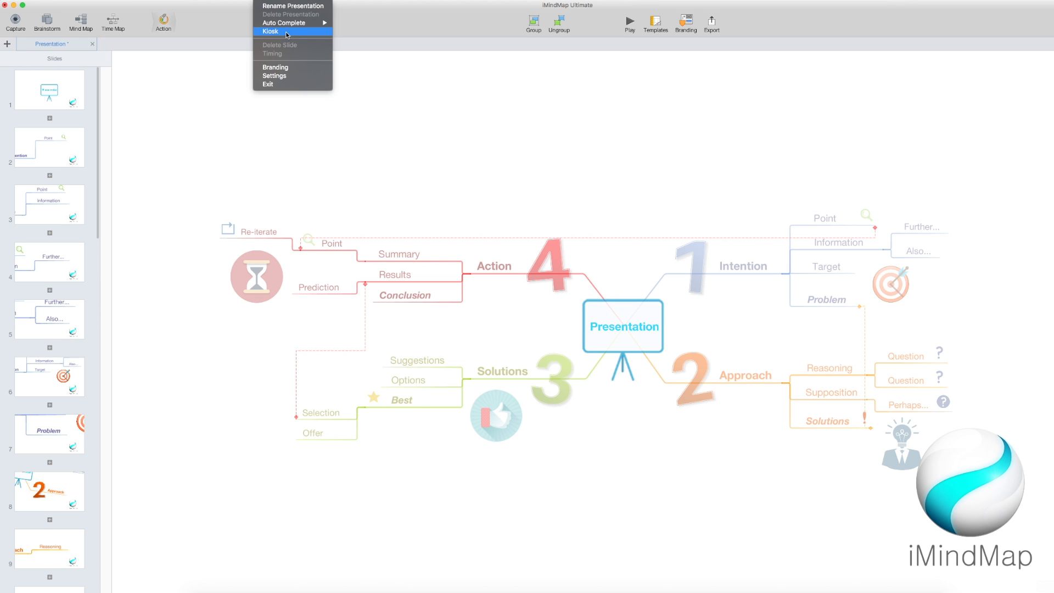
pyautogui.moveTo(291, 67)
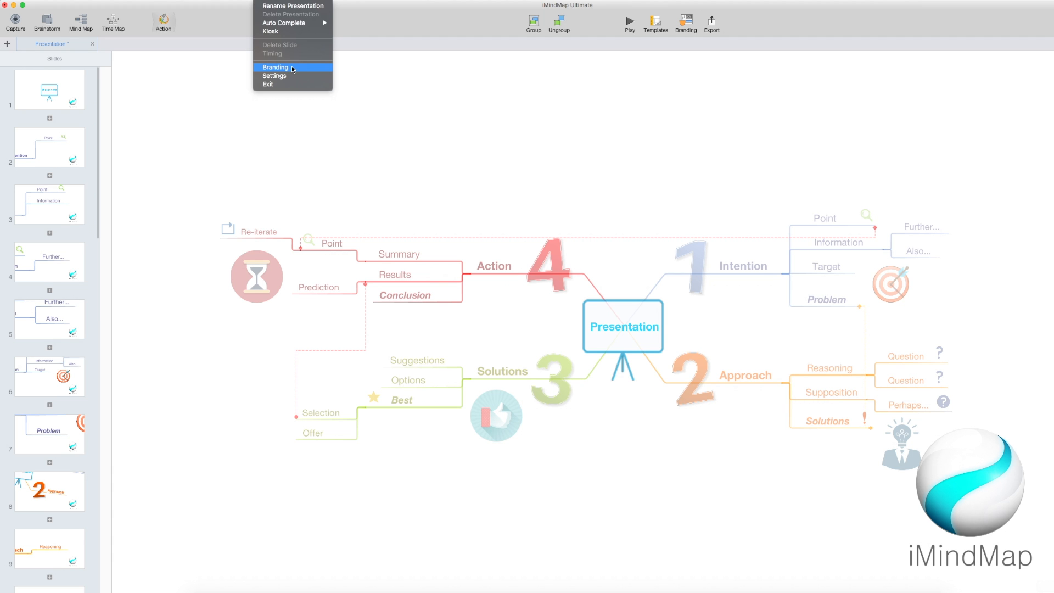
# Step: In presentation Settings, use Pan and Zoom transitions and show the audience Everything
pyautogui.click(275, 75)
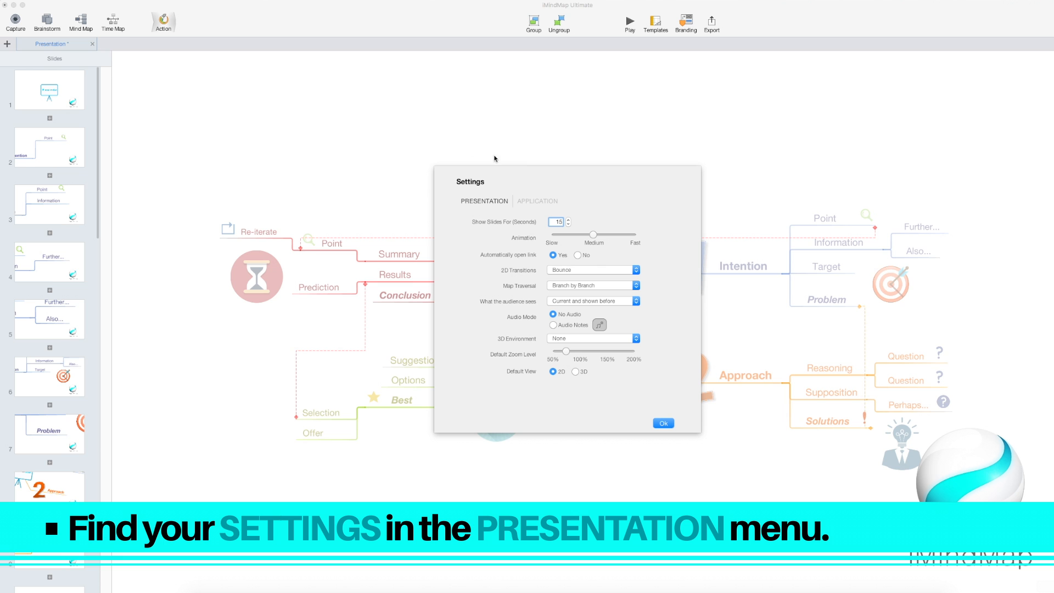
pyautogui.moveTo(584, 225)
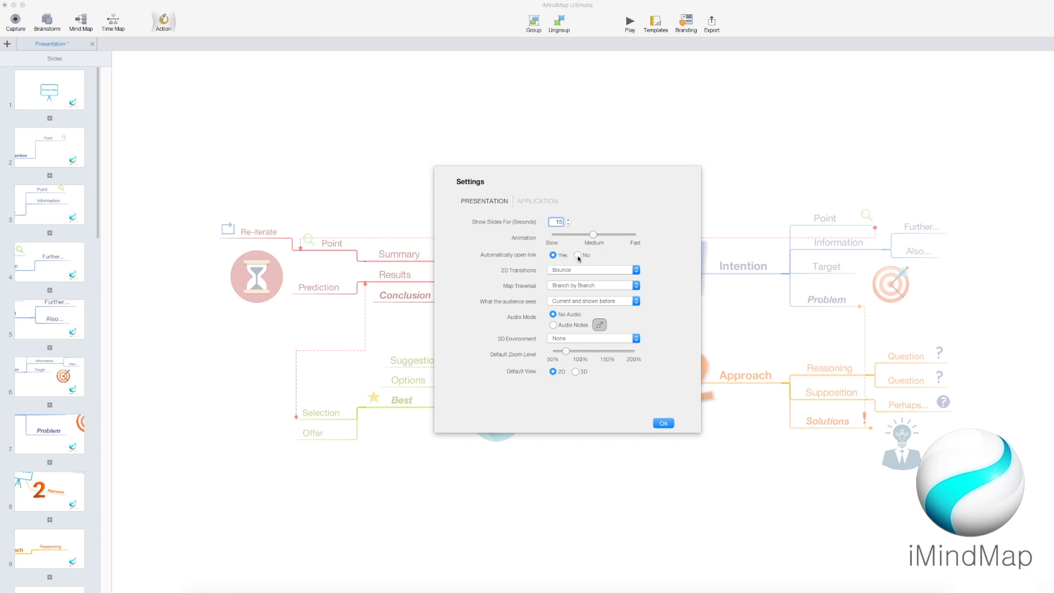
pyautogui.moveTo(632, 259)
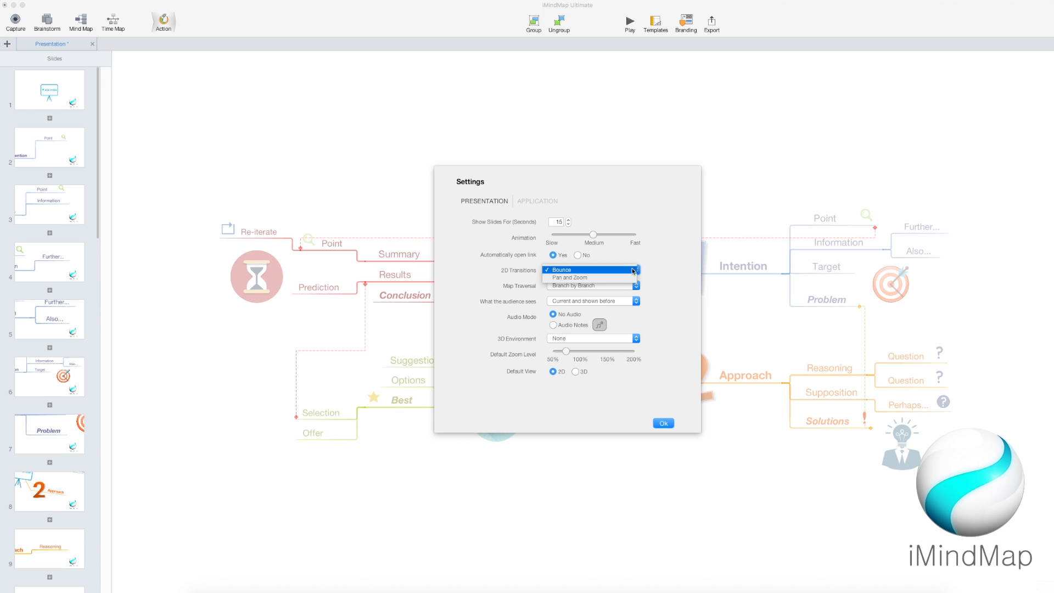
pyautogui.click(569, 278)
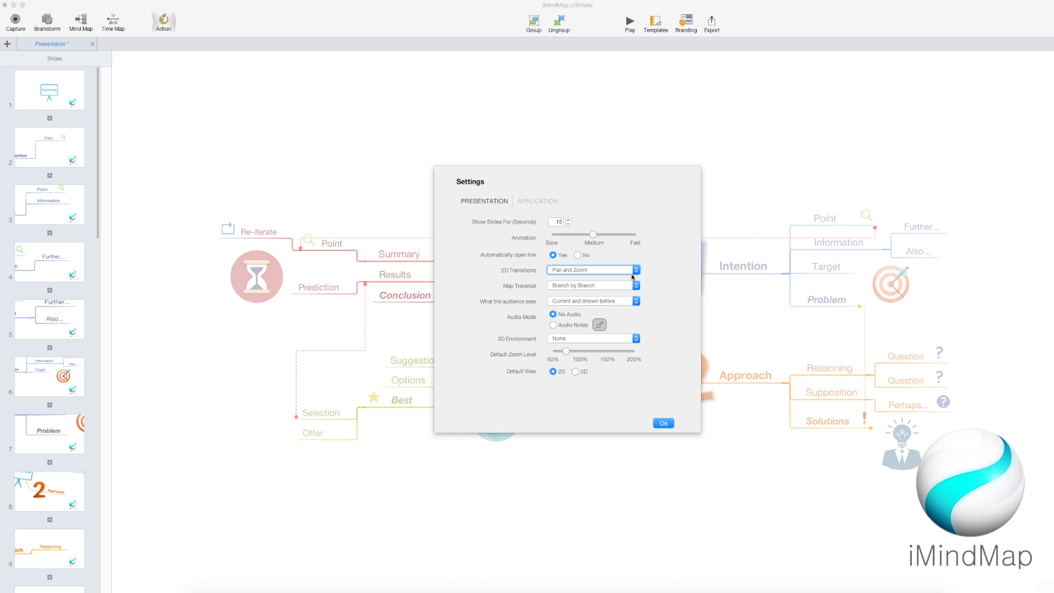
pyautogui.moveTo(629, 289)
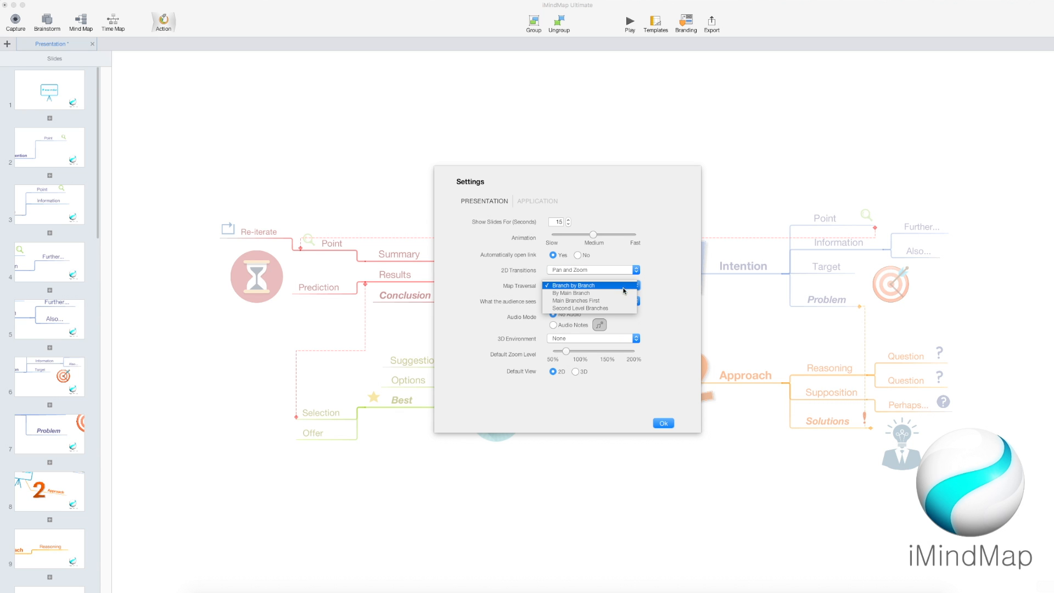
pyautogui.moveTo(622, 300)
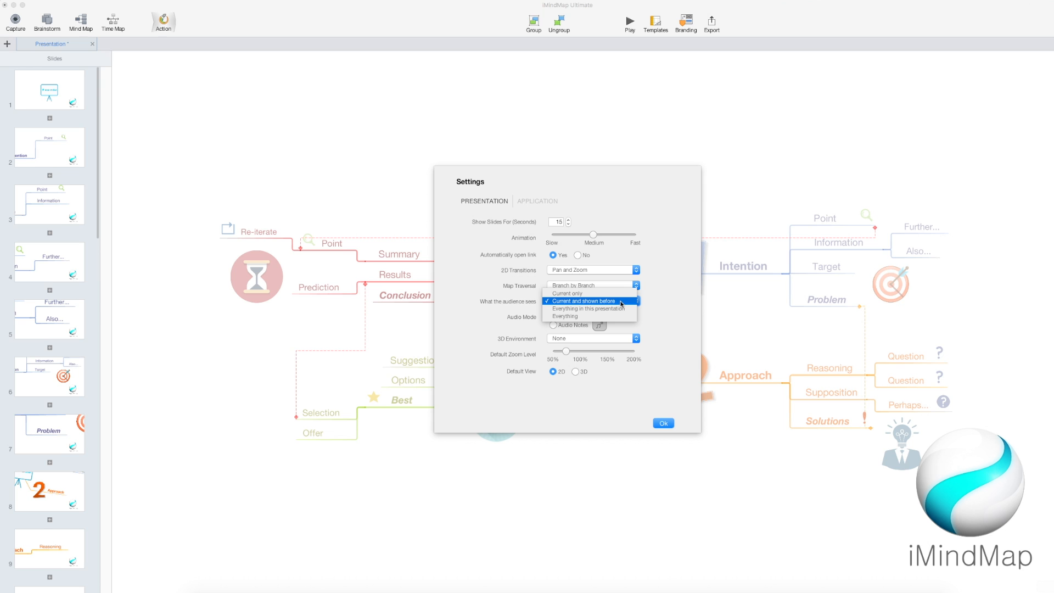
pyautogui.moveTo(567, 293)
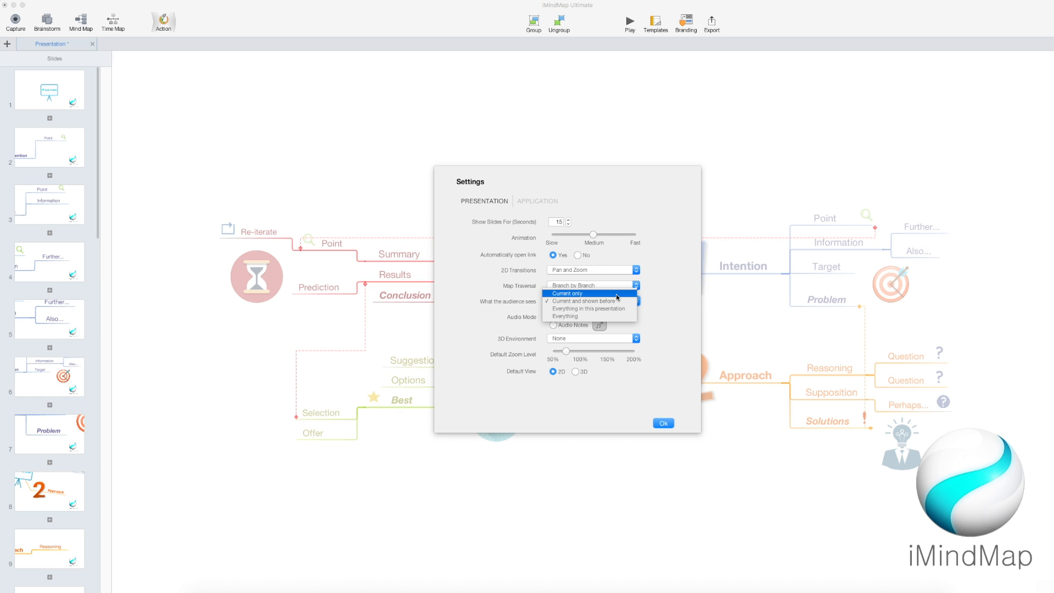
pyautogui.moveTo(613, 316)
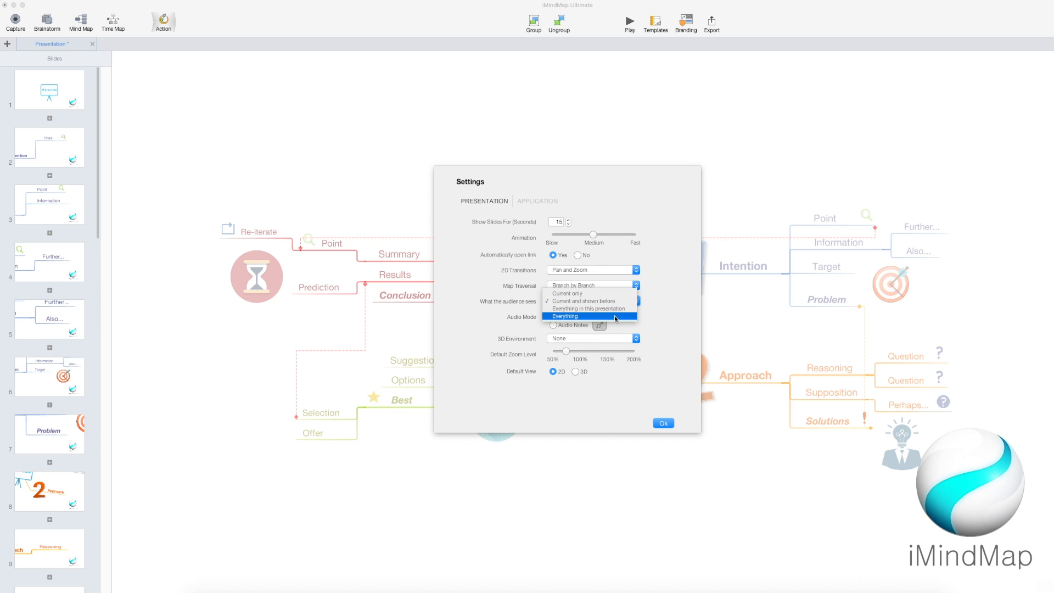
pyautogui.click(565, 316)
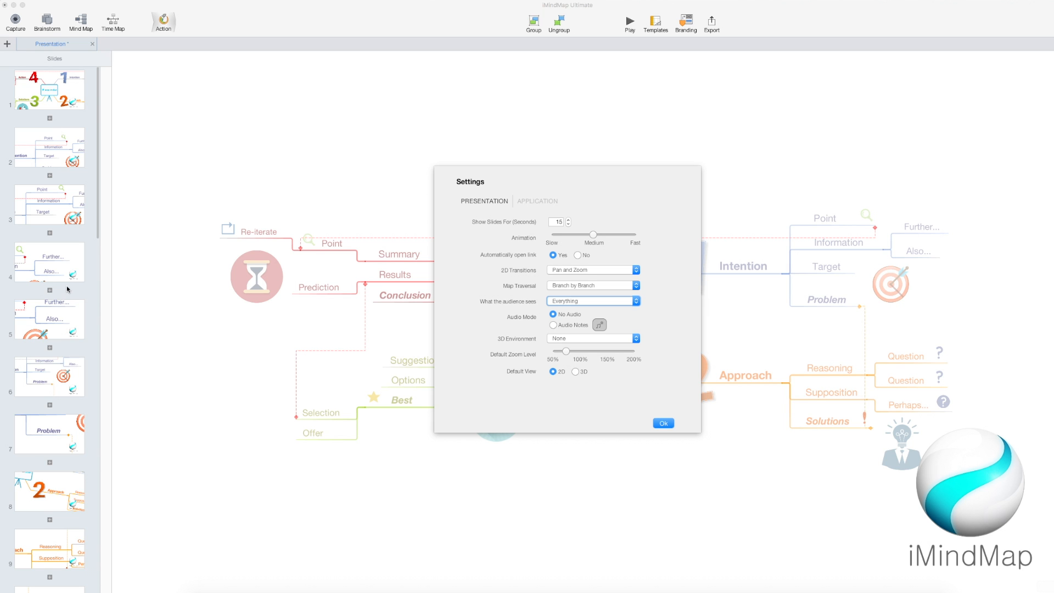
pyautogui.moveTo(563, 325)
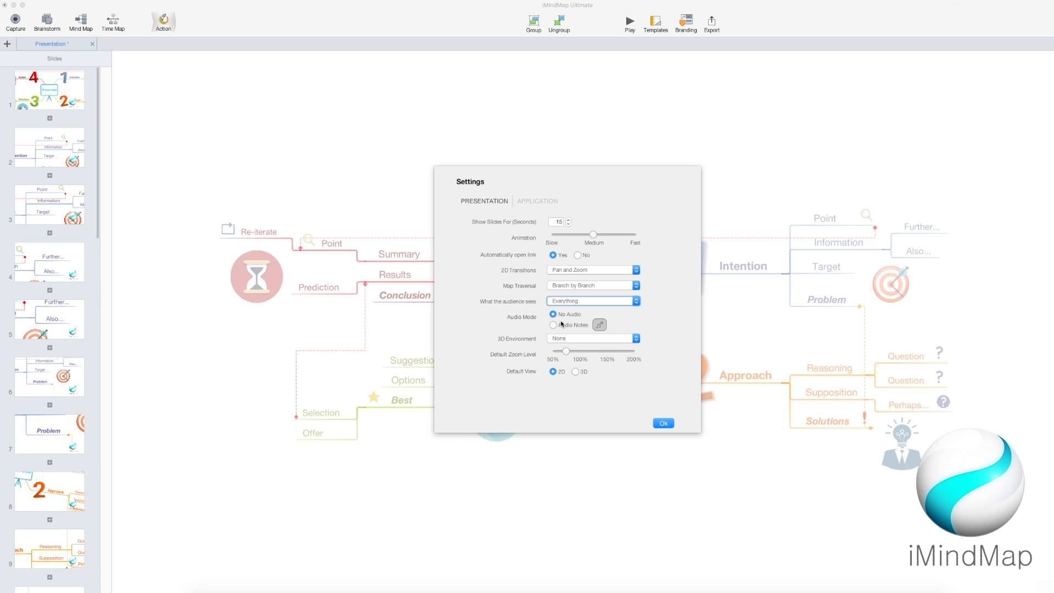
pyautogui.moveTo(555, 329)
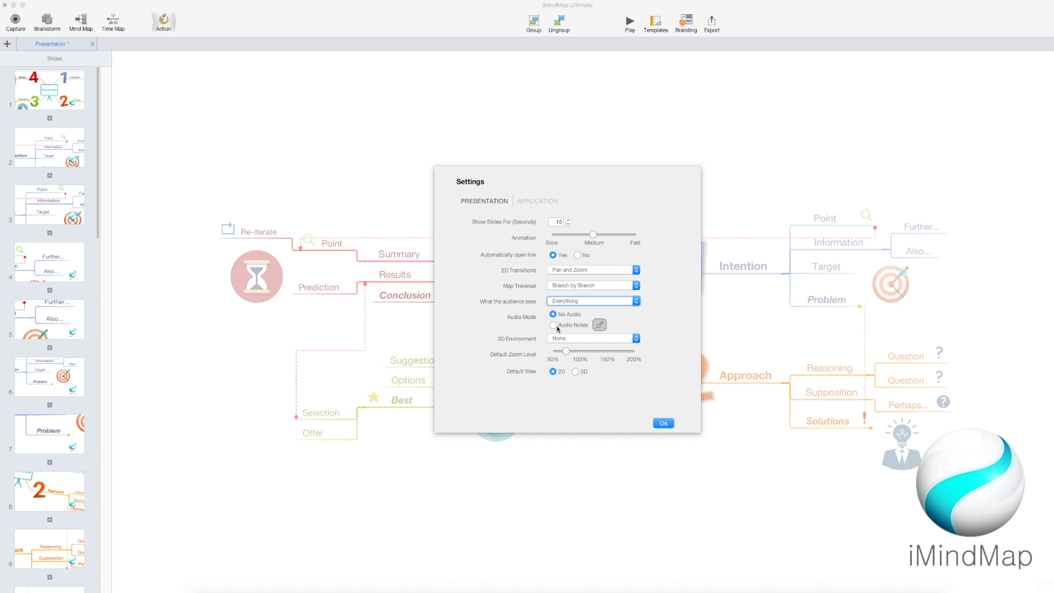
pyautogui.moveTo(759, 288)
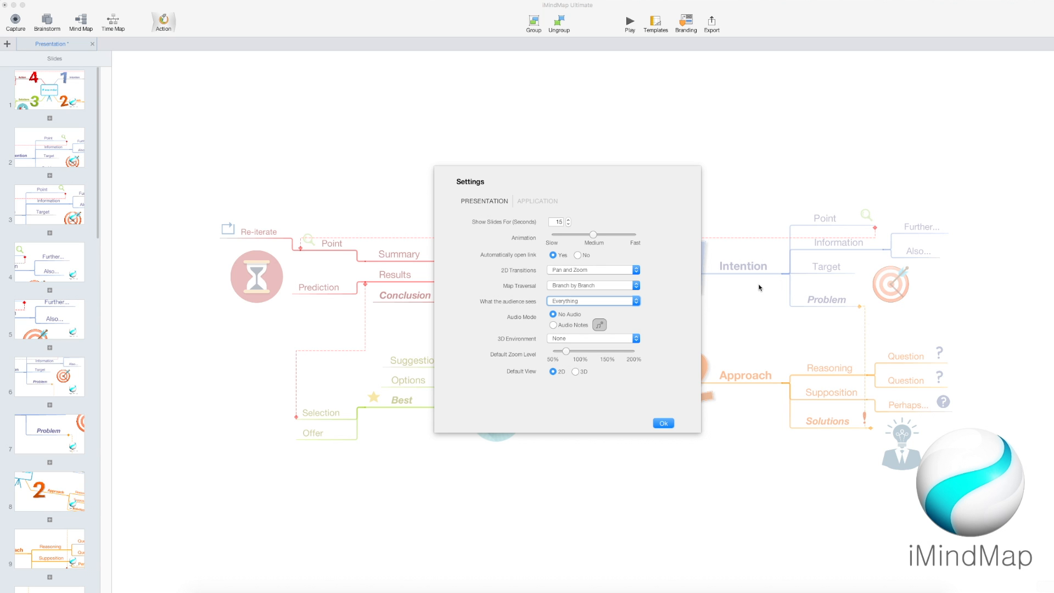
pyautogui.moveTo(765, 267)
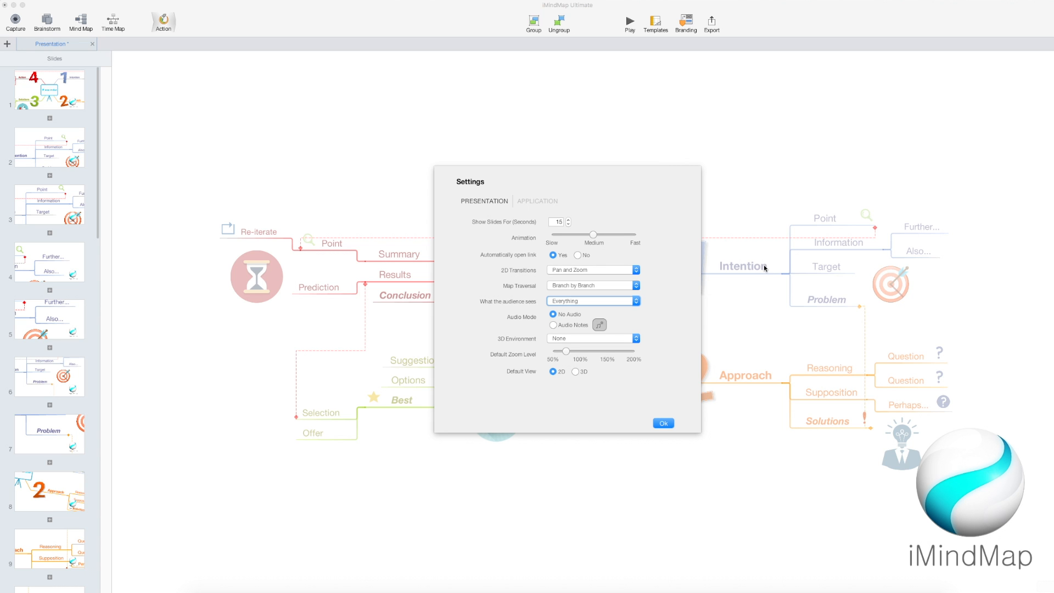
pyautogui.moveTo(729, 278)
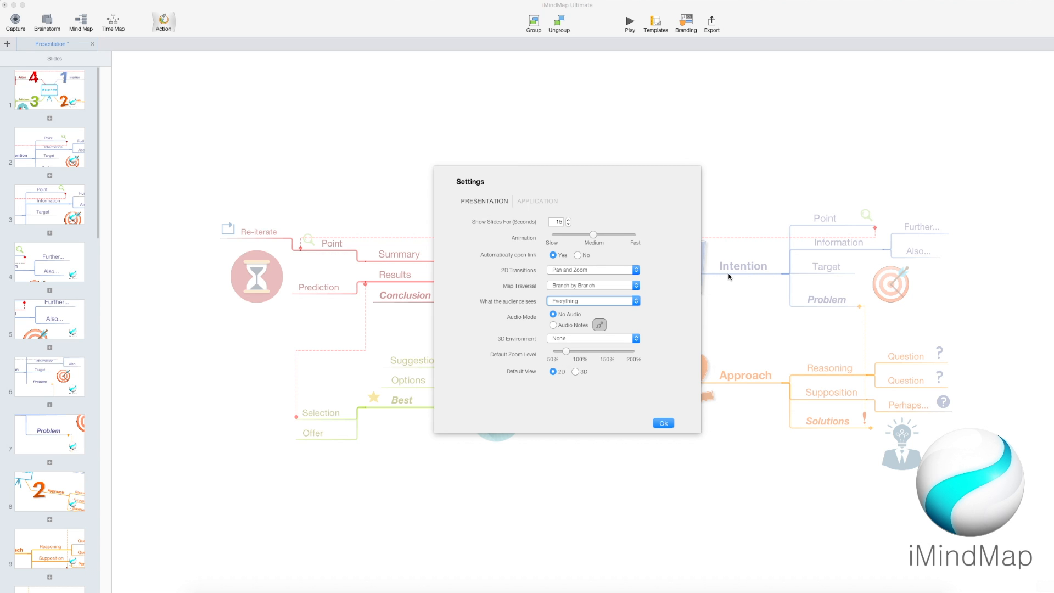
pyautogui.moveTo(777, 264)
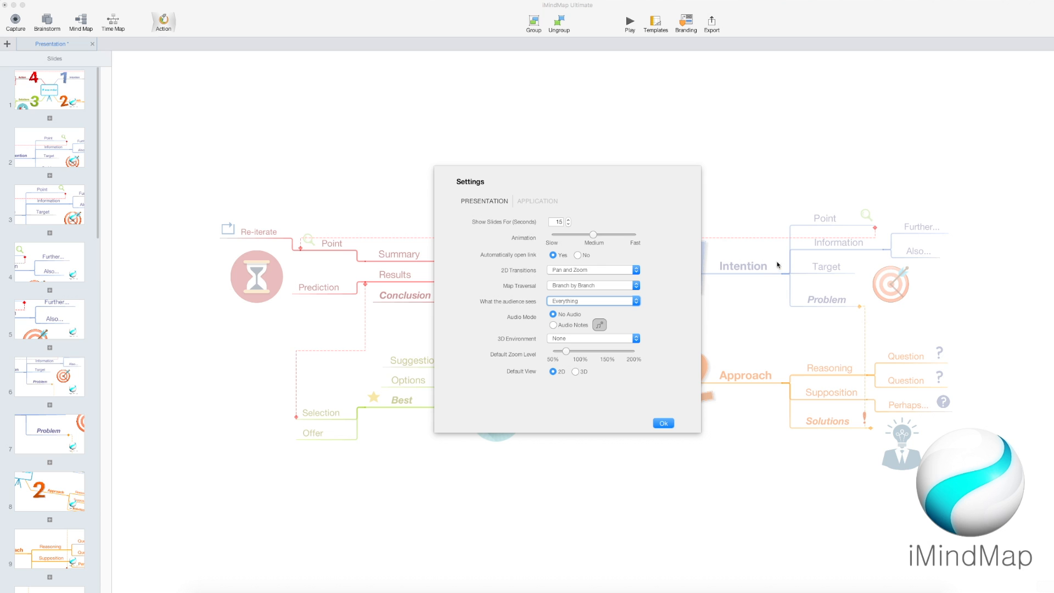
pyautogui.moveTo(656, 318)
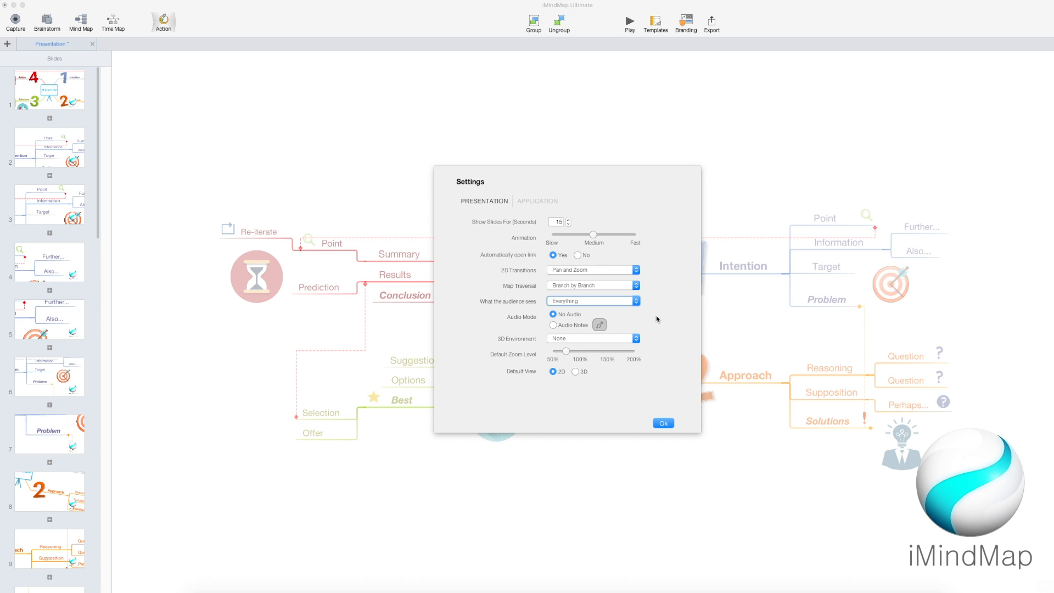
# Step: Keep the 3D environment at None and show each slide for 5 seconds
pyautogui.click(635, 338)
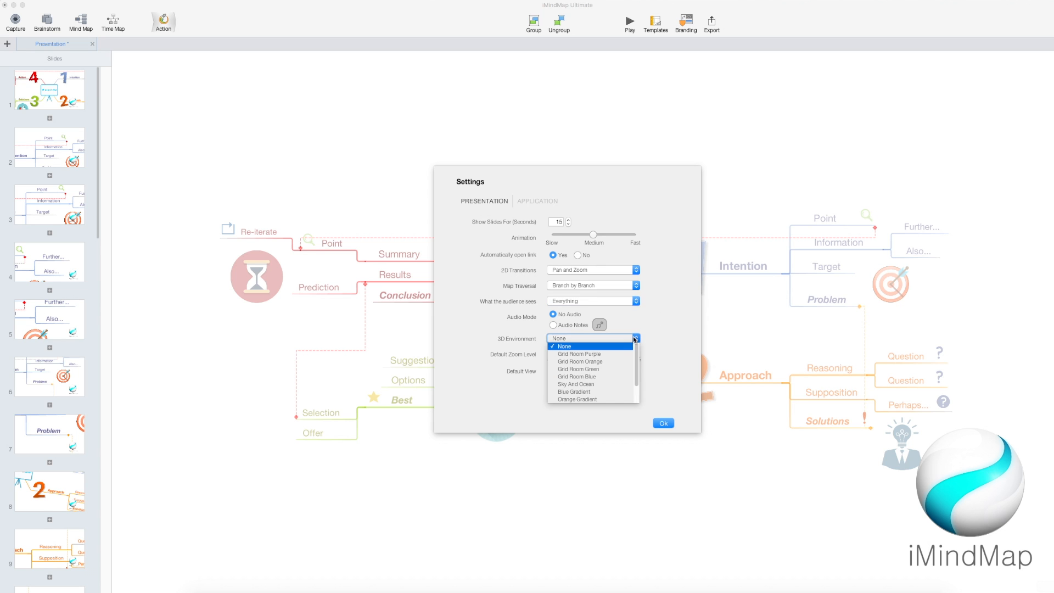
pyautogui.scroll(-3)
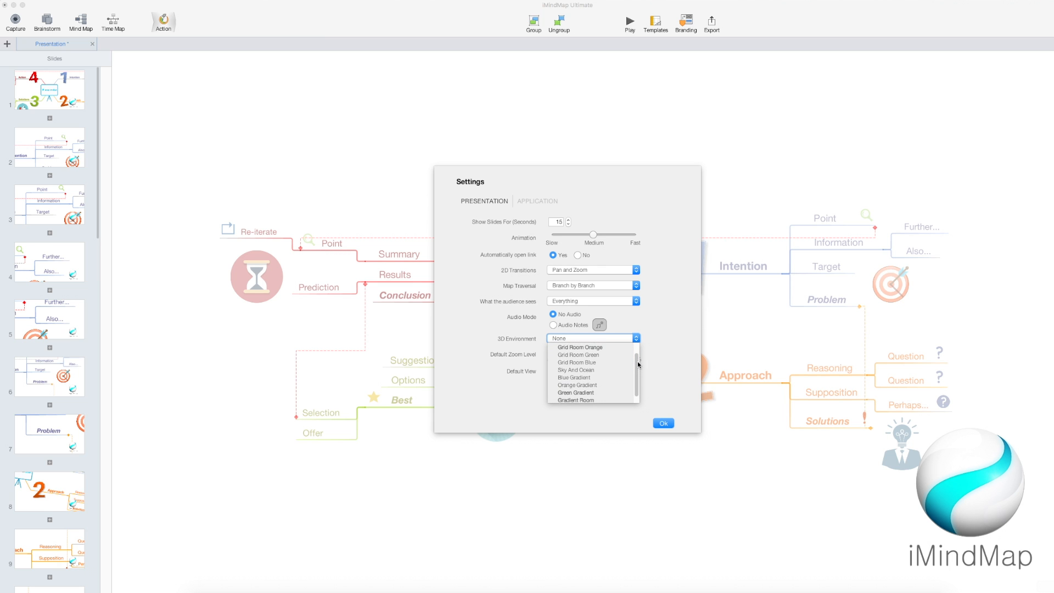
pyautogui.scroll(3)
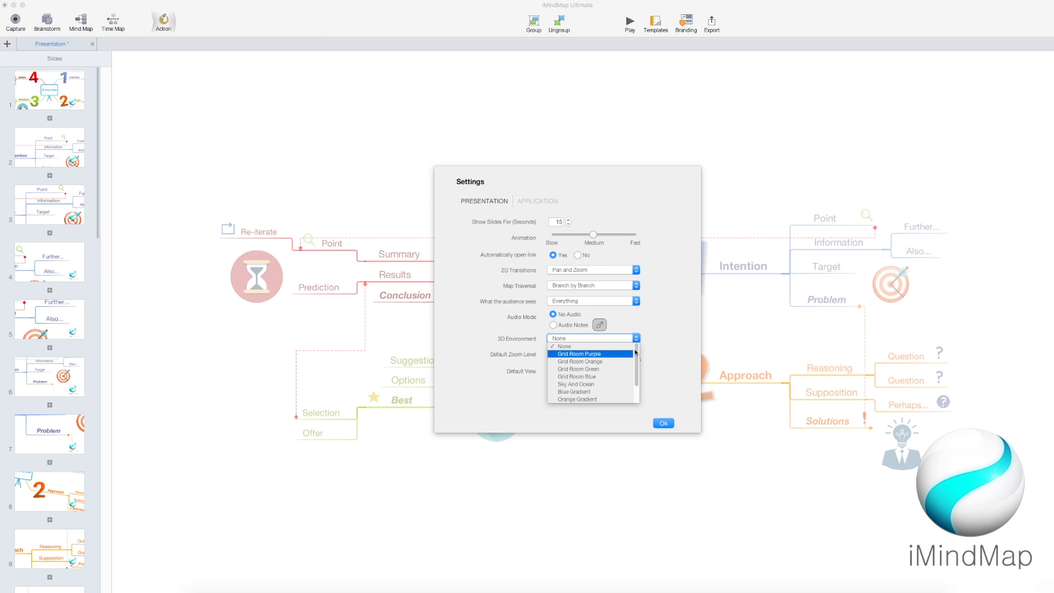
pyautogui.click(561, 347)
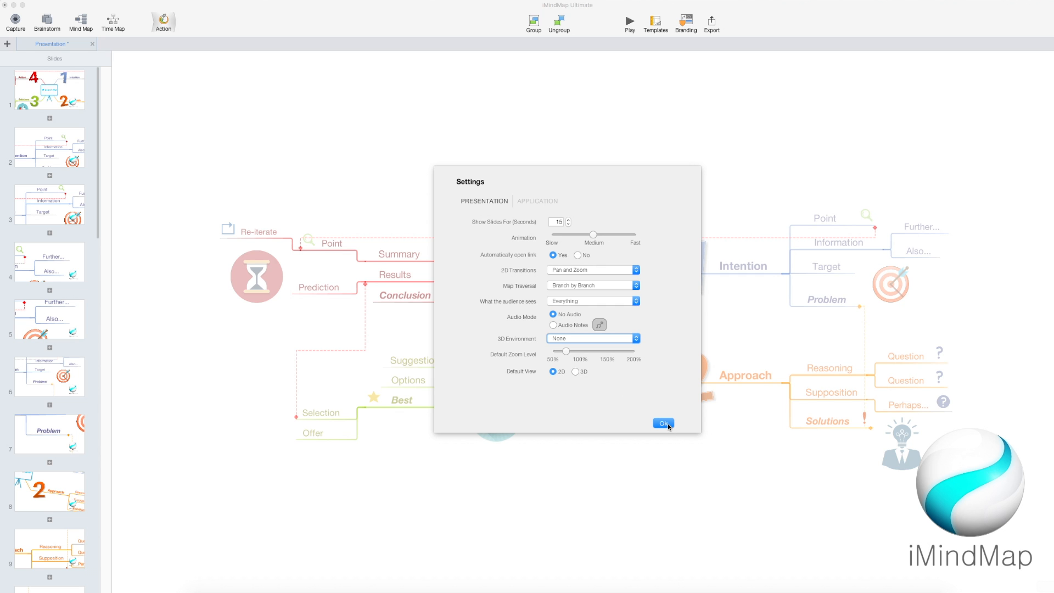
pyautogui.moveTo(662, 385)
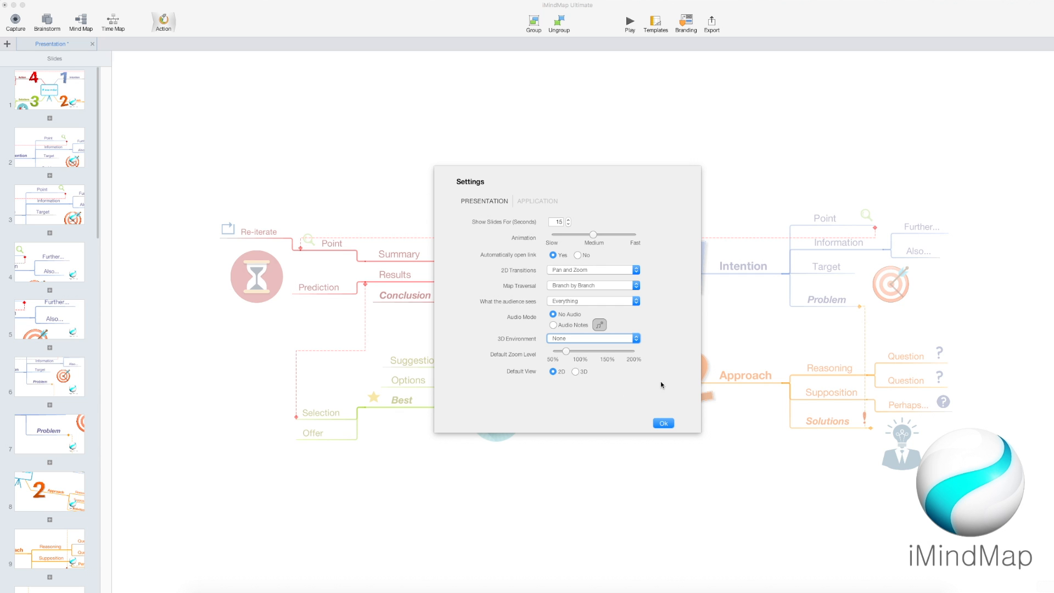
pyautogui.click(662, 423)
pyautogui.write('5')
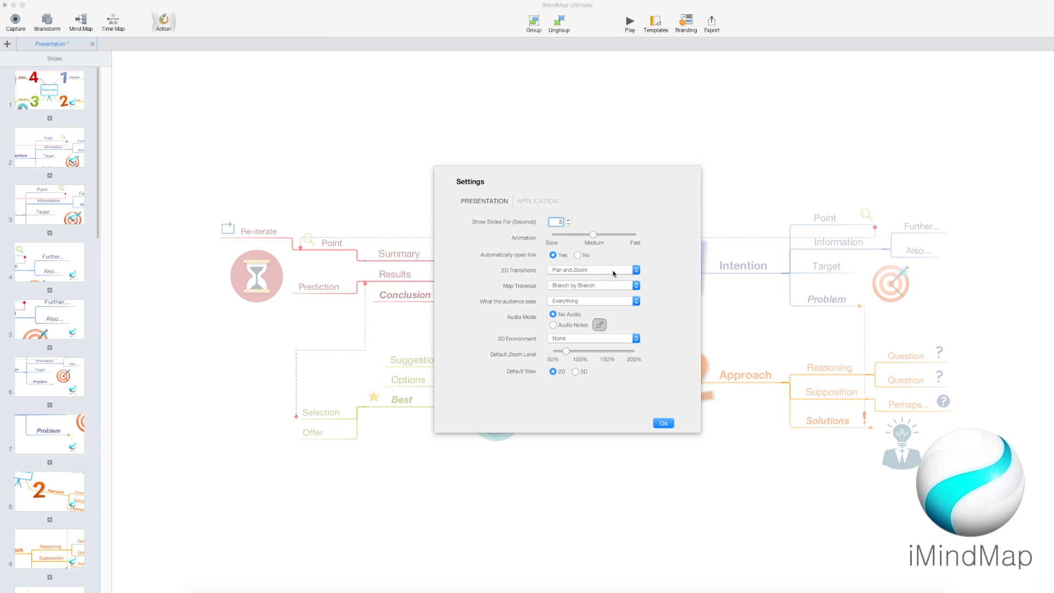
# Step: Confirm the presentation settings, launch Kiosk mode, and dismiss its prompt
pyautogui.click(662, 423)
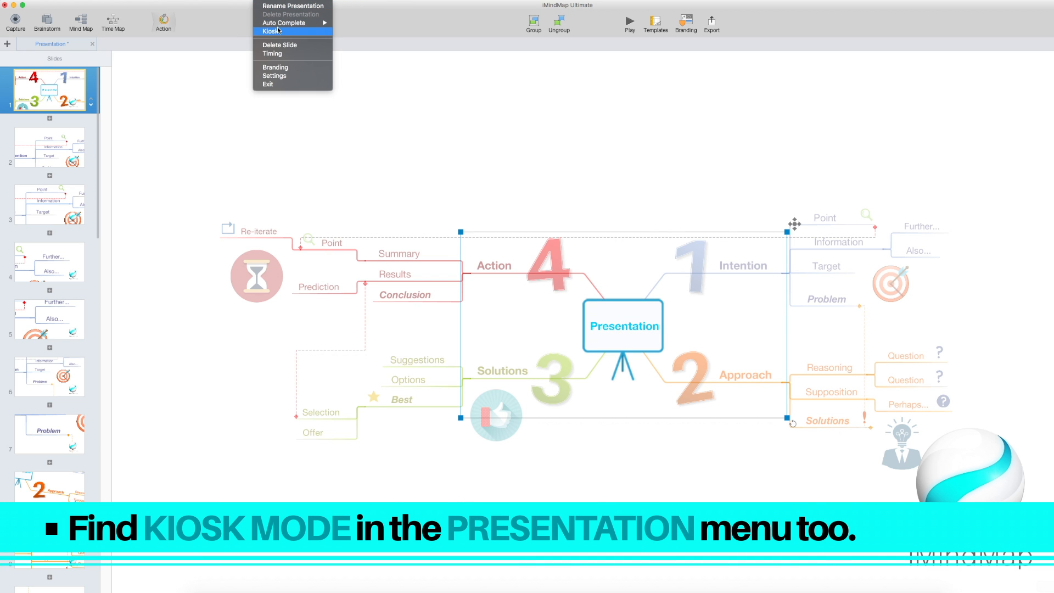
pyautogui.click(270, 31)
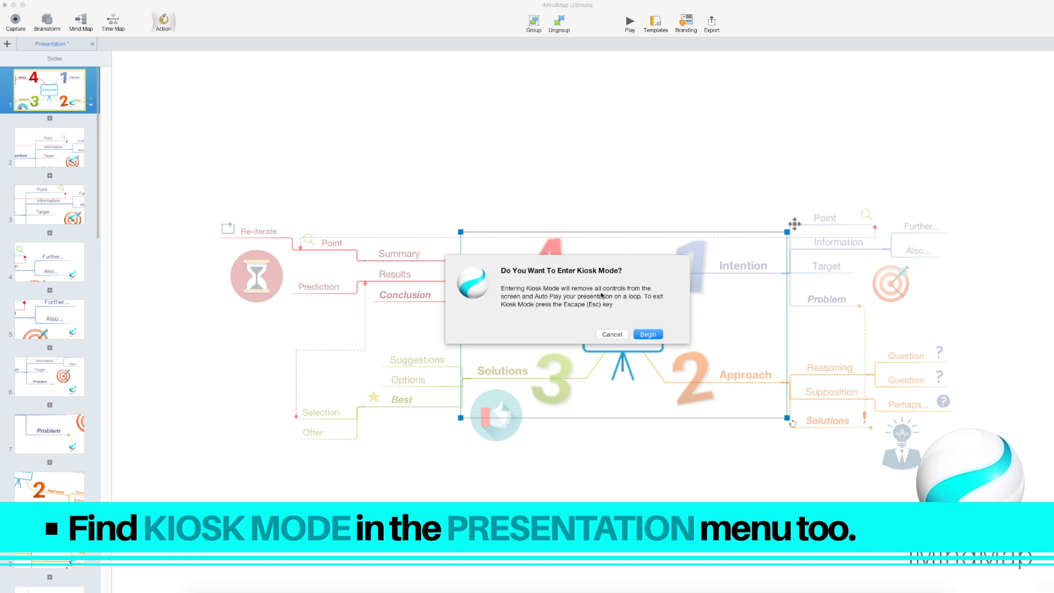
pyautogui.moveTo(625, 305)
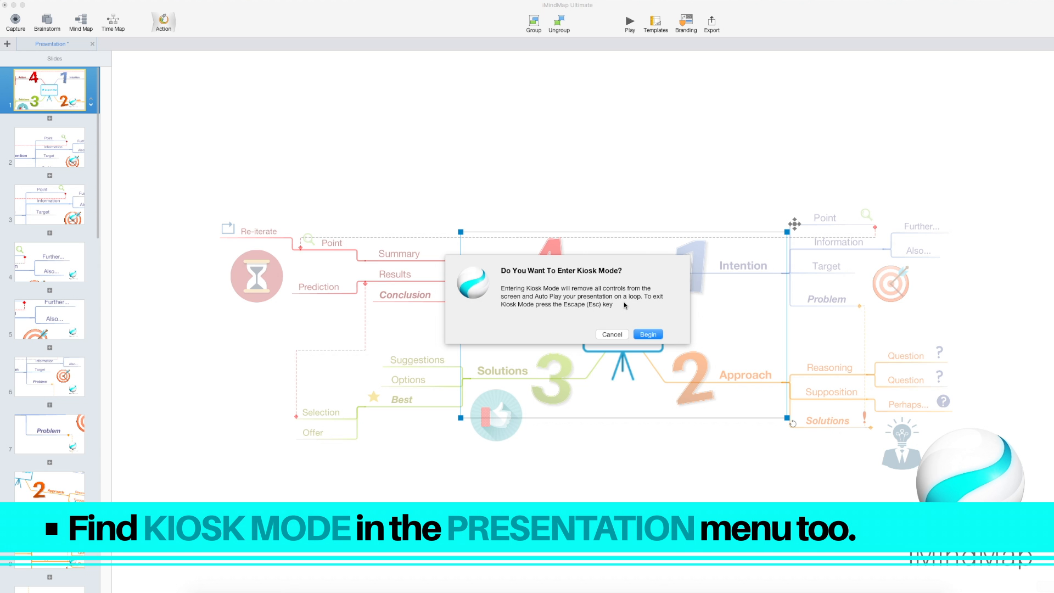
pyautogui.click(611, 334)
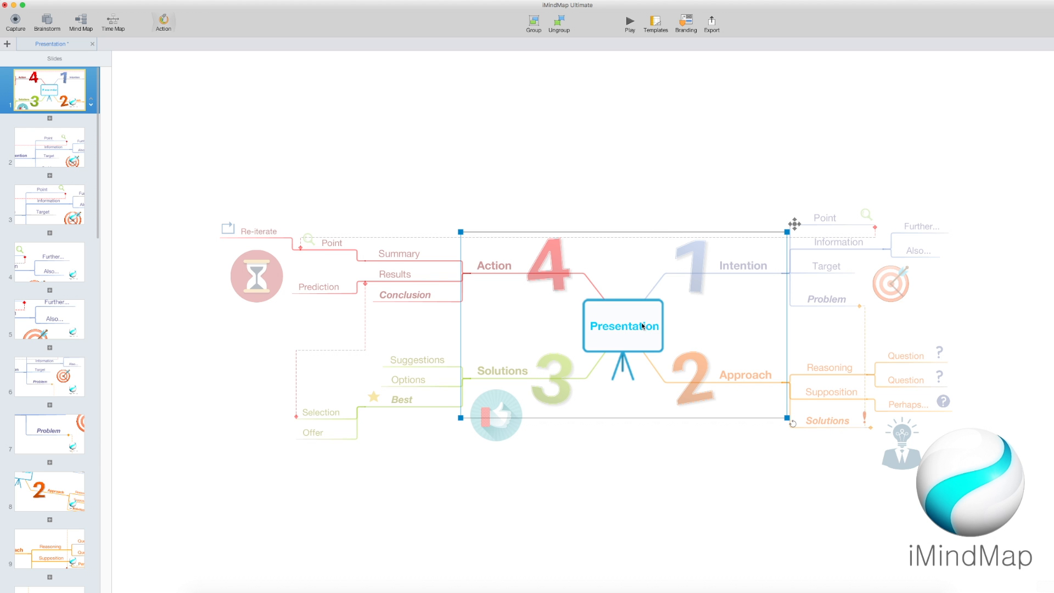
pyautogui.click(639, 461)
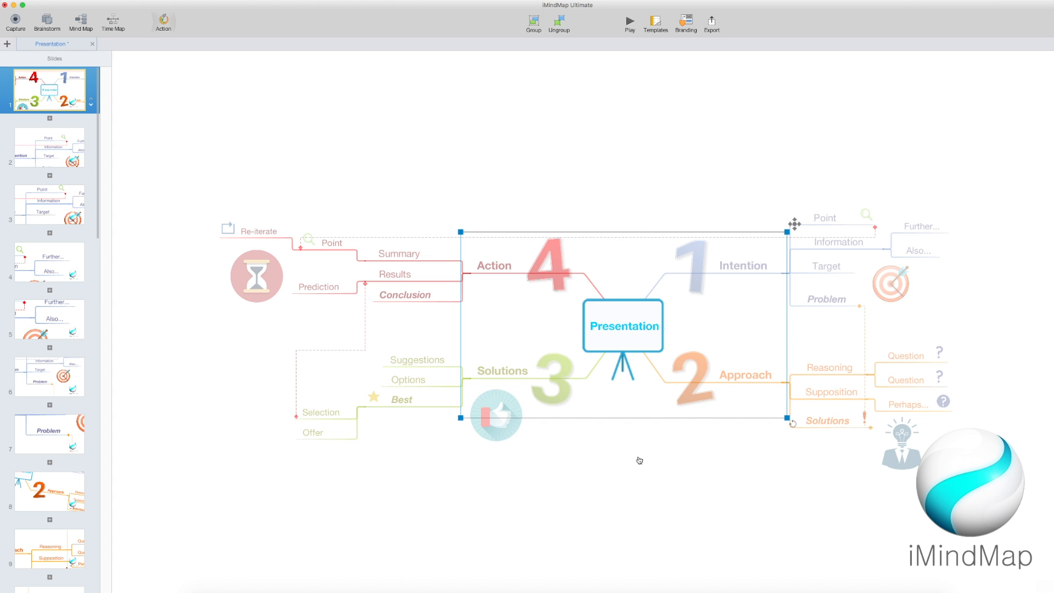
# Step: Open the Presentation export options for PowerPoint Slides
pyautogui.click(79, 21)
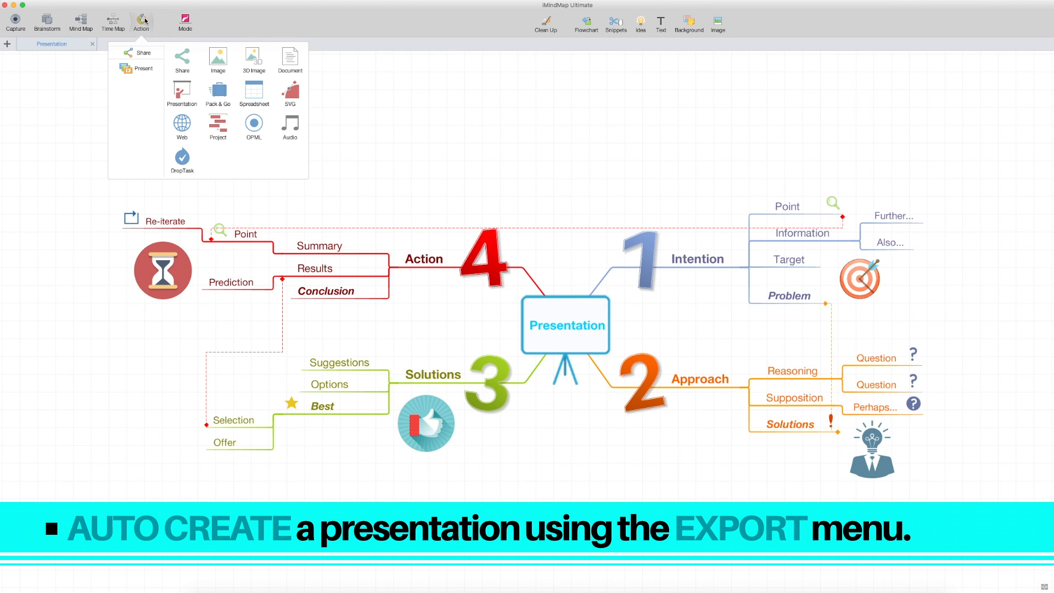
pyautogui.click(182, 93)
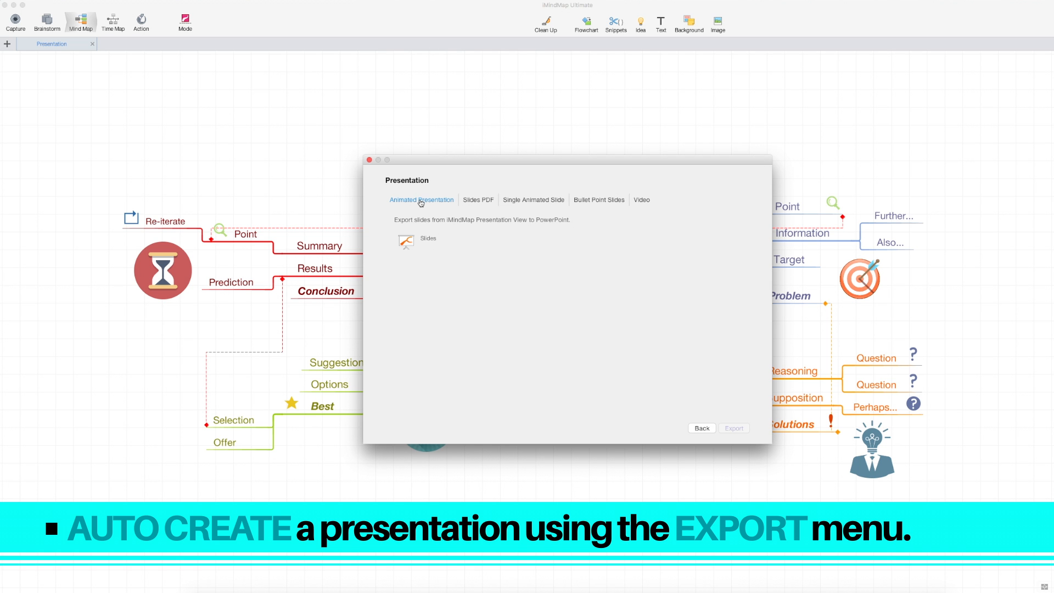
pyautogui.click(405, 242)
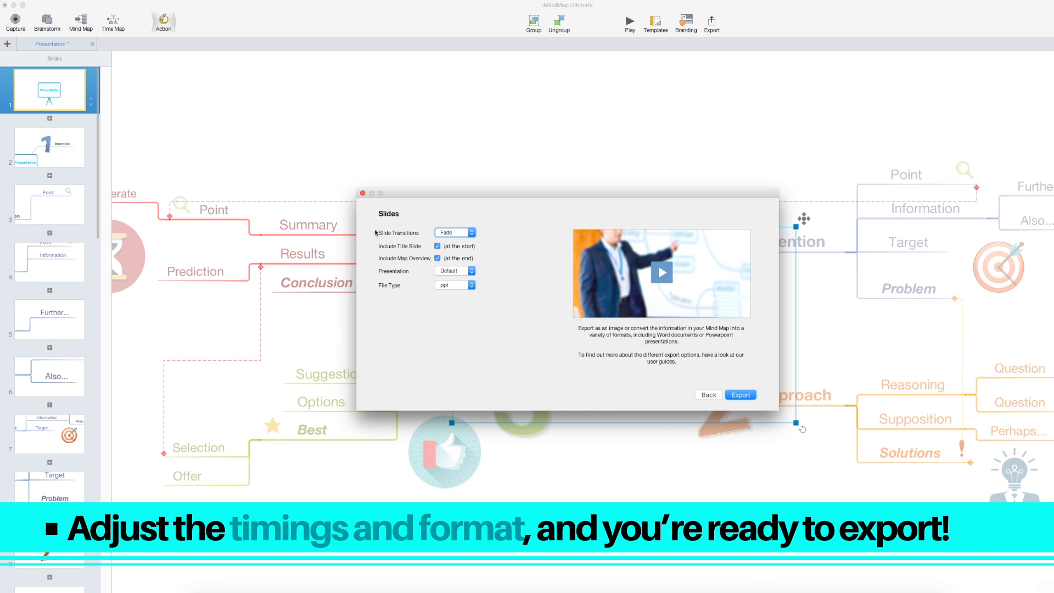
# Step: Keep Fade transitions, the default presentation style, and ppt as the file type
pyautogui.click(455, 231)
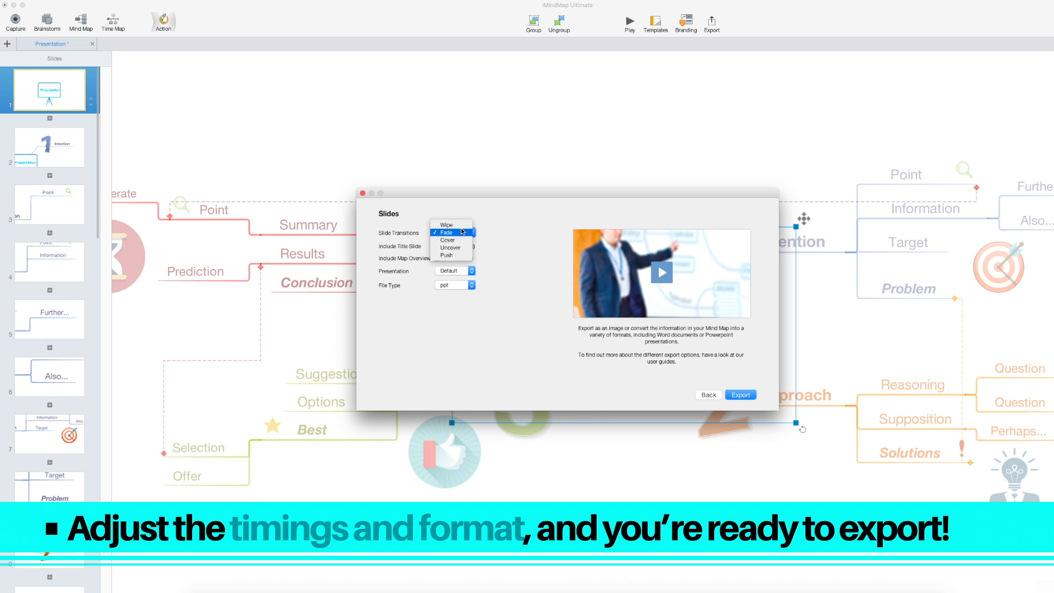
pyautogui.click(446, 232)
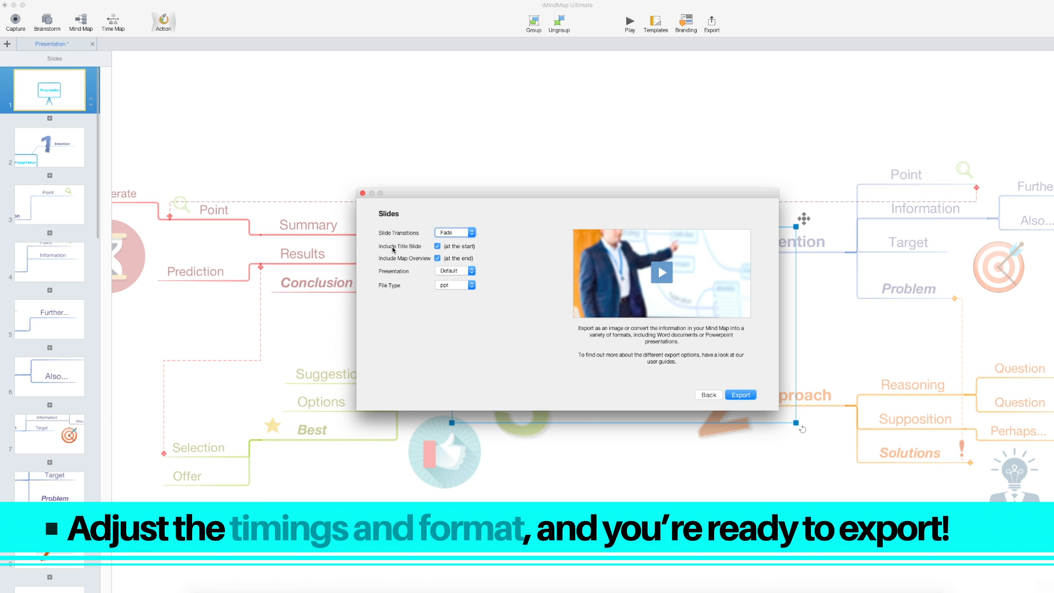
pyautogui.click(454, 270)
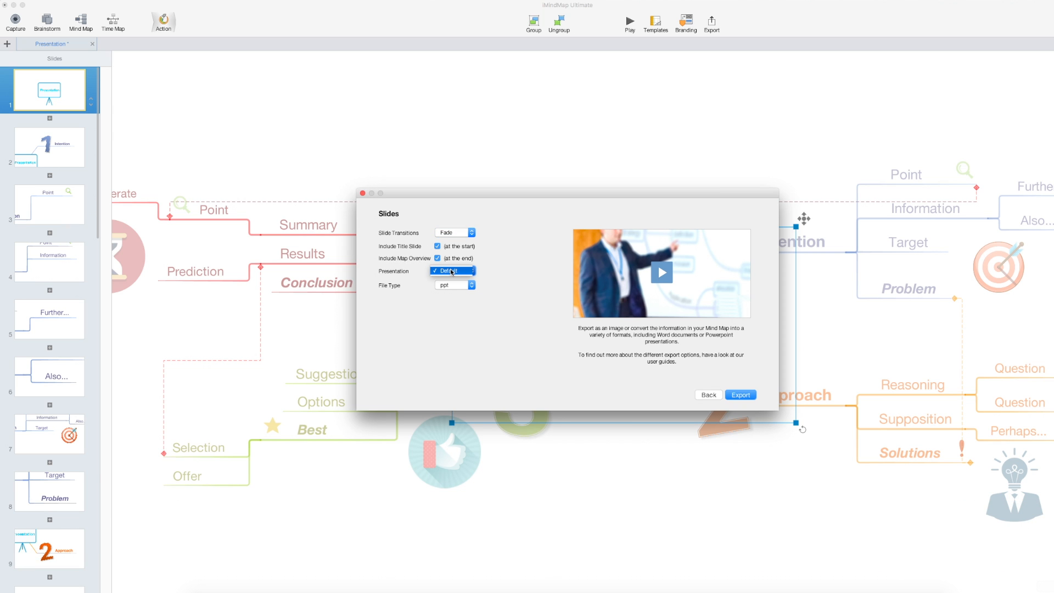
pyautogui.click(453, 285)
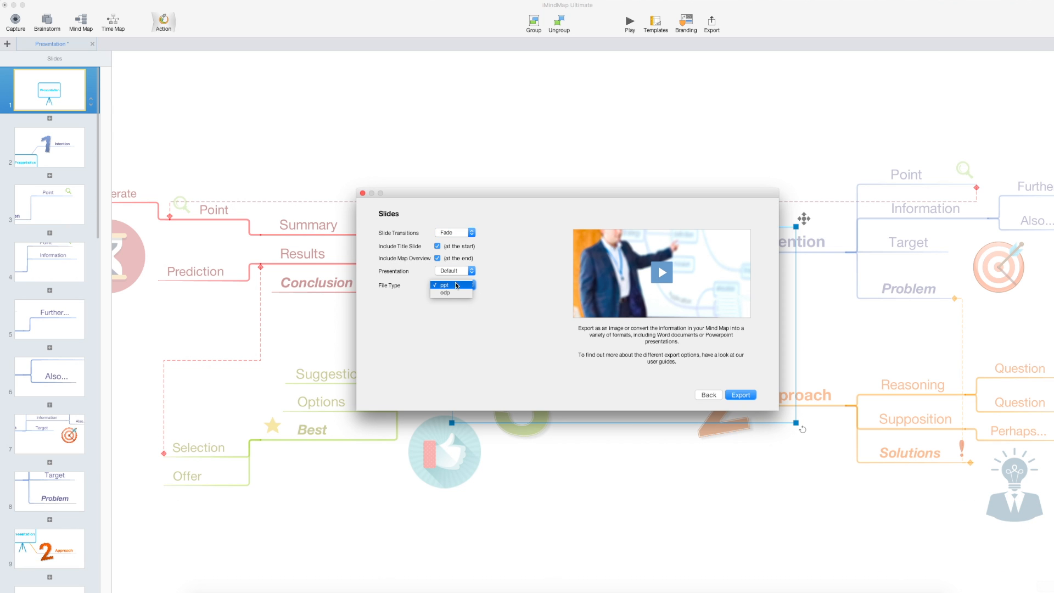
pyautogui.click(442, 285)
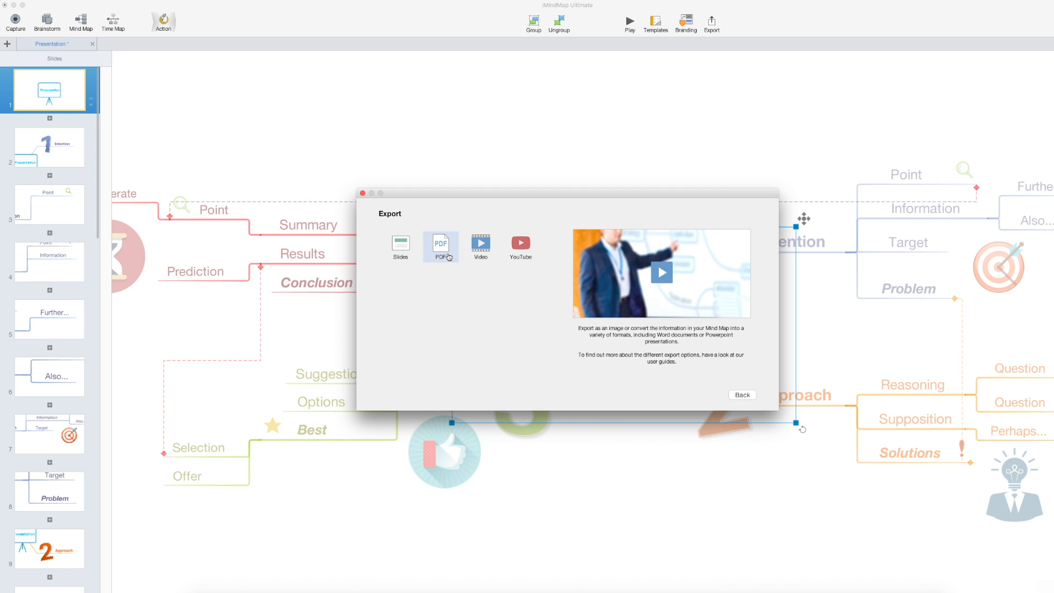
pyautogui.moveTo(521, 246)
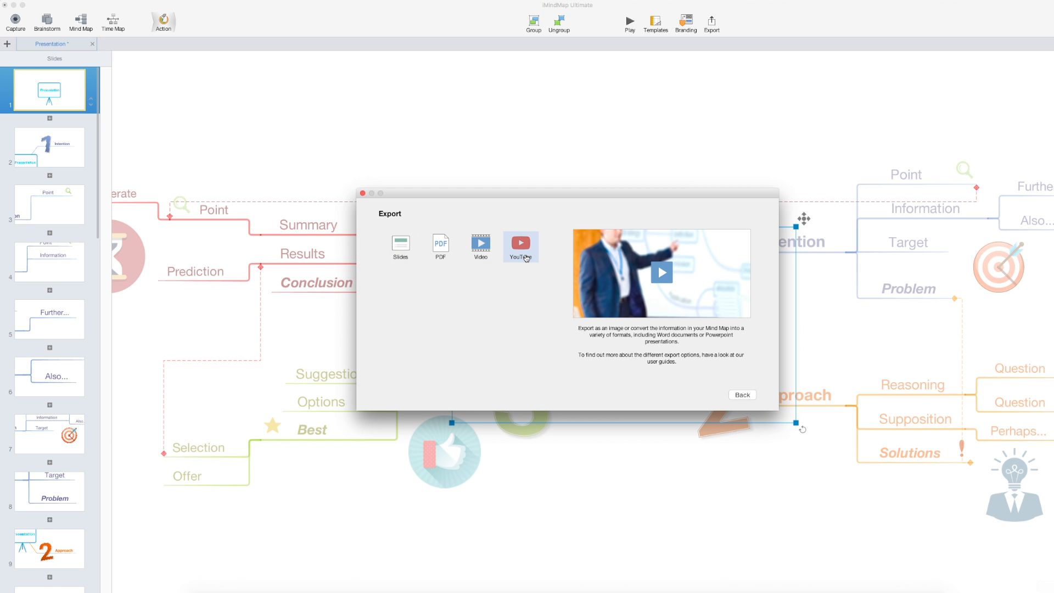